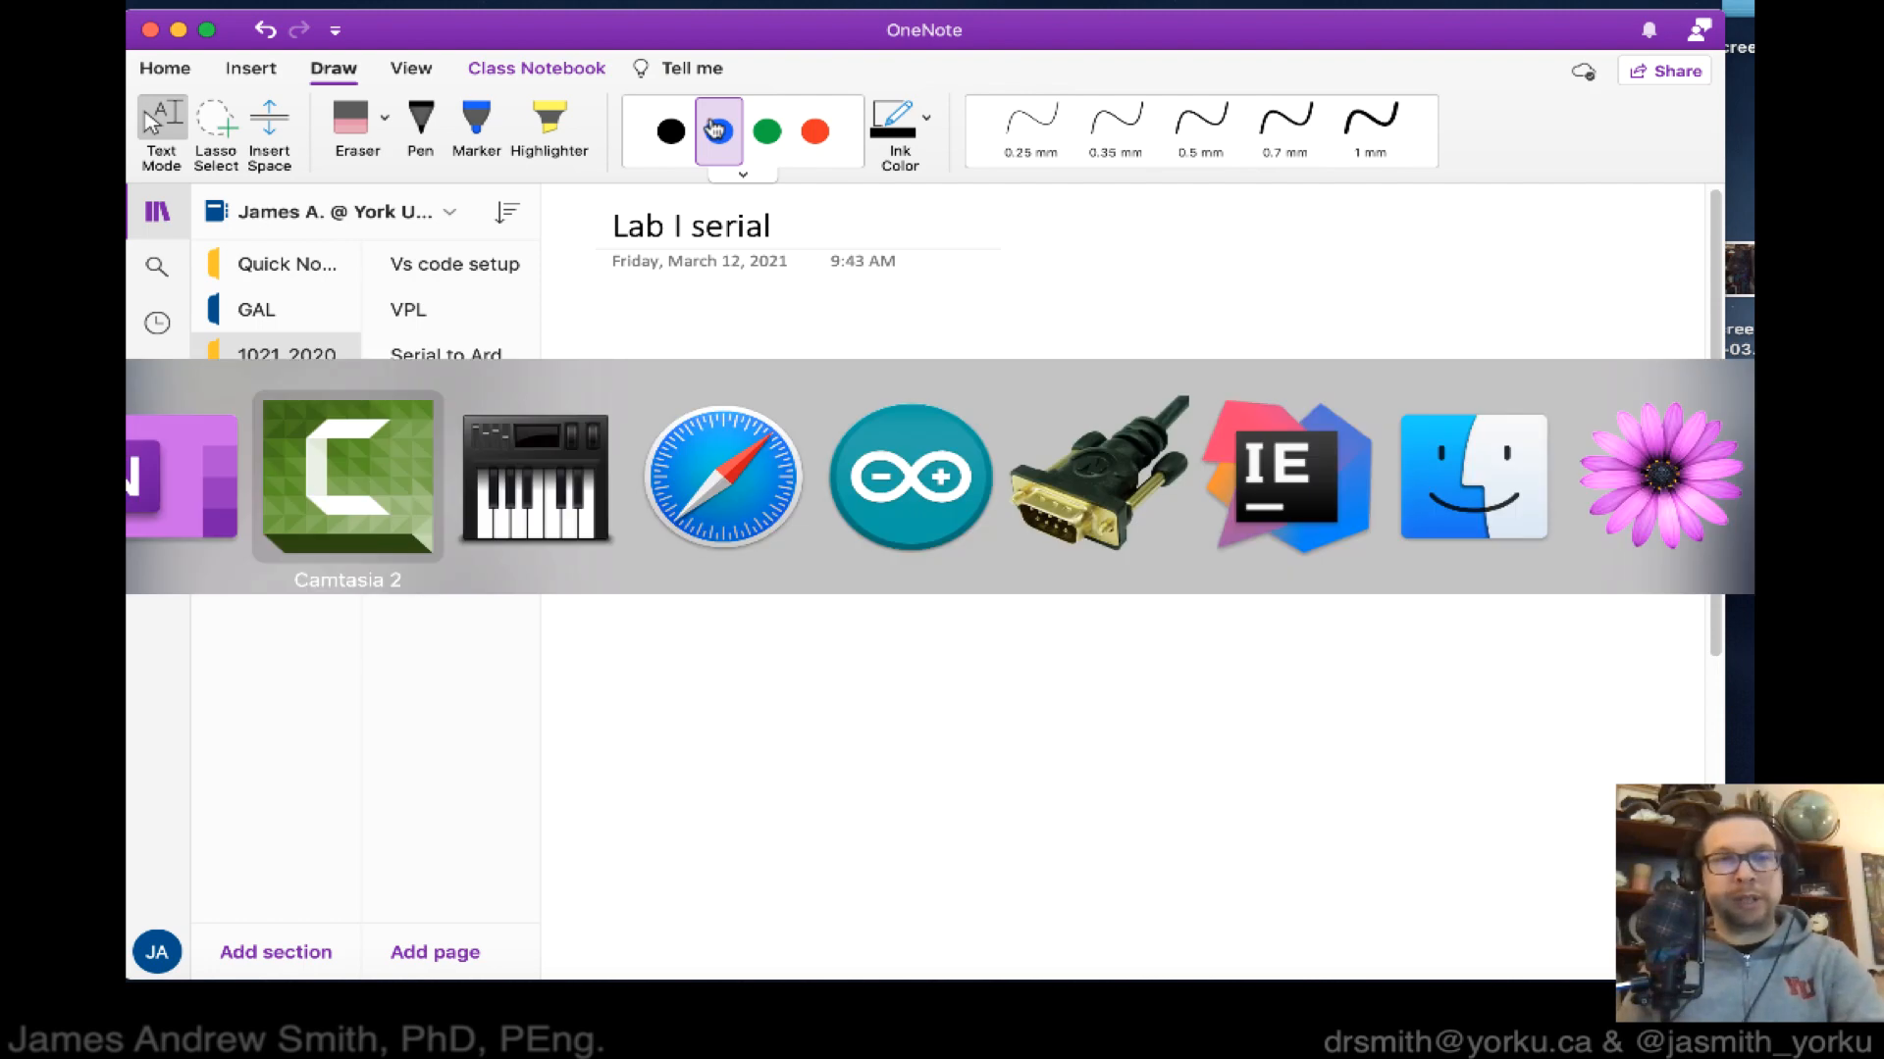
Bring up CoolTerm, set to USB-to-UART at 9600 baud and disconnected, over the notes.
click(1090, 477)
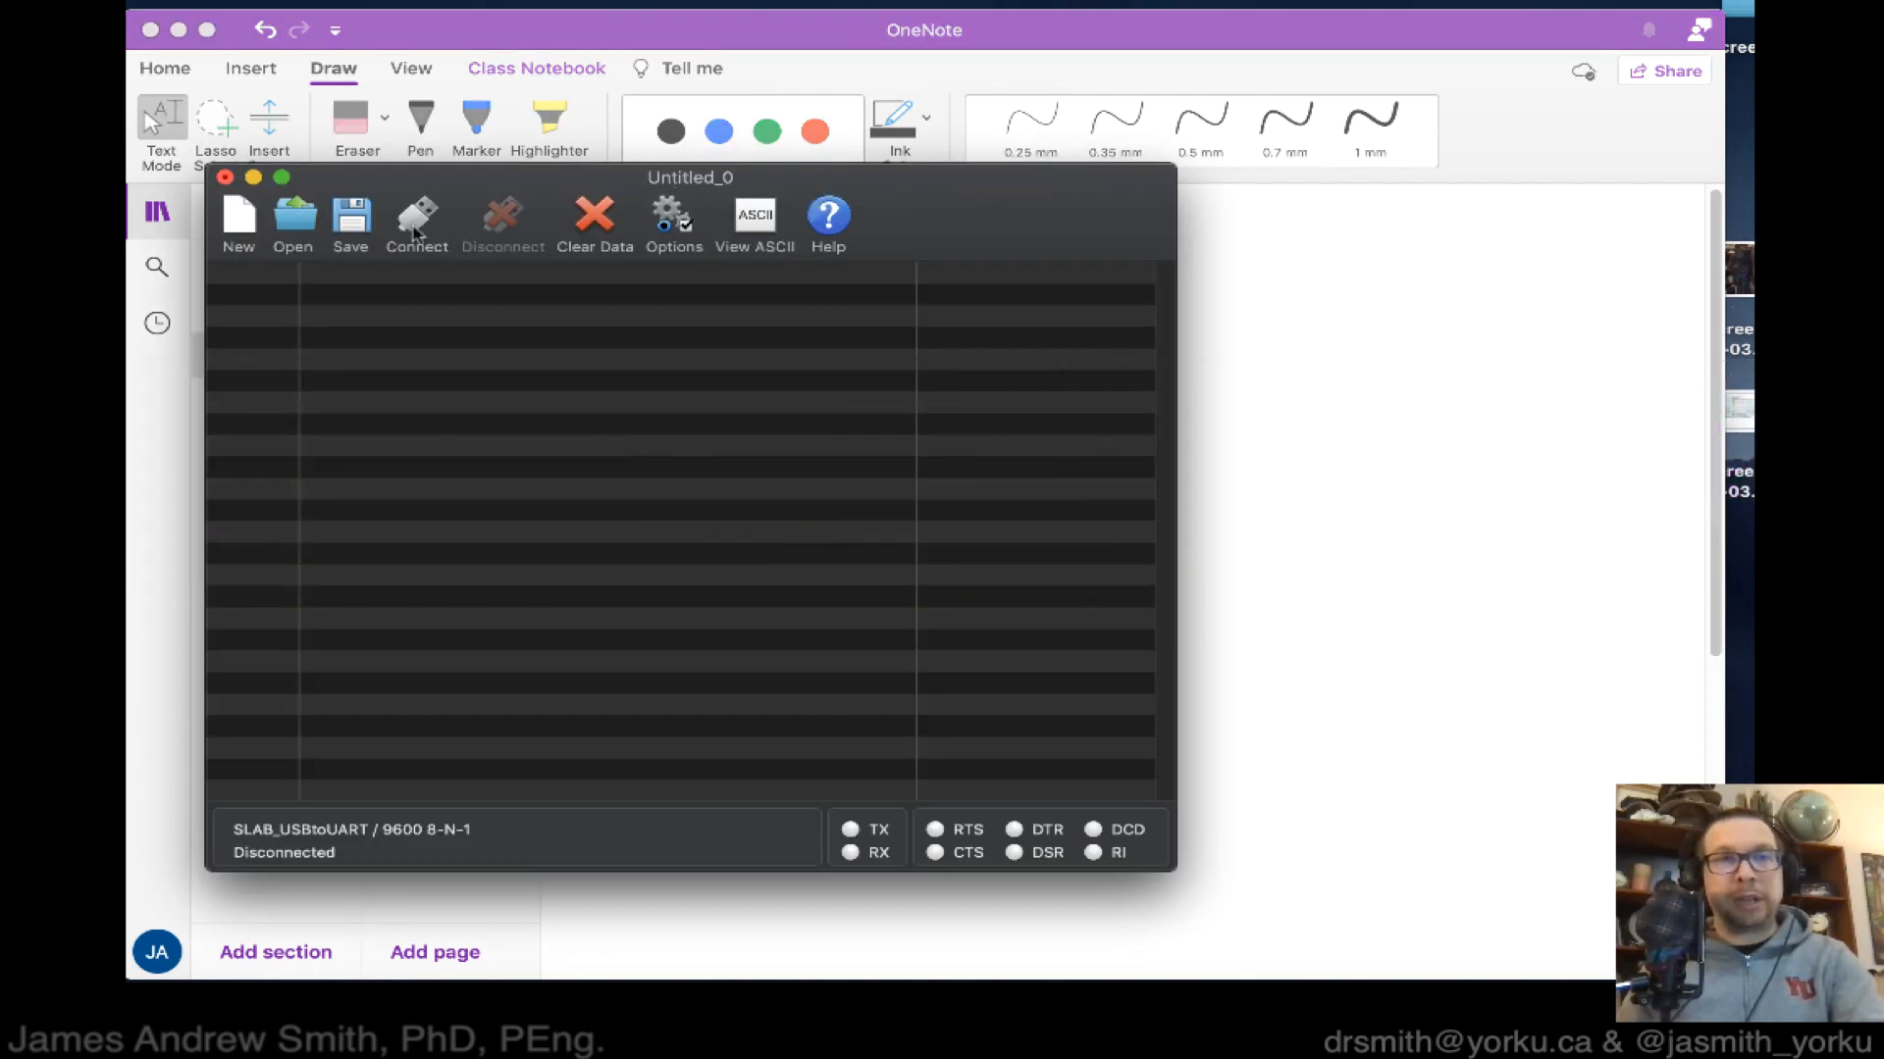
Connect briefly to log hex bytes, disconnect, then inspect individual received bytes such as 01.
click(416, 222)
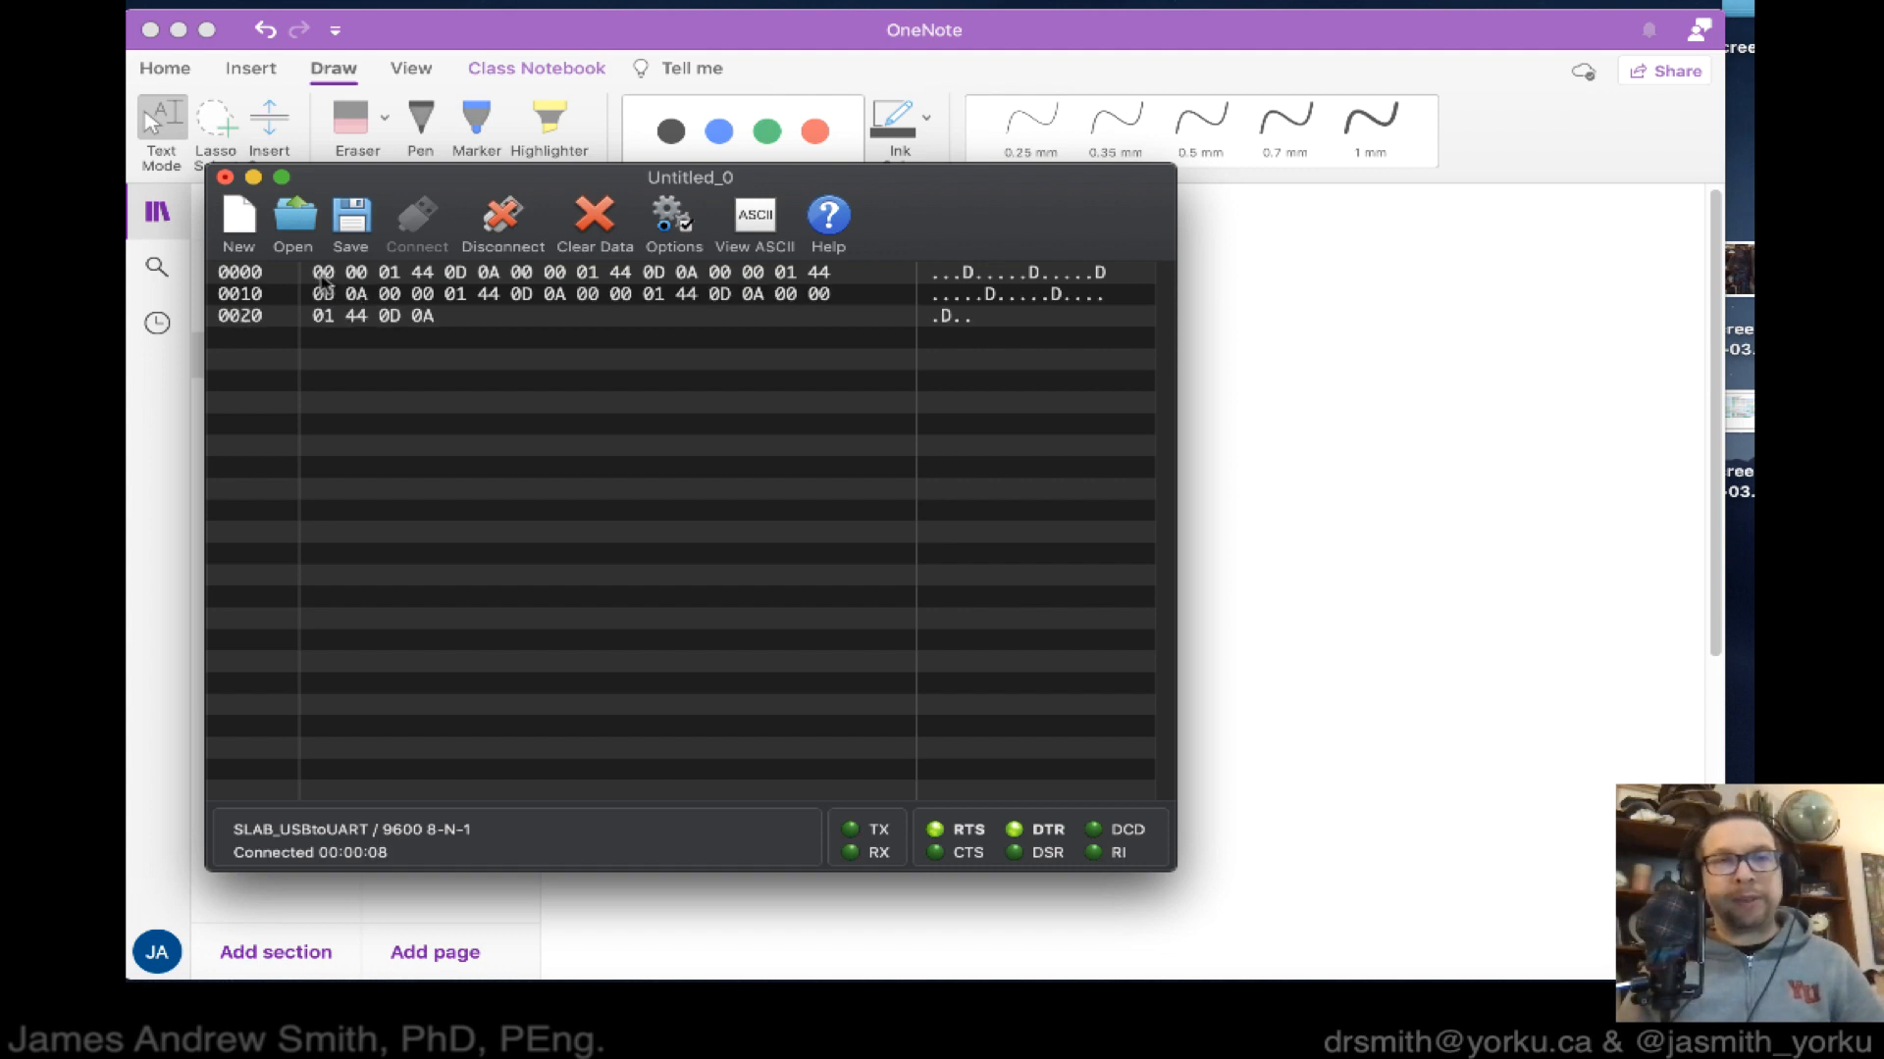
click(502, 222)
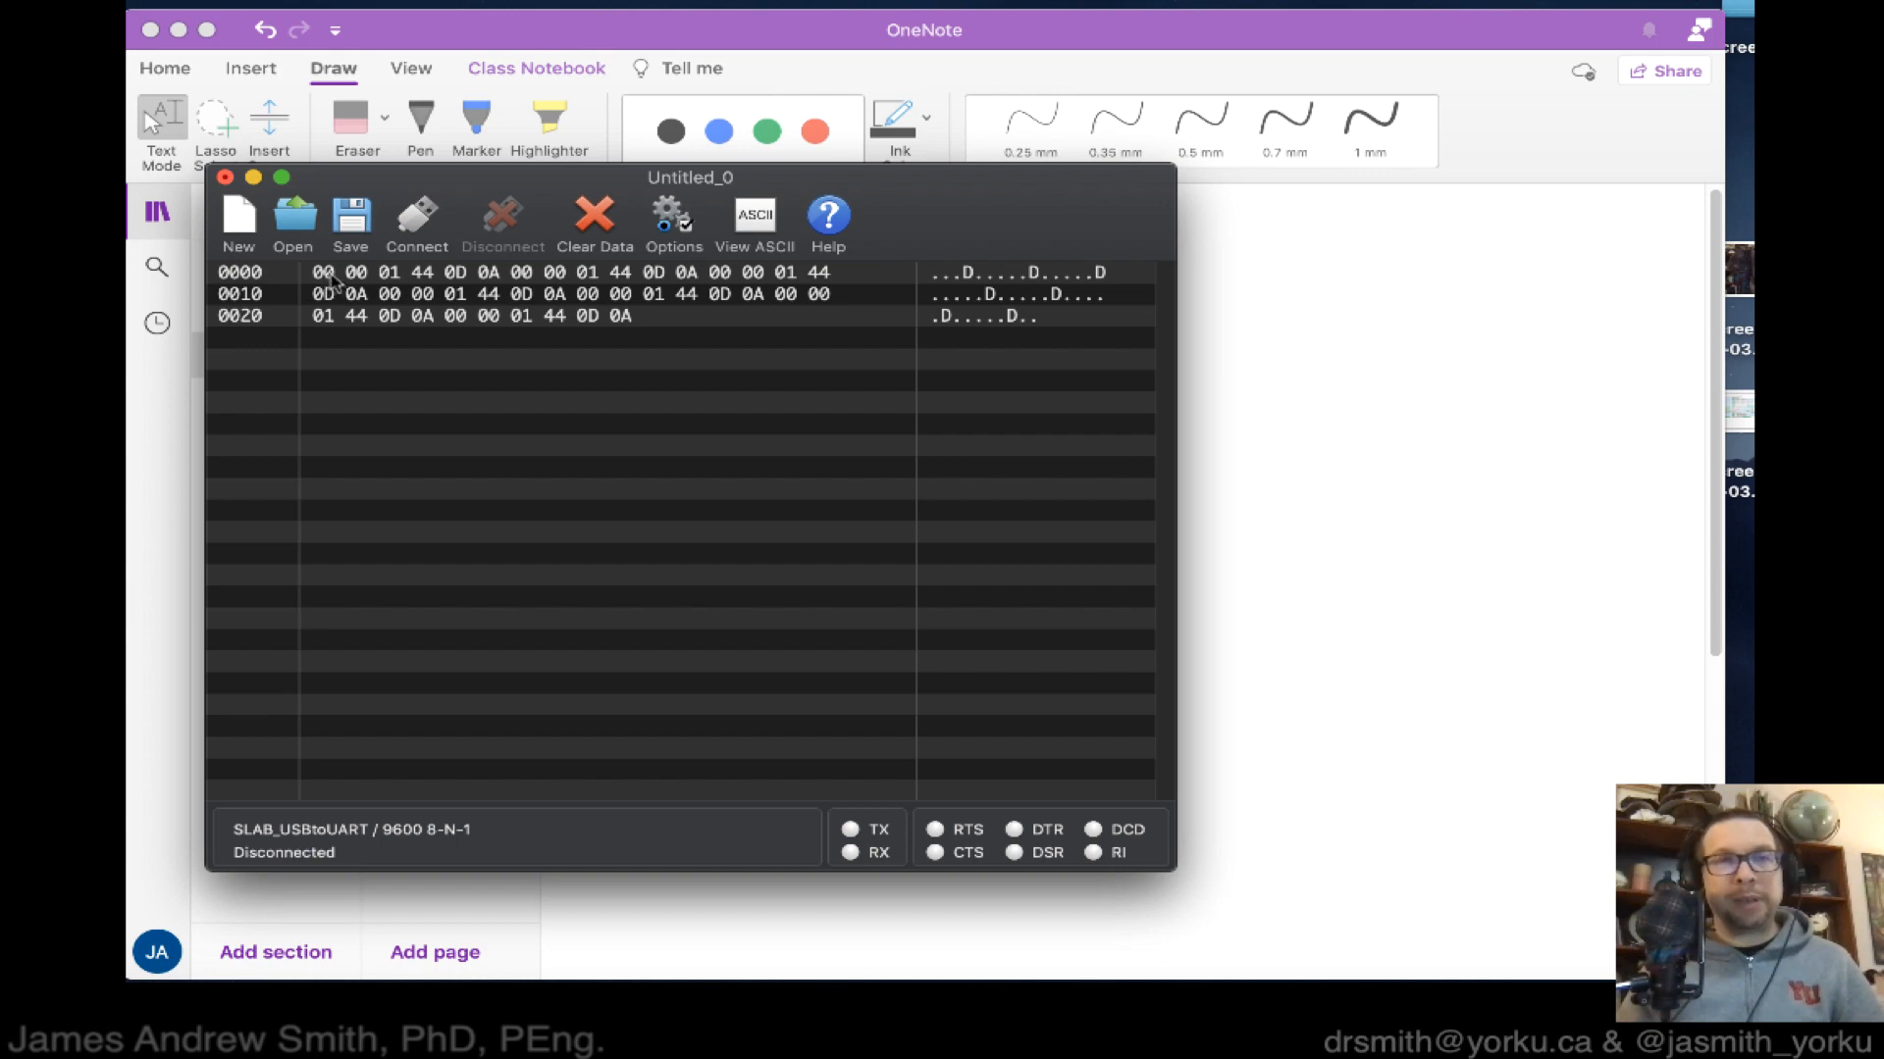
mouse_move(366, 267)
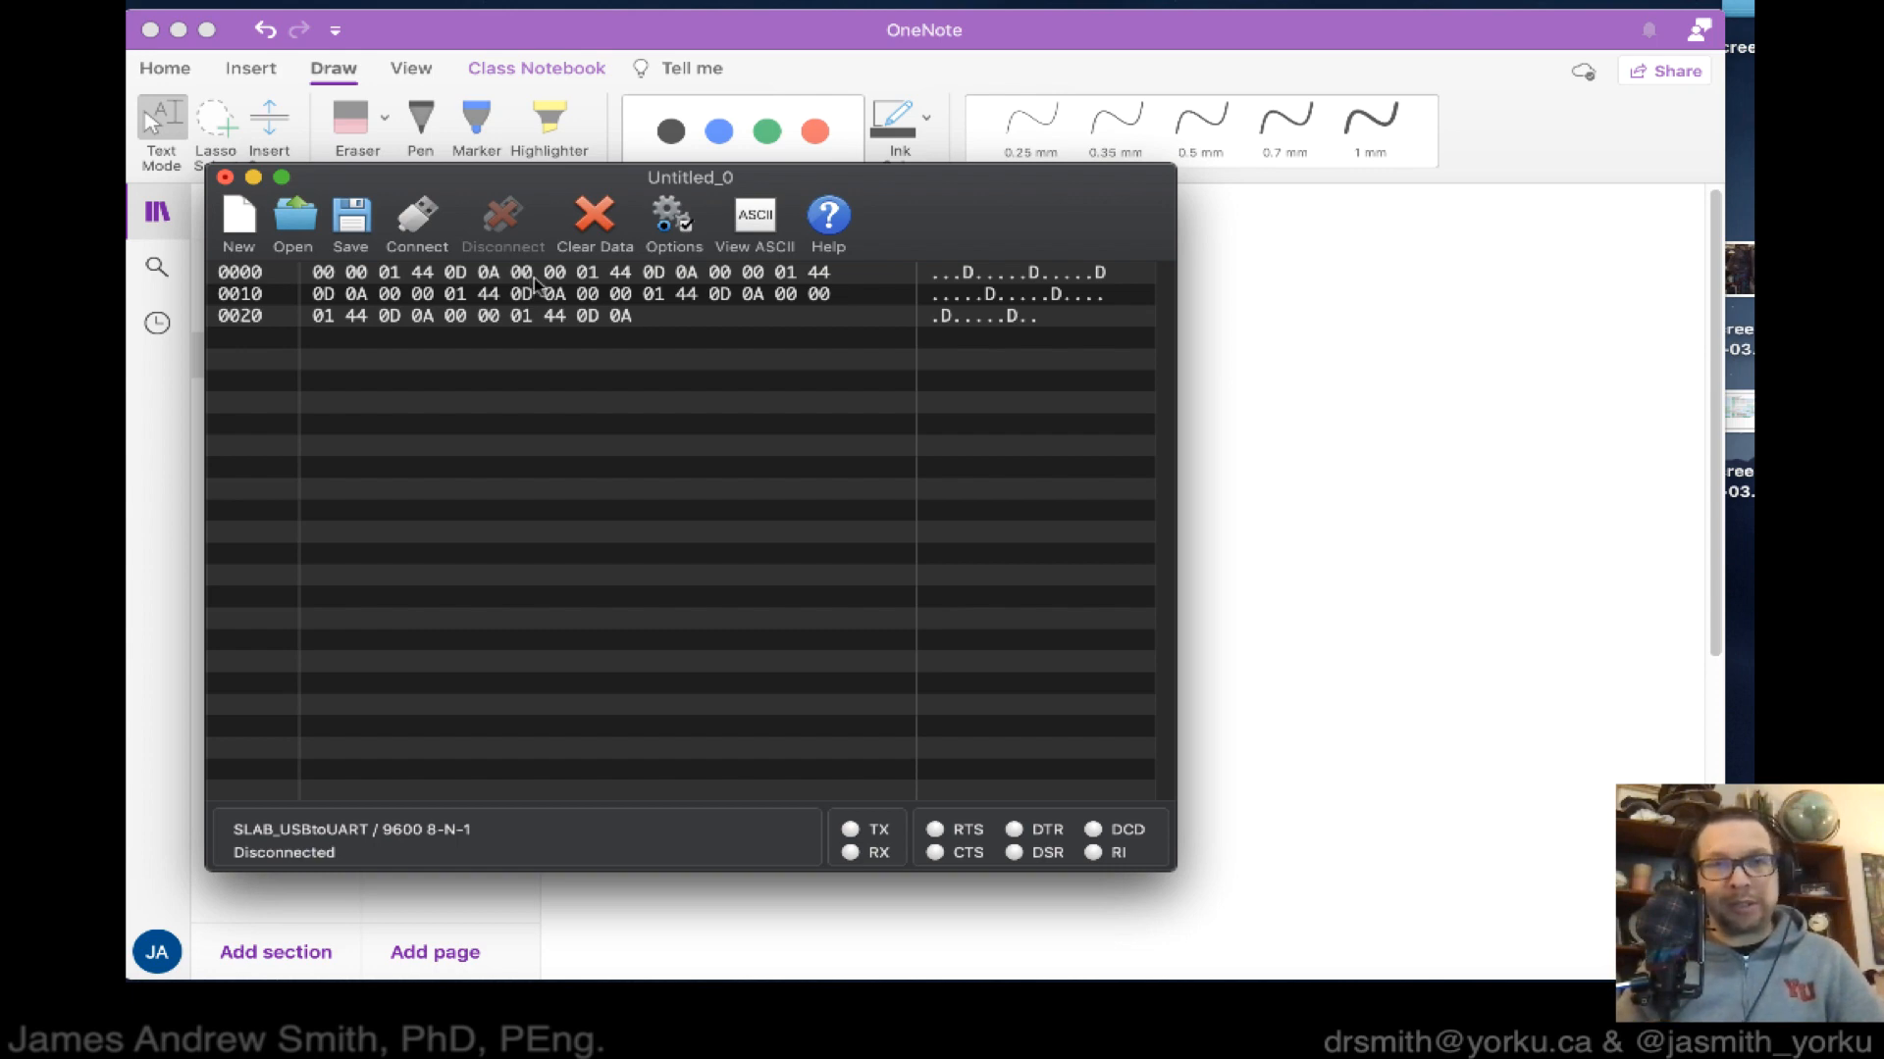
click(355, 272)
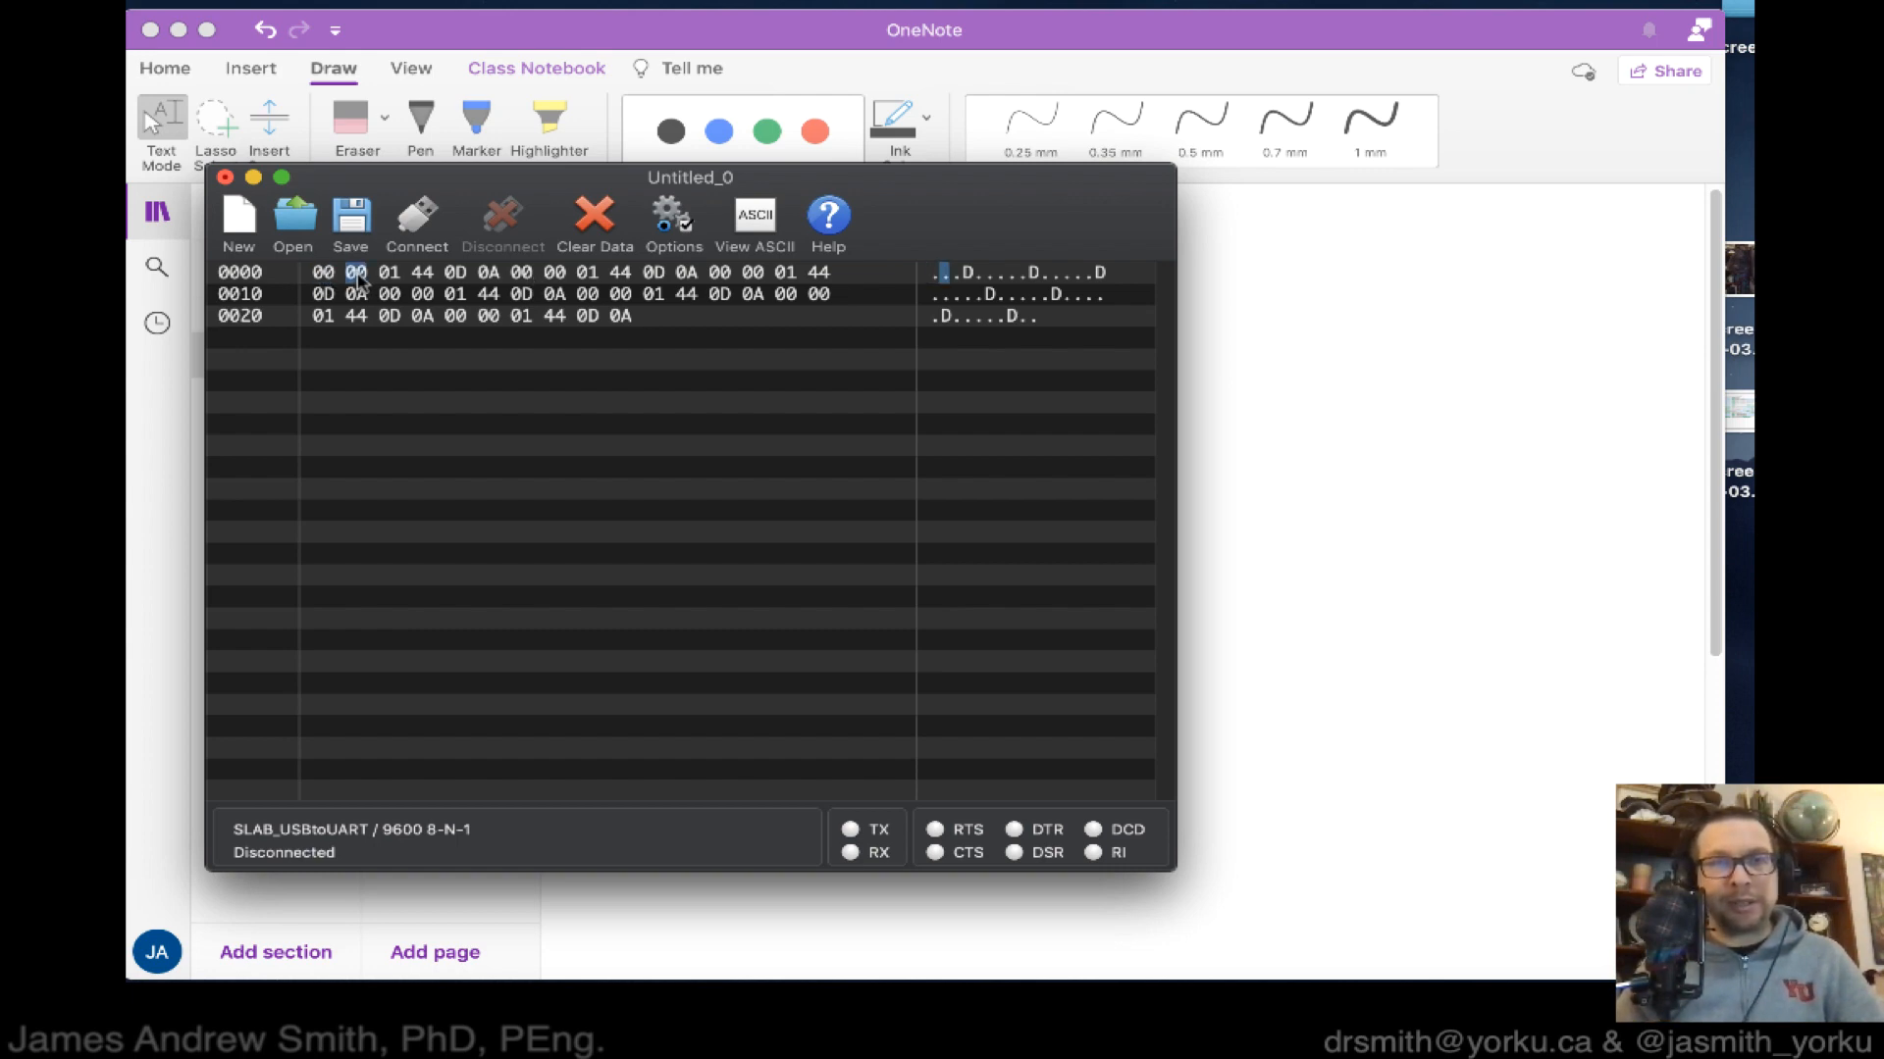
click(387, 272)
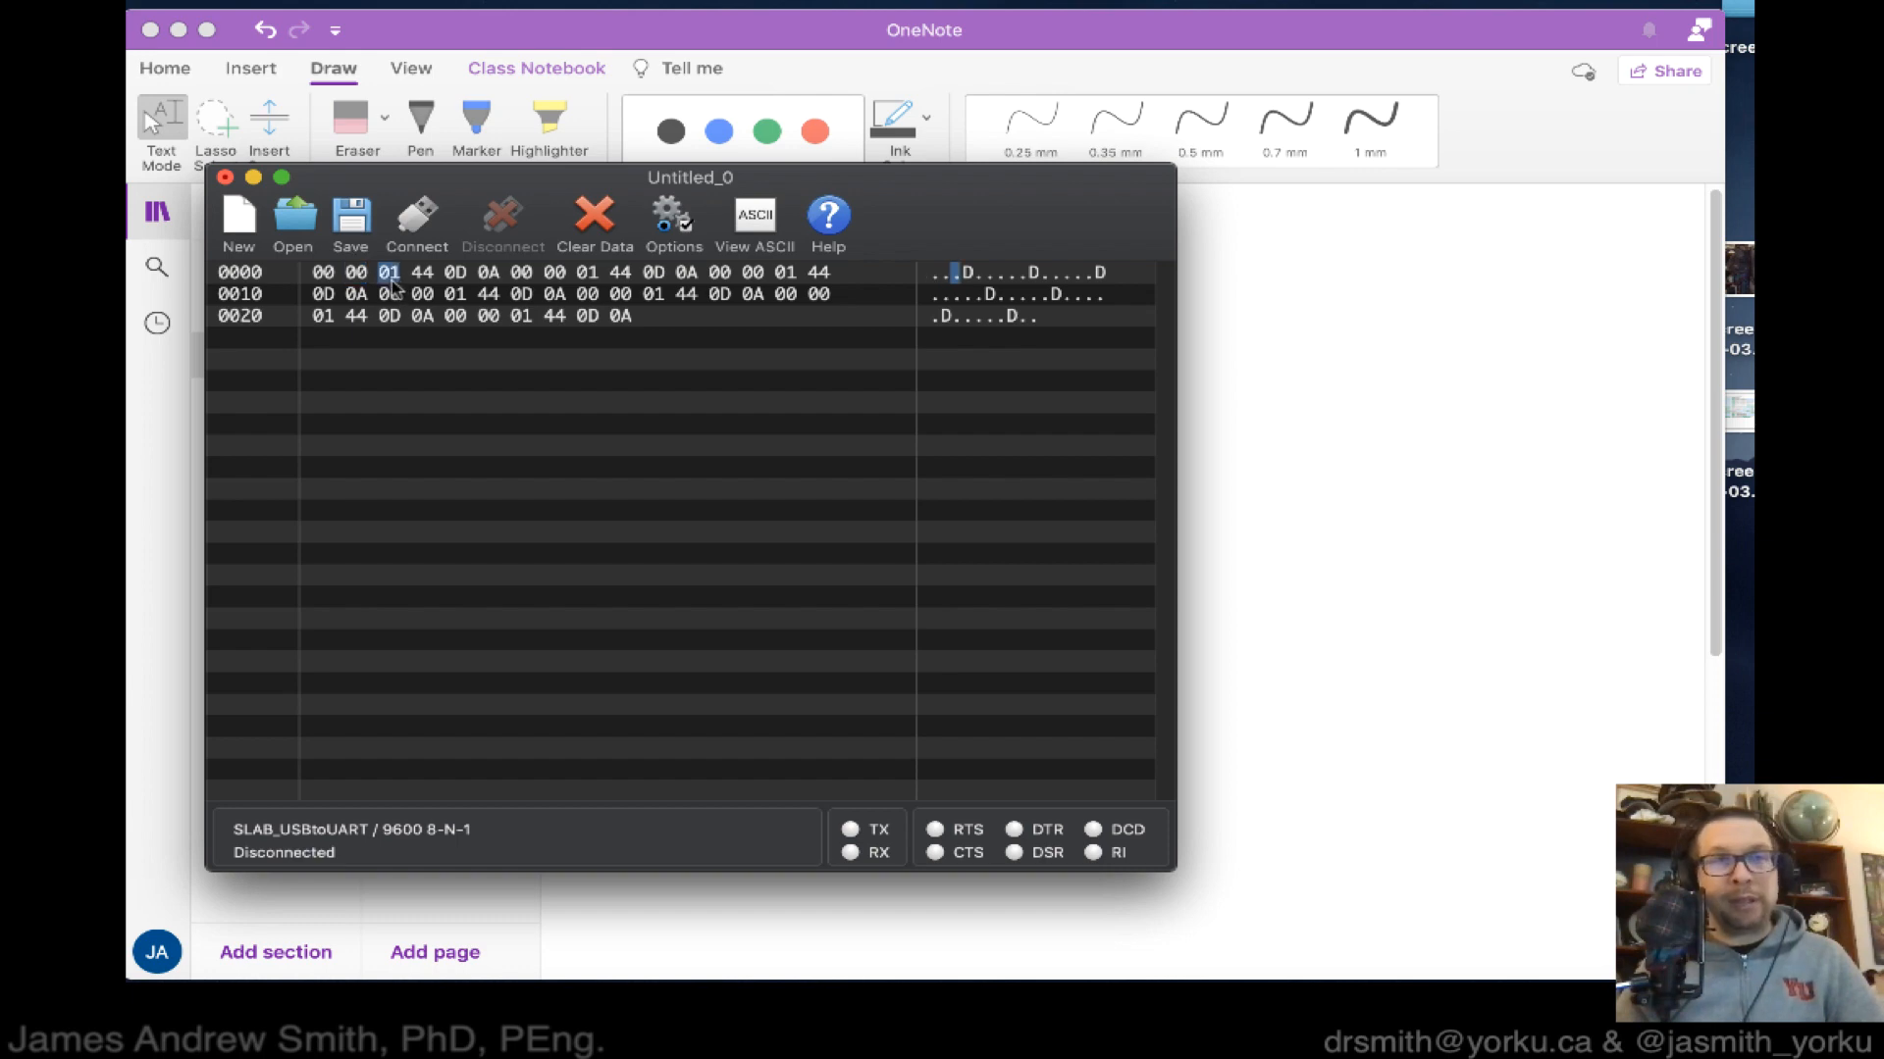
click(422, 271)
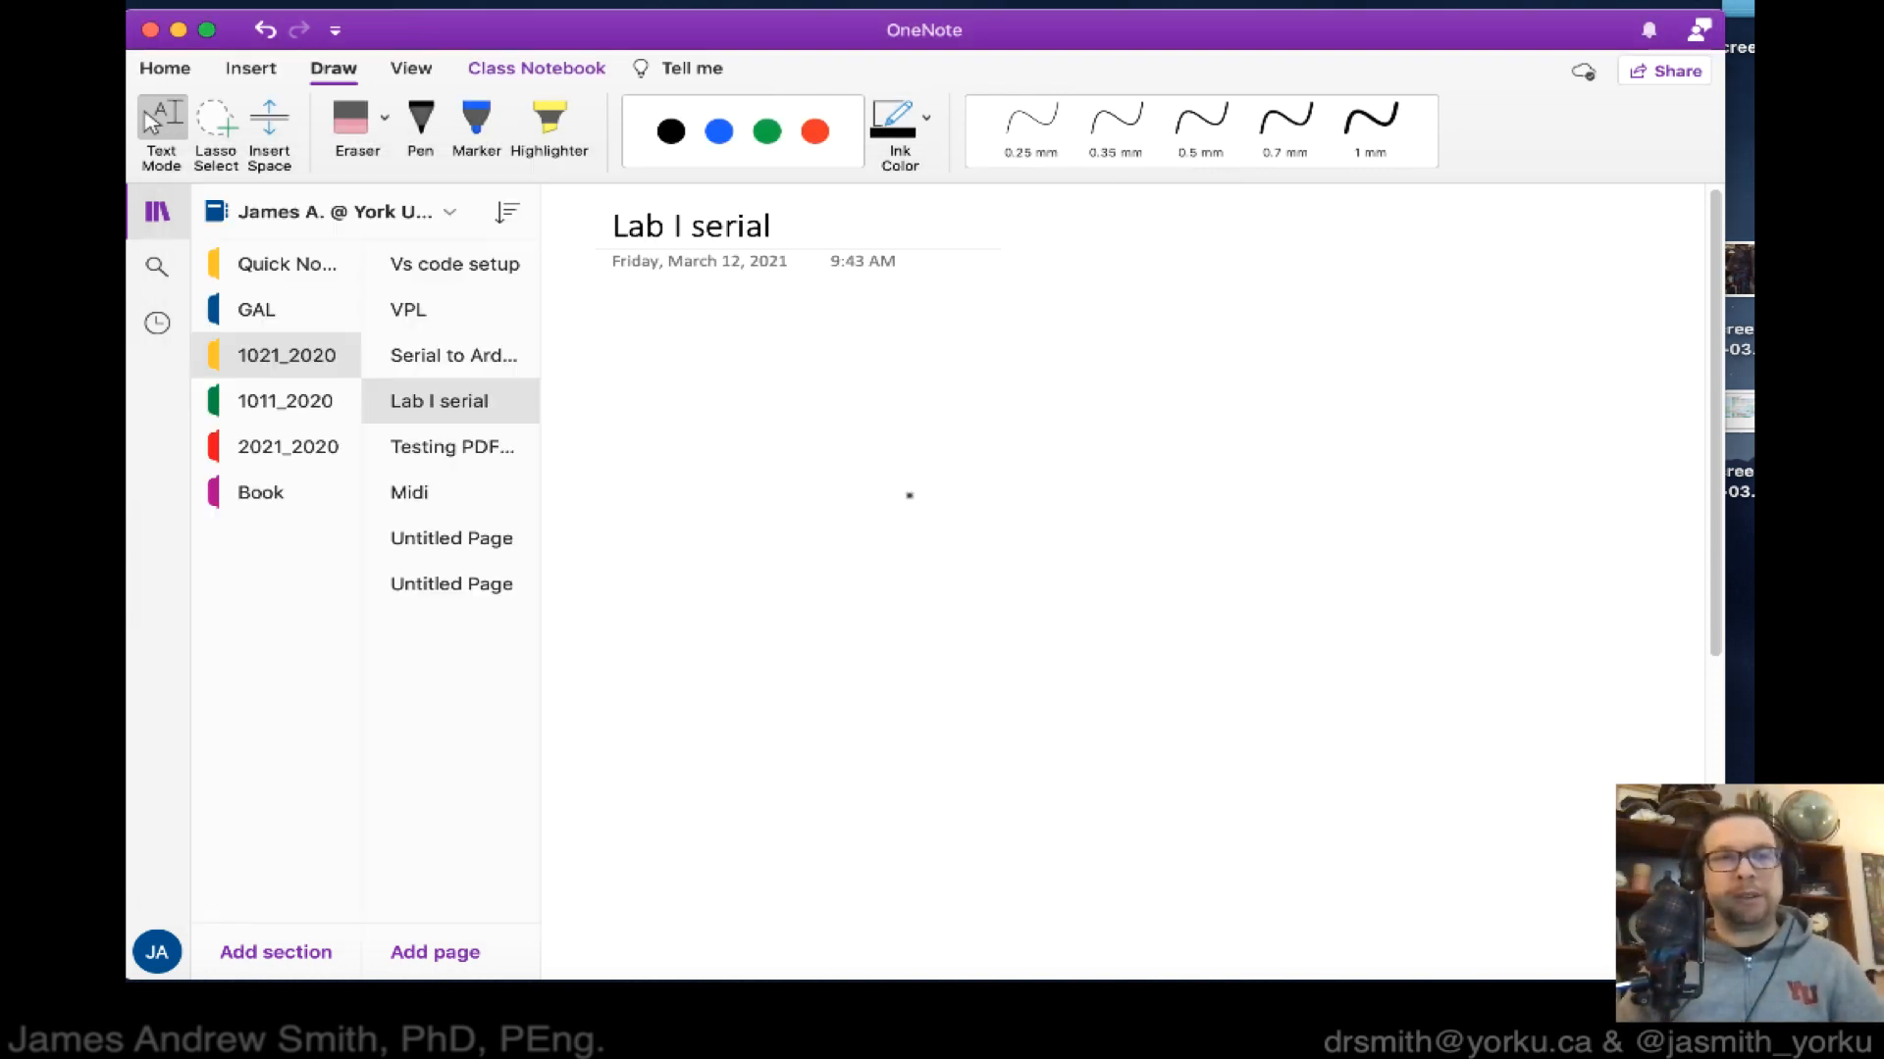
mouse_move(808, 465)
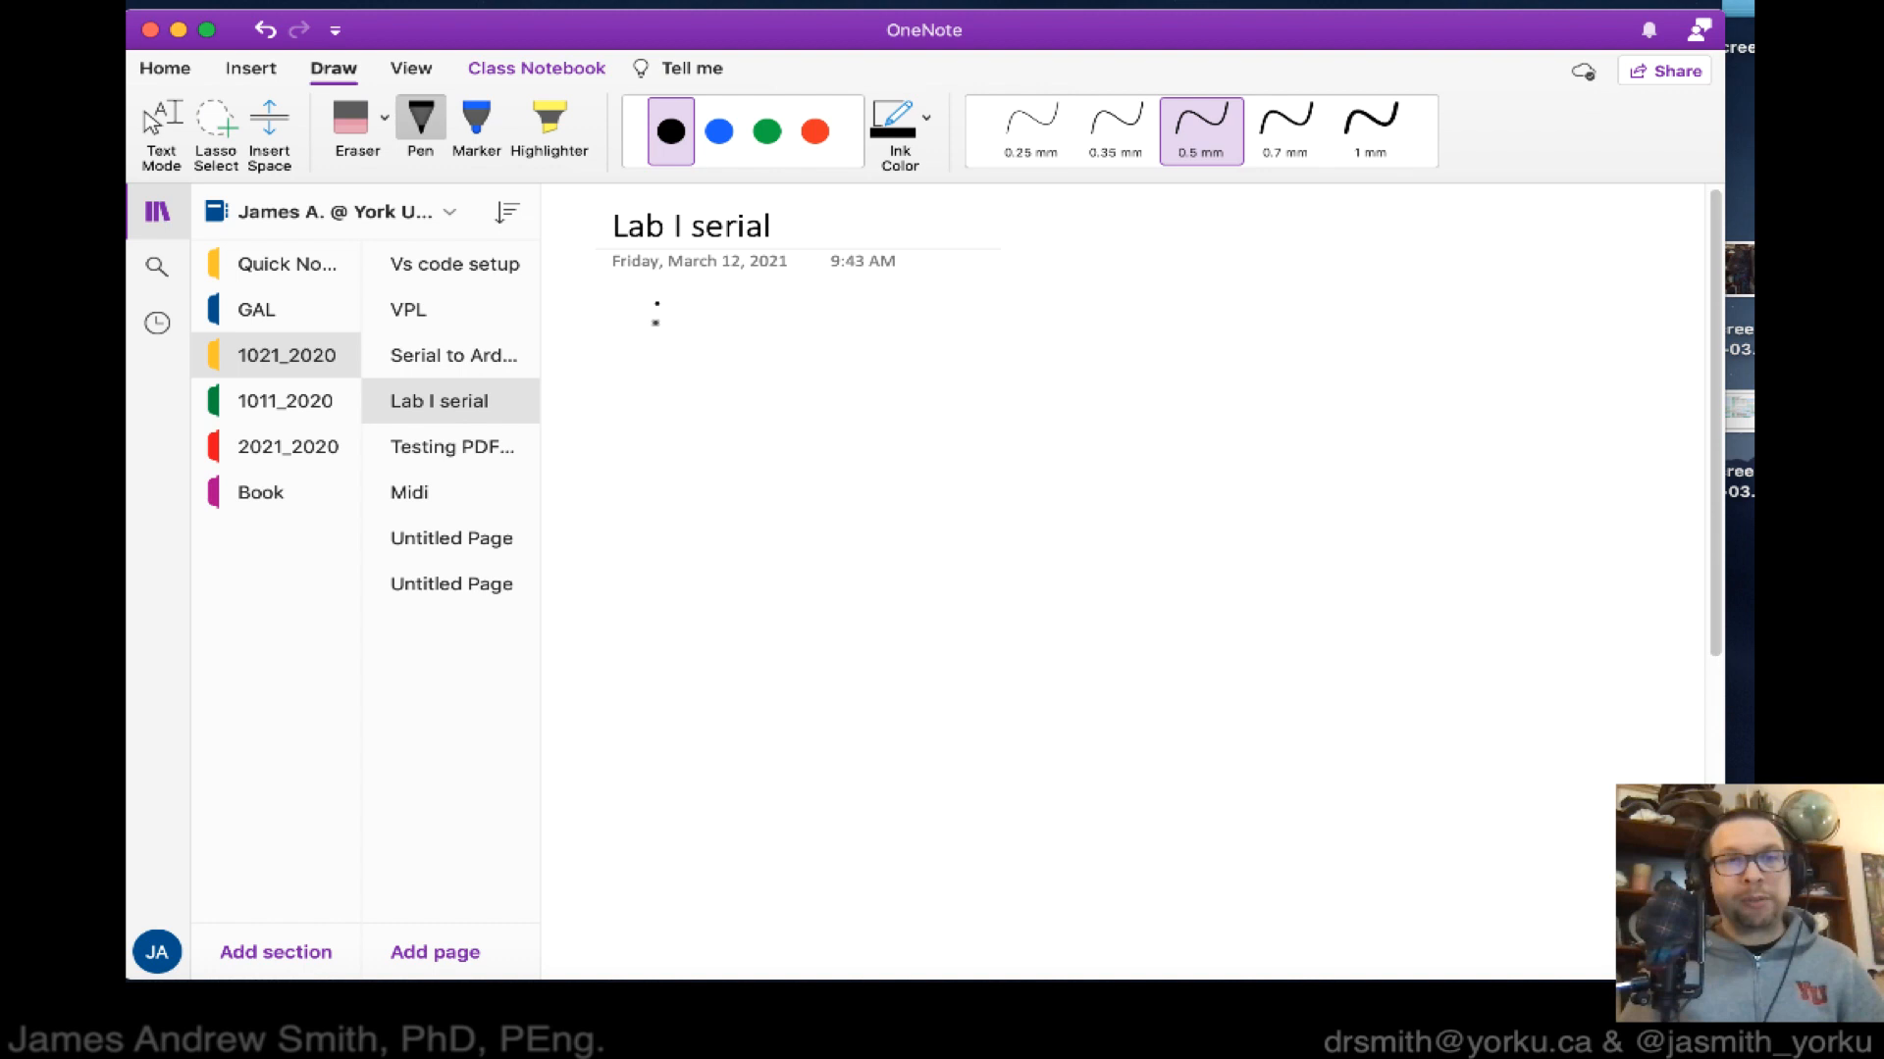
Handwrite underlined Terminal, Bytes and A0 headings with column divider lines.
drag(630, 325, 775, 325)
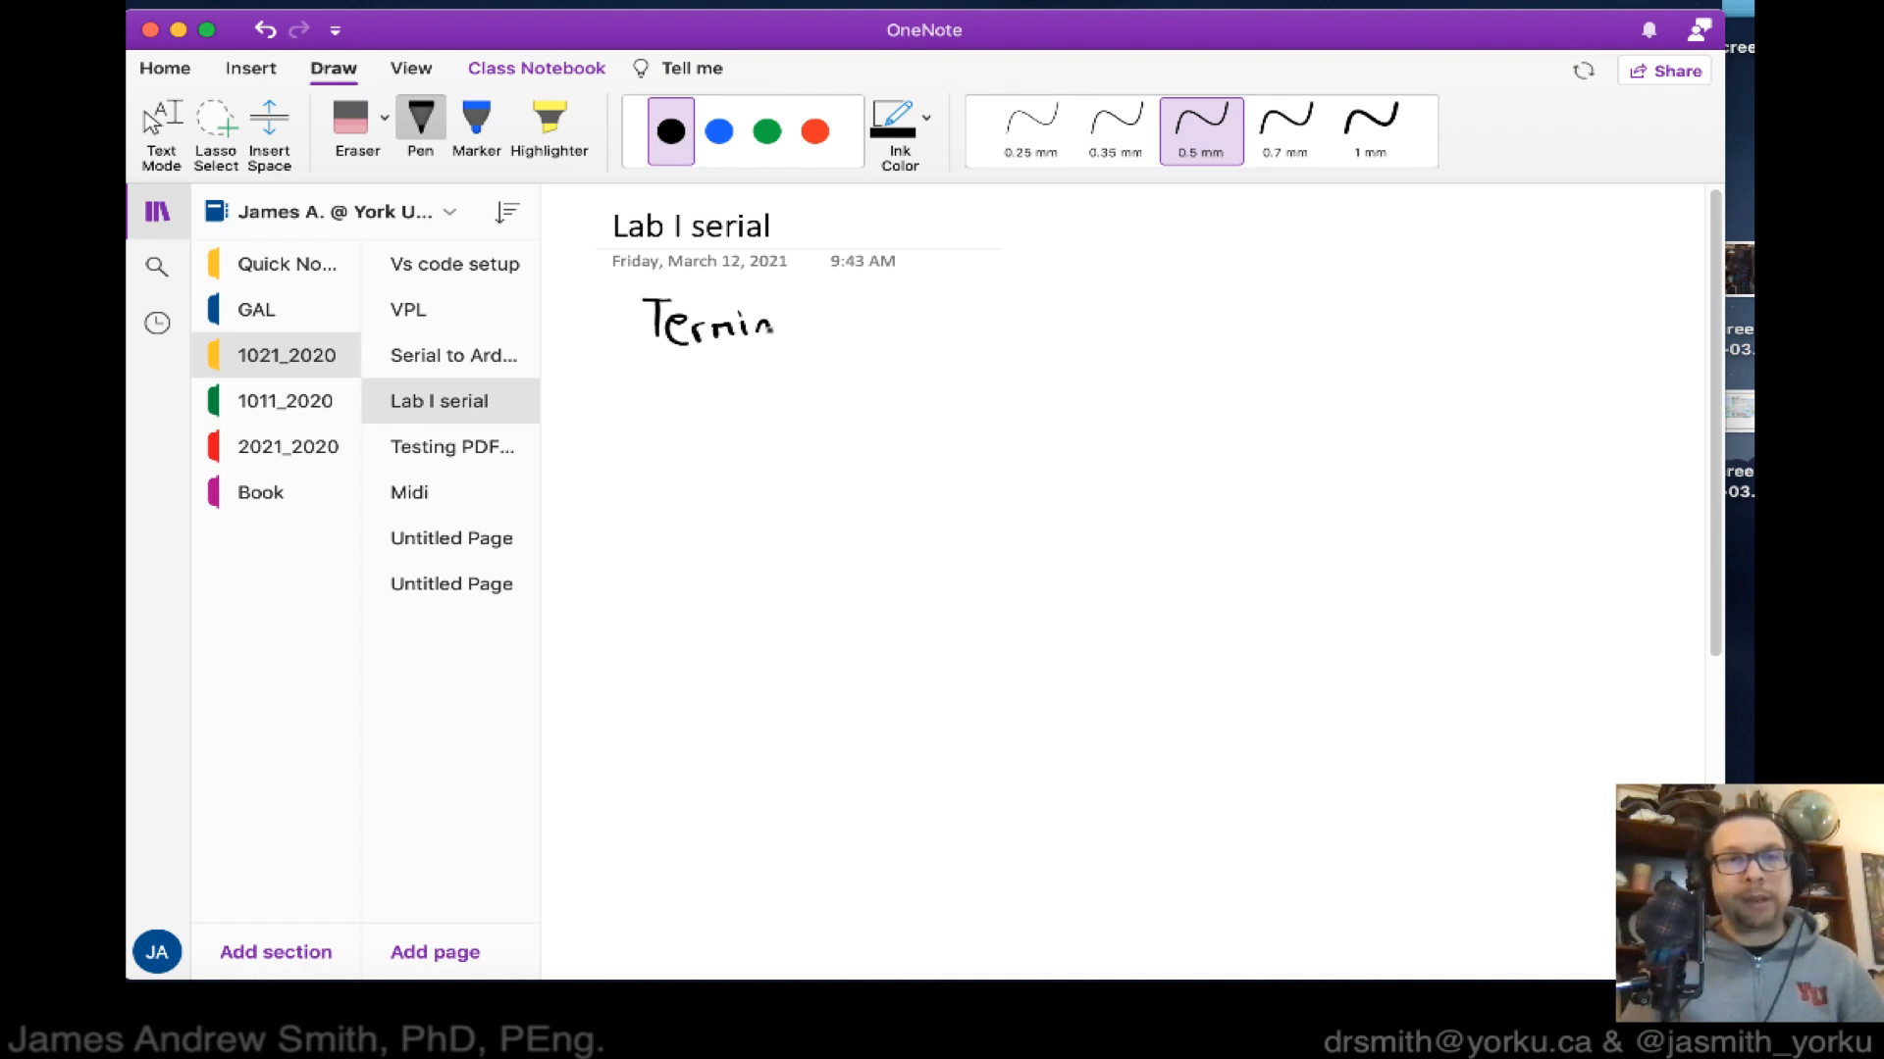
drag(754, 325, 812, 325)
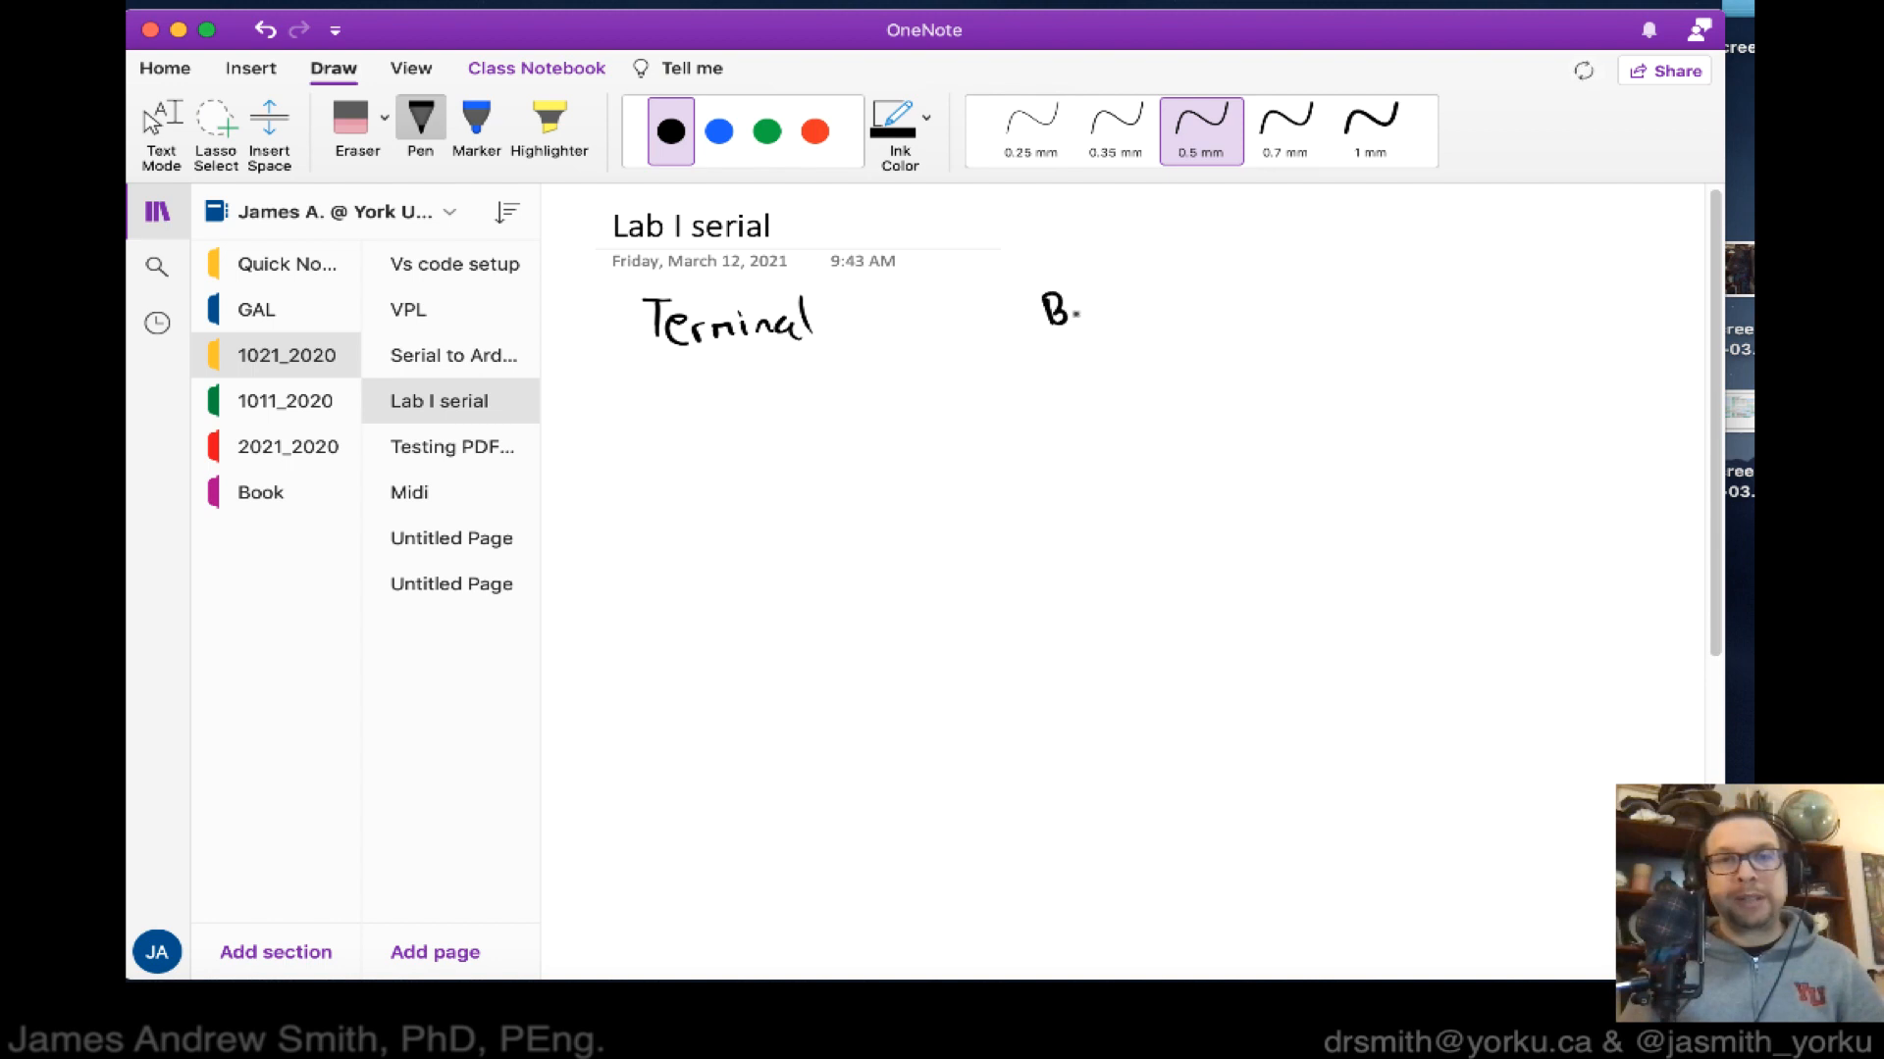
drag(1069, 312, 1147, 312)
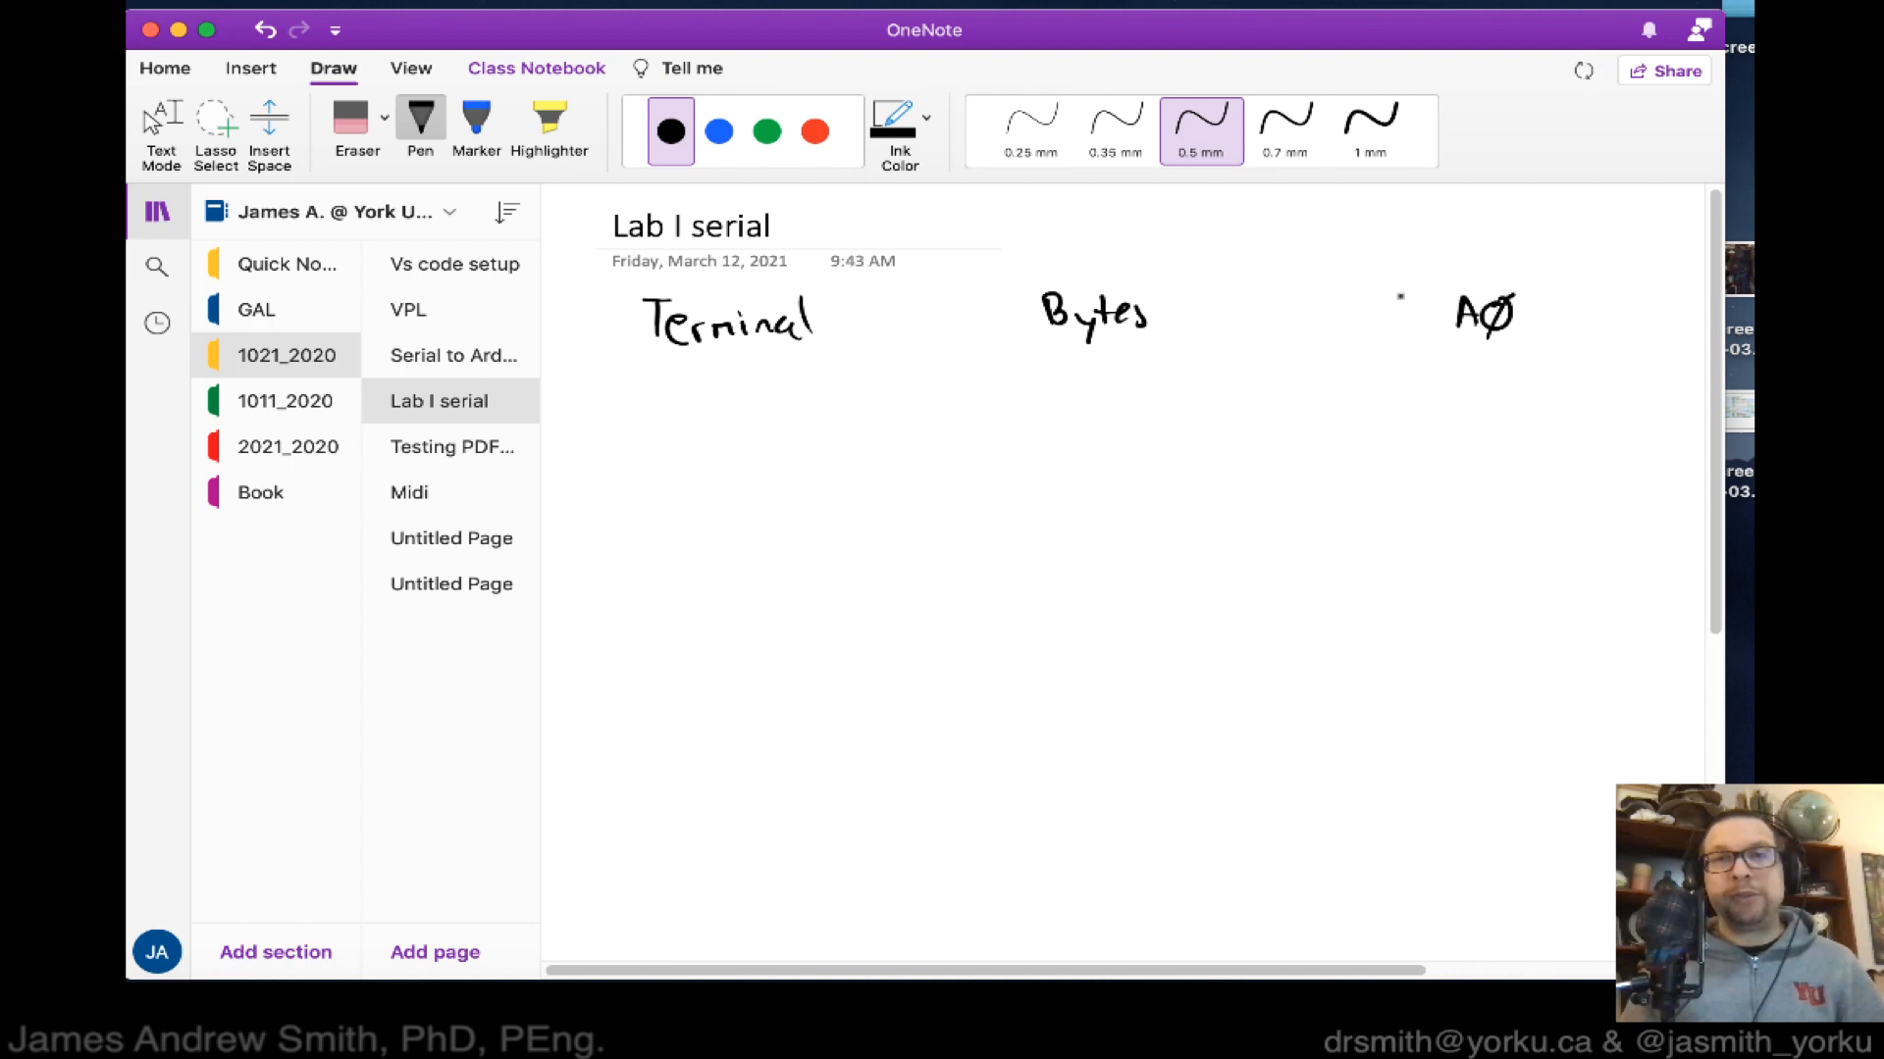
drag(1044, 339, 1166, 337)
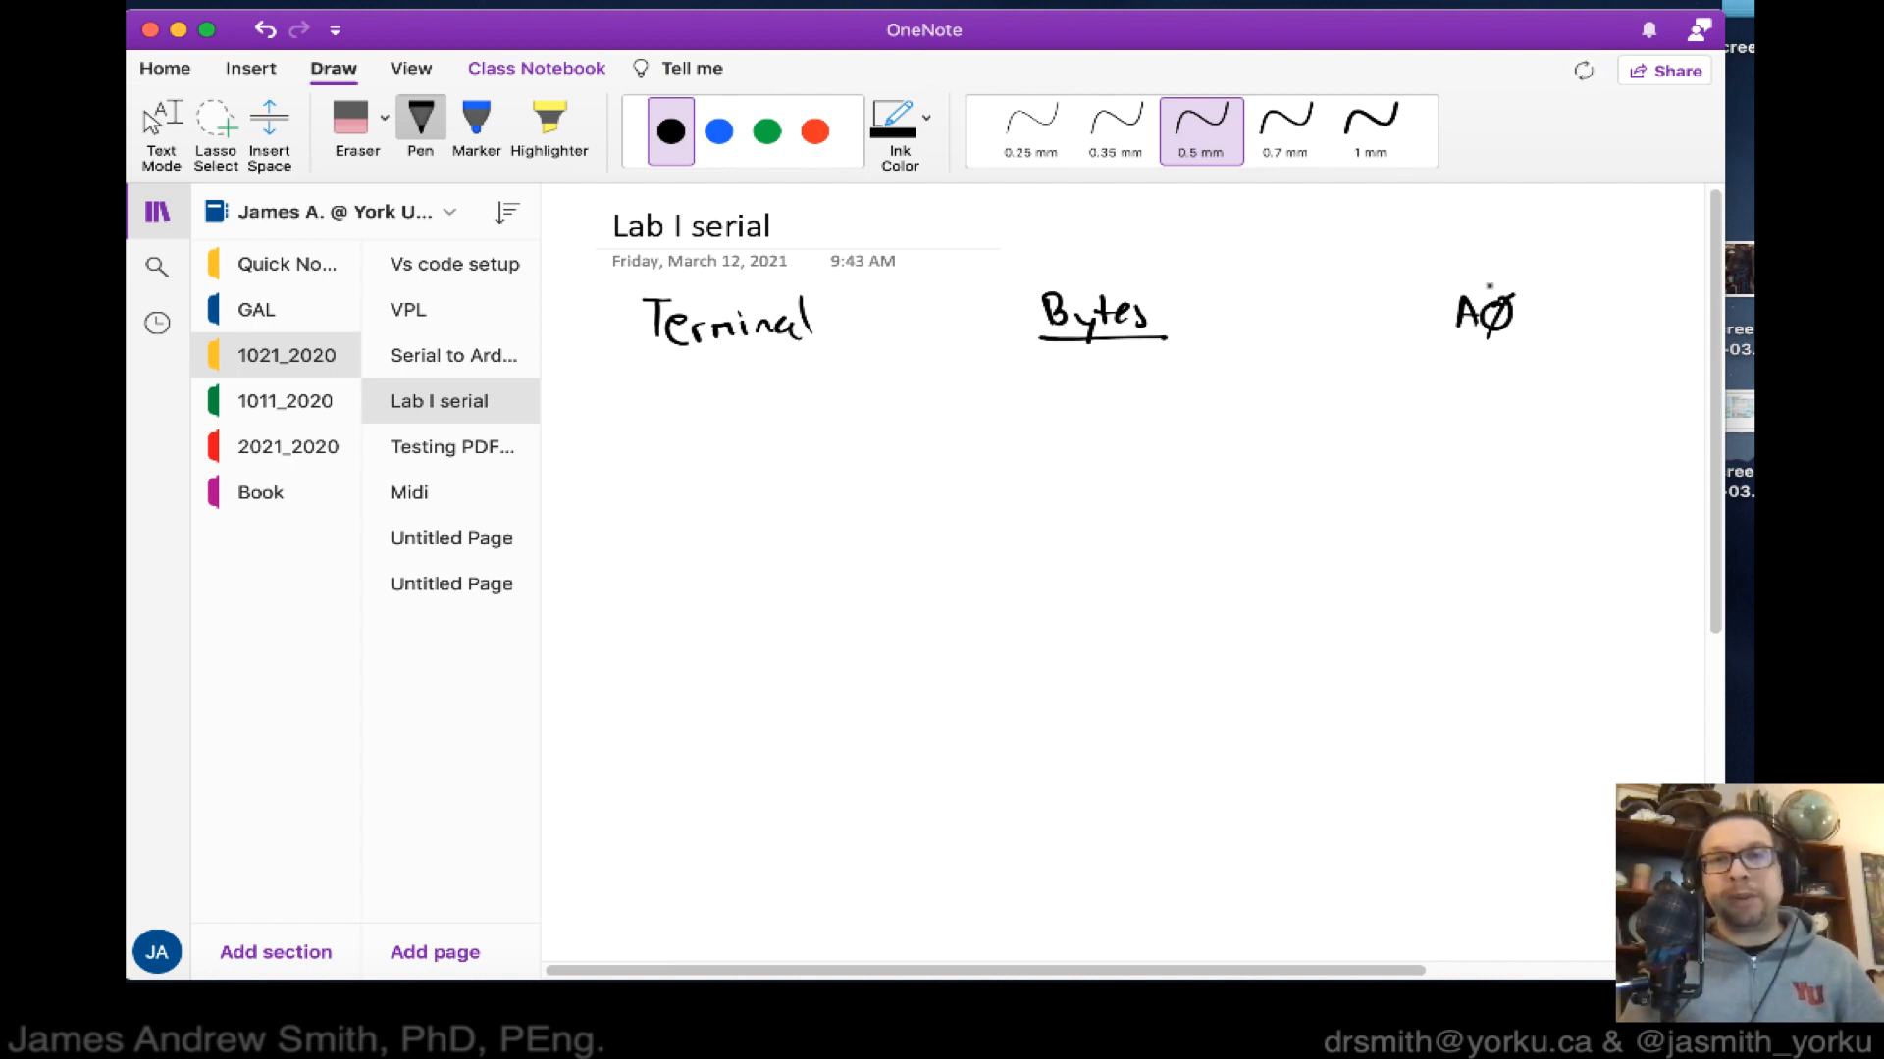
drag(1448, 349, 1550, 348)
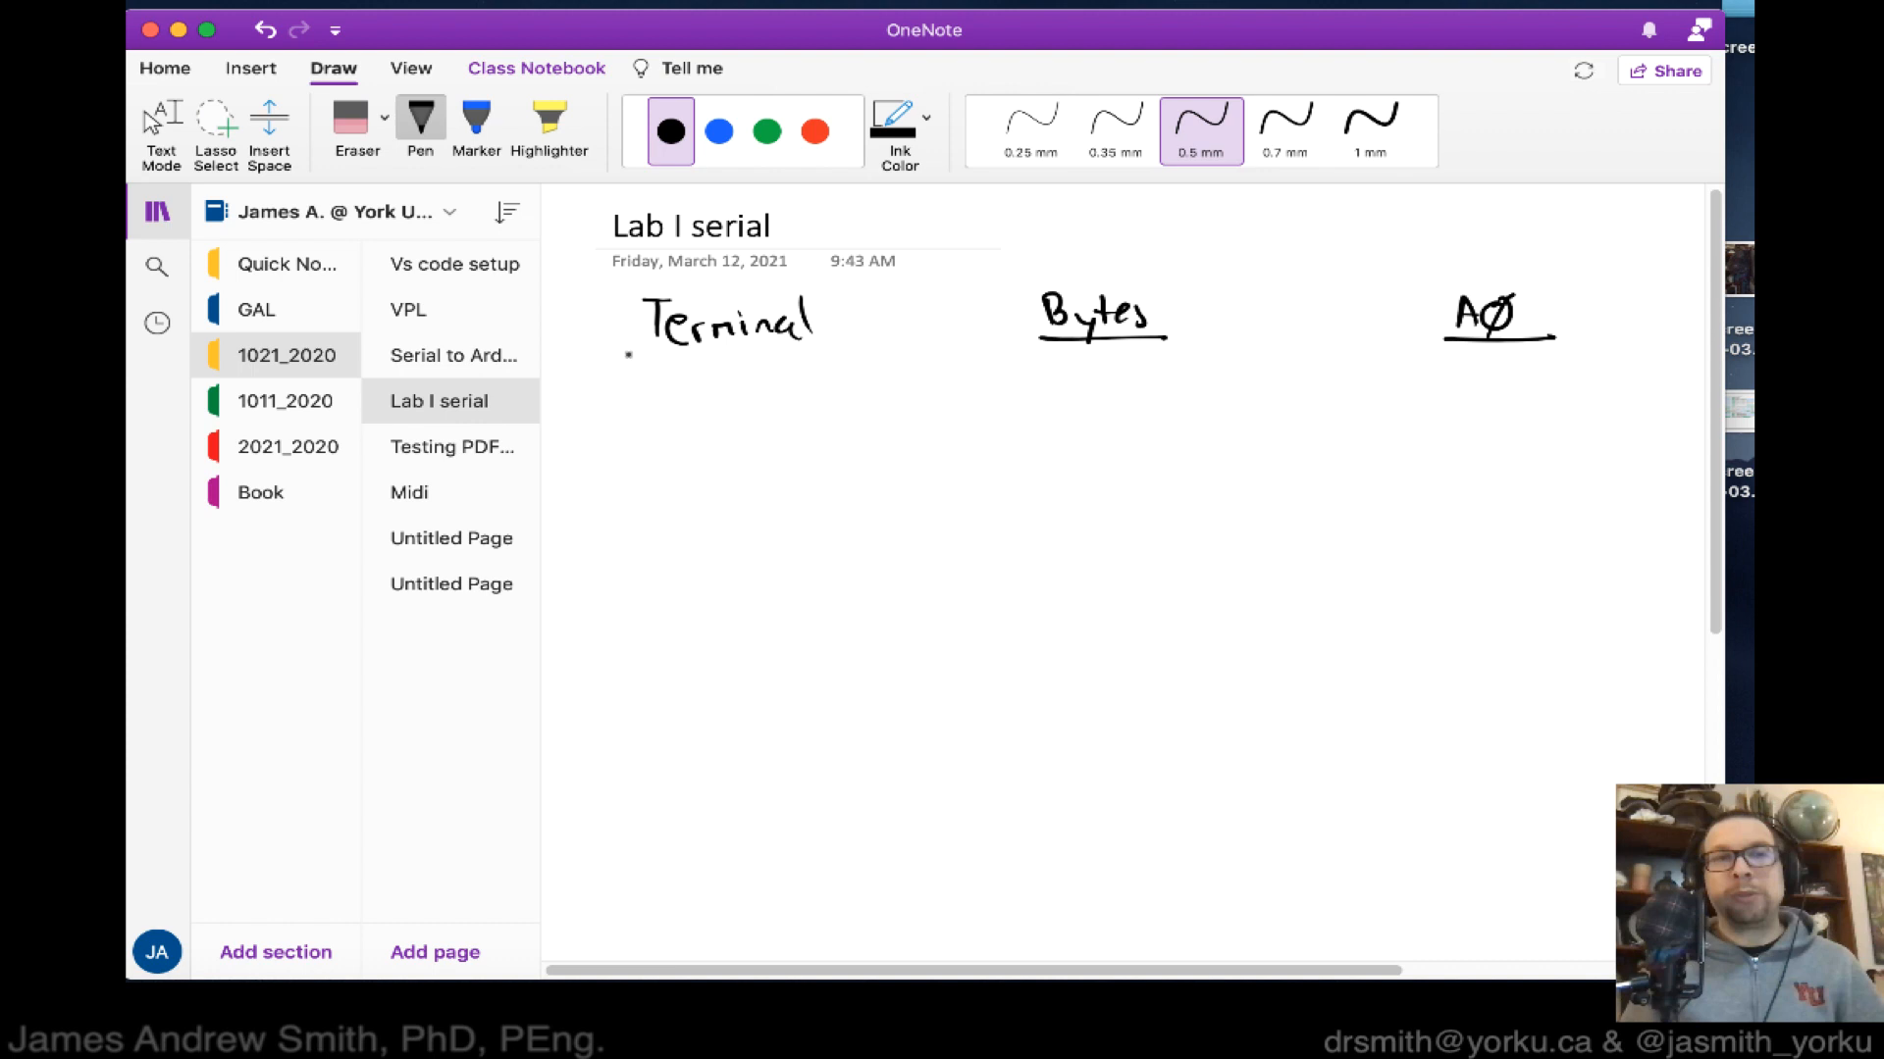
drag(631, 352, 847, 337)
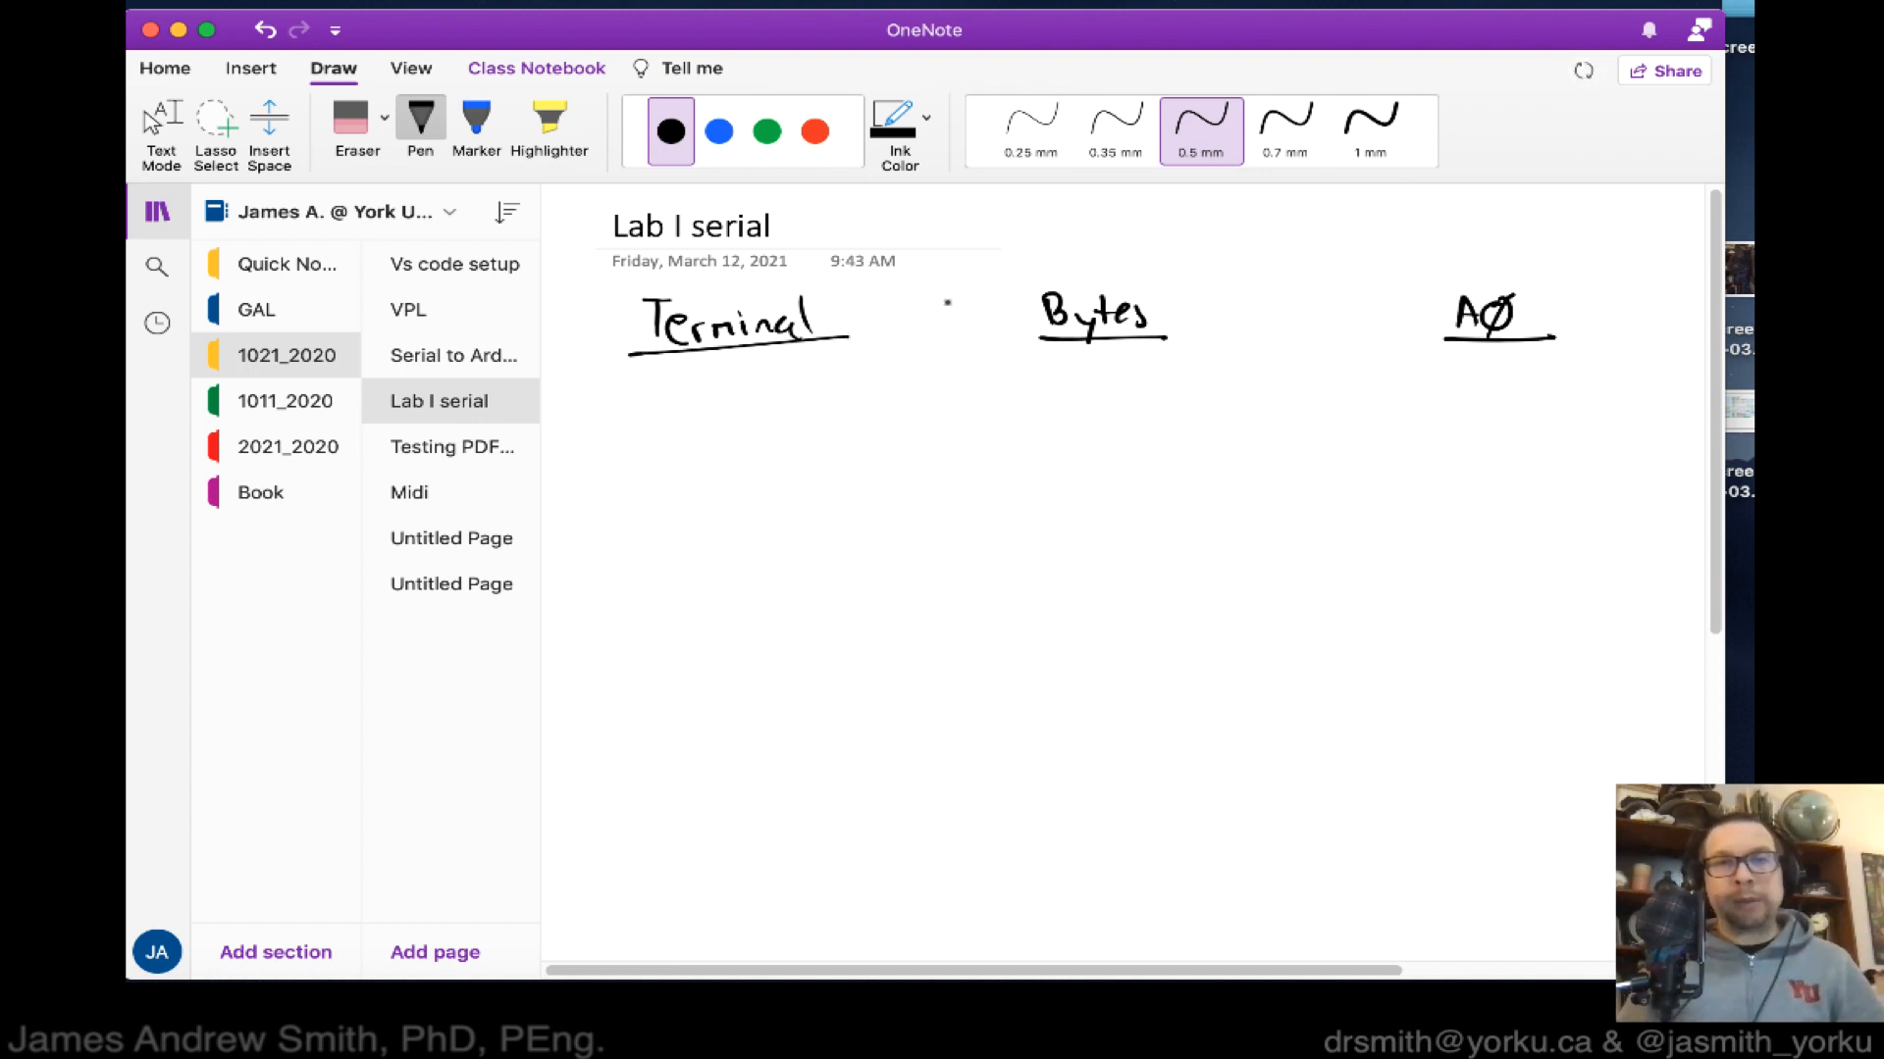
drag(958, 298, 961, 679)
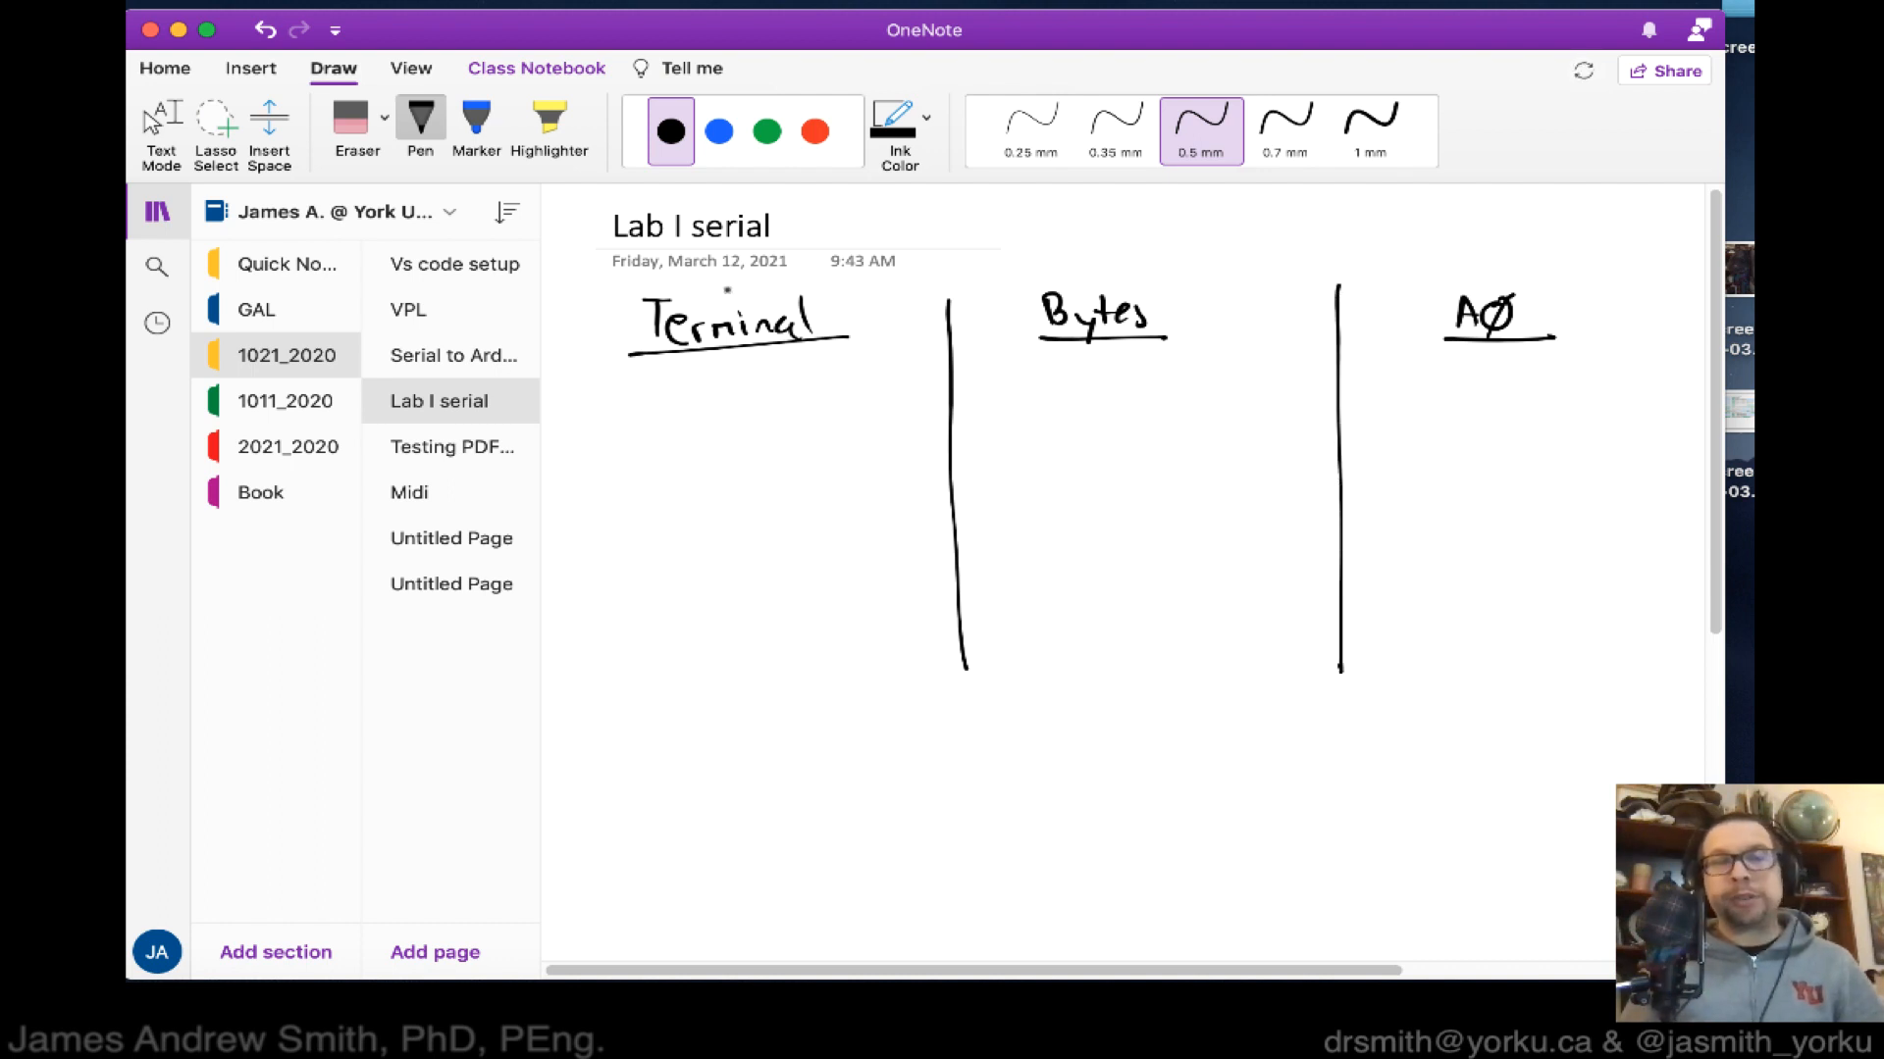
Write the first row of bytes under Terminal: 00 00 00 and 0D 0A.
drag(571, 385, 600, 385)
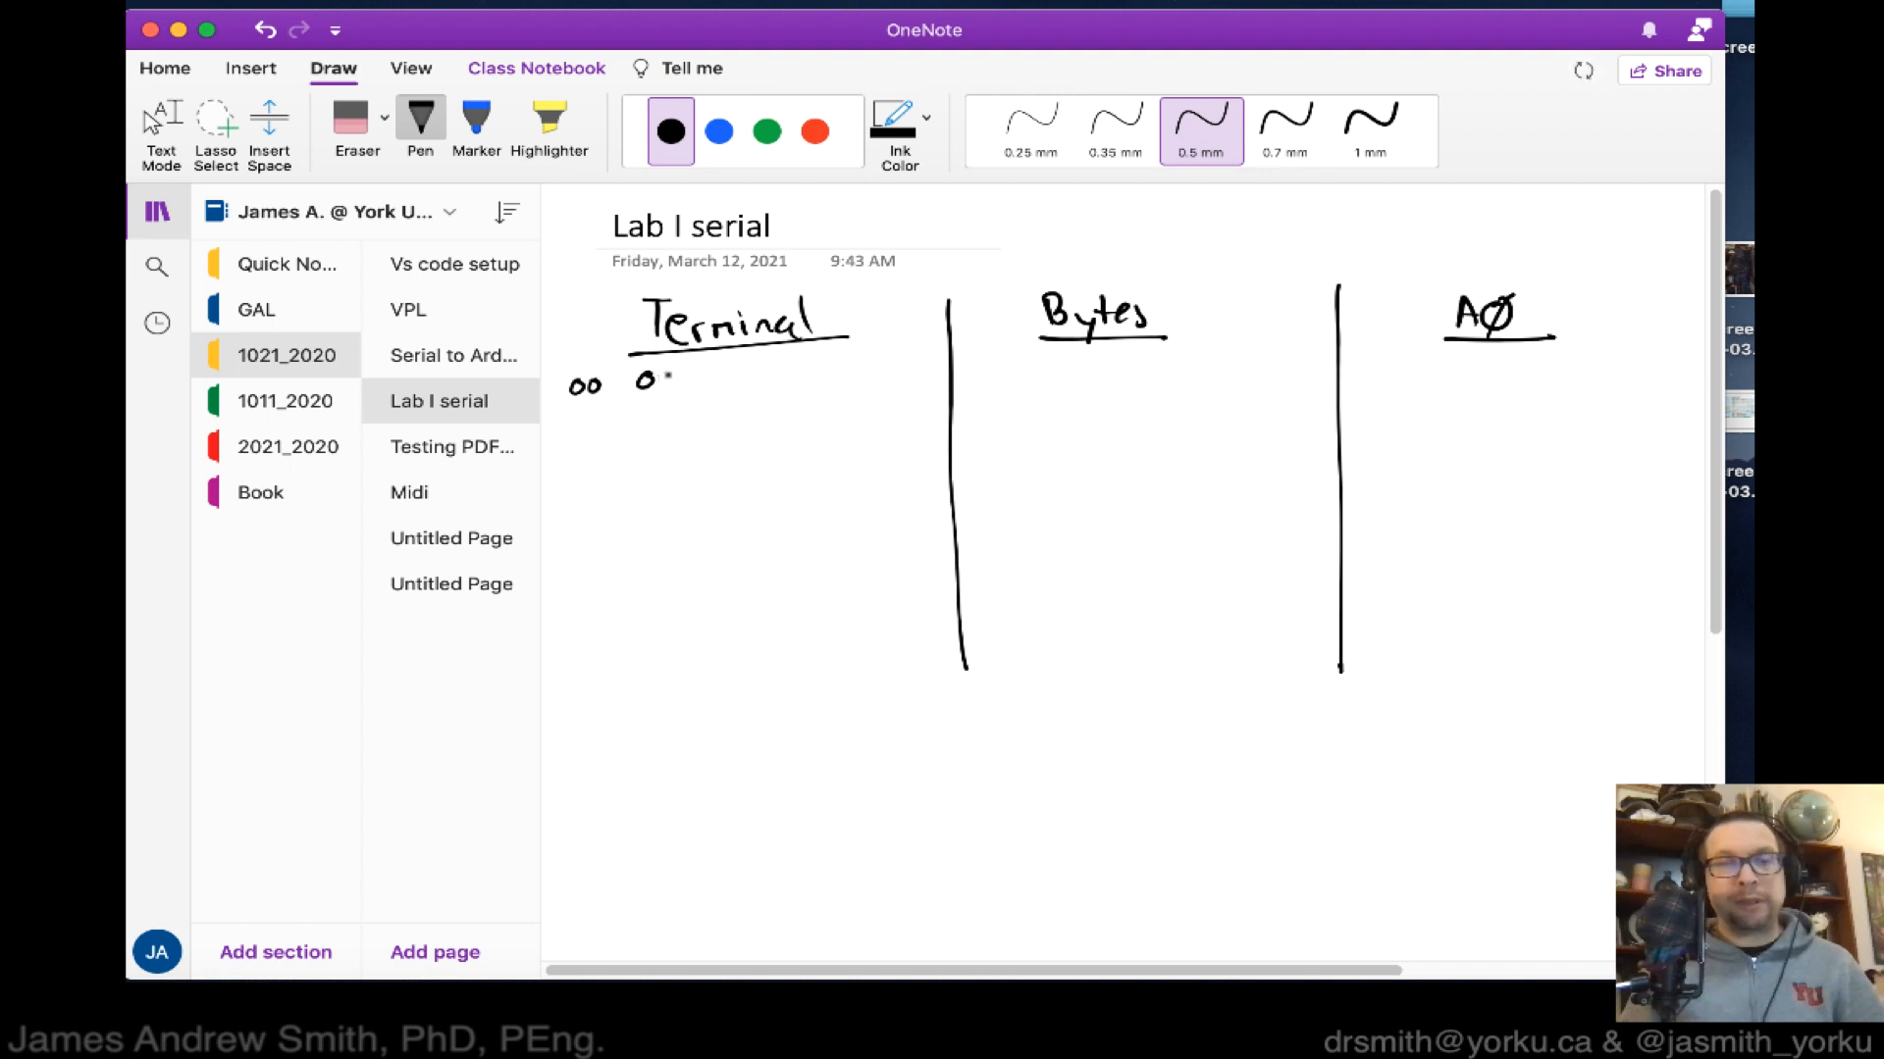
drag(648, 381, 679, 381)
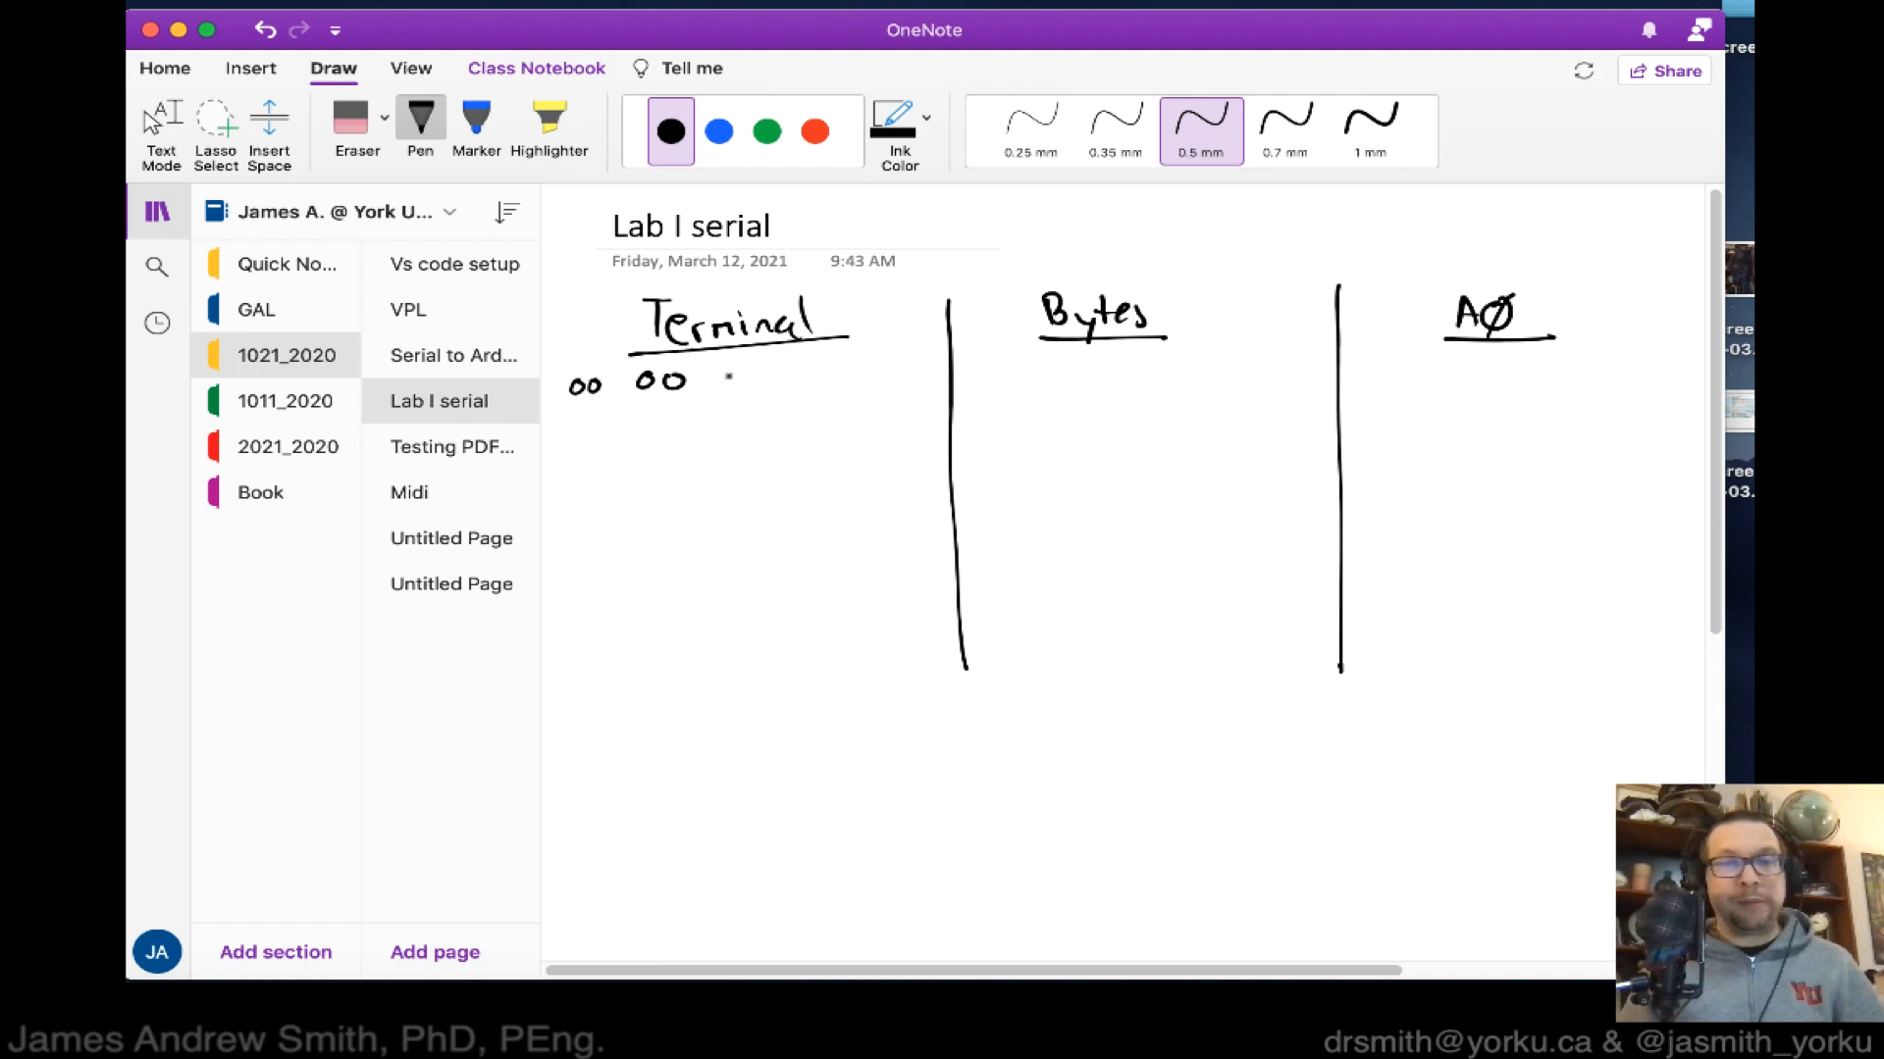
drag(721, 382, 793, 378)
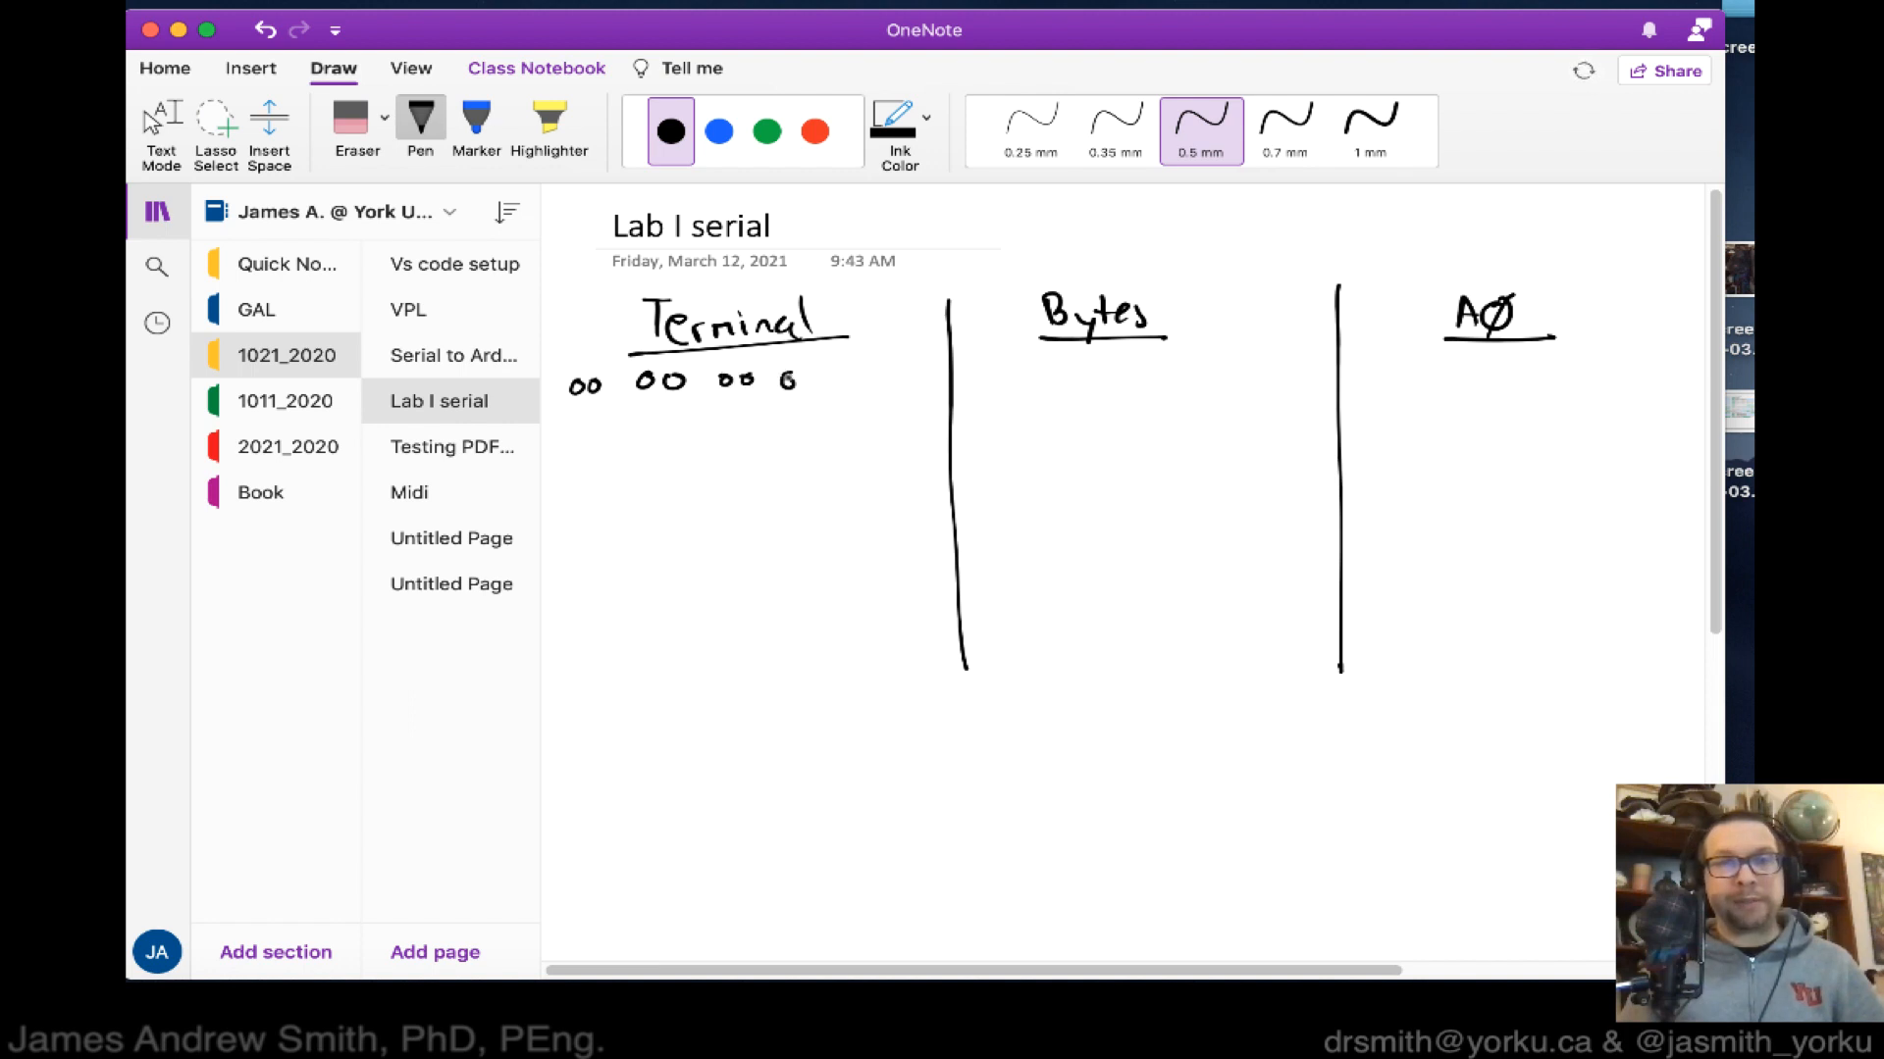
drag(787, 381, 877, 381)
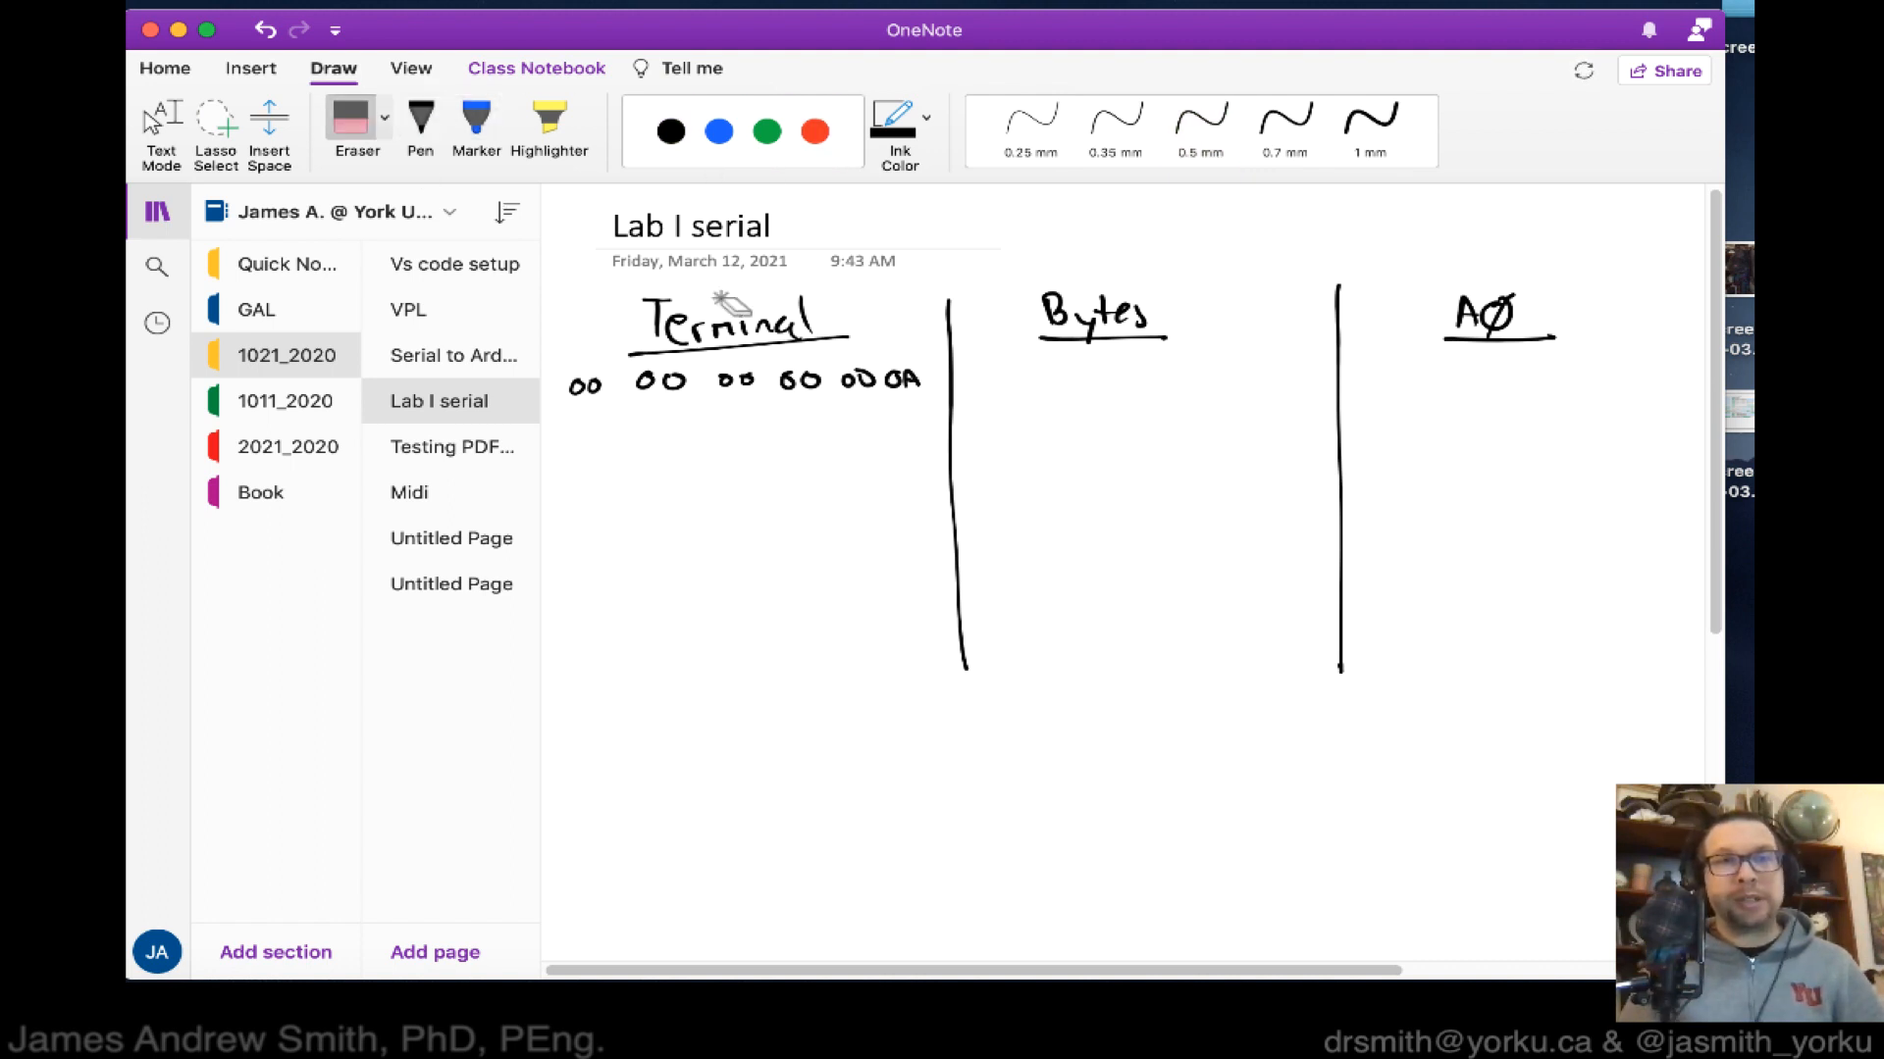
Replace the black 0D 0A bytes with blue ink and add the next blue 0D 0A pairs.
click(717, 130)
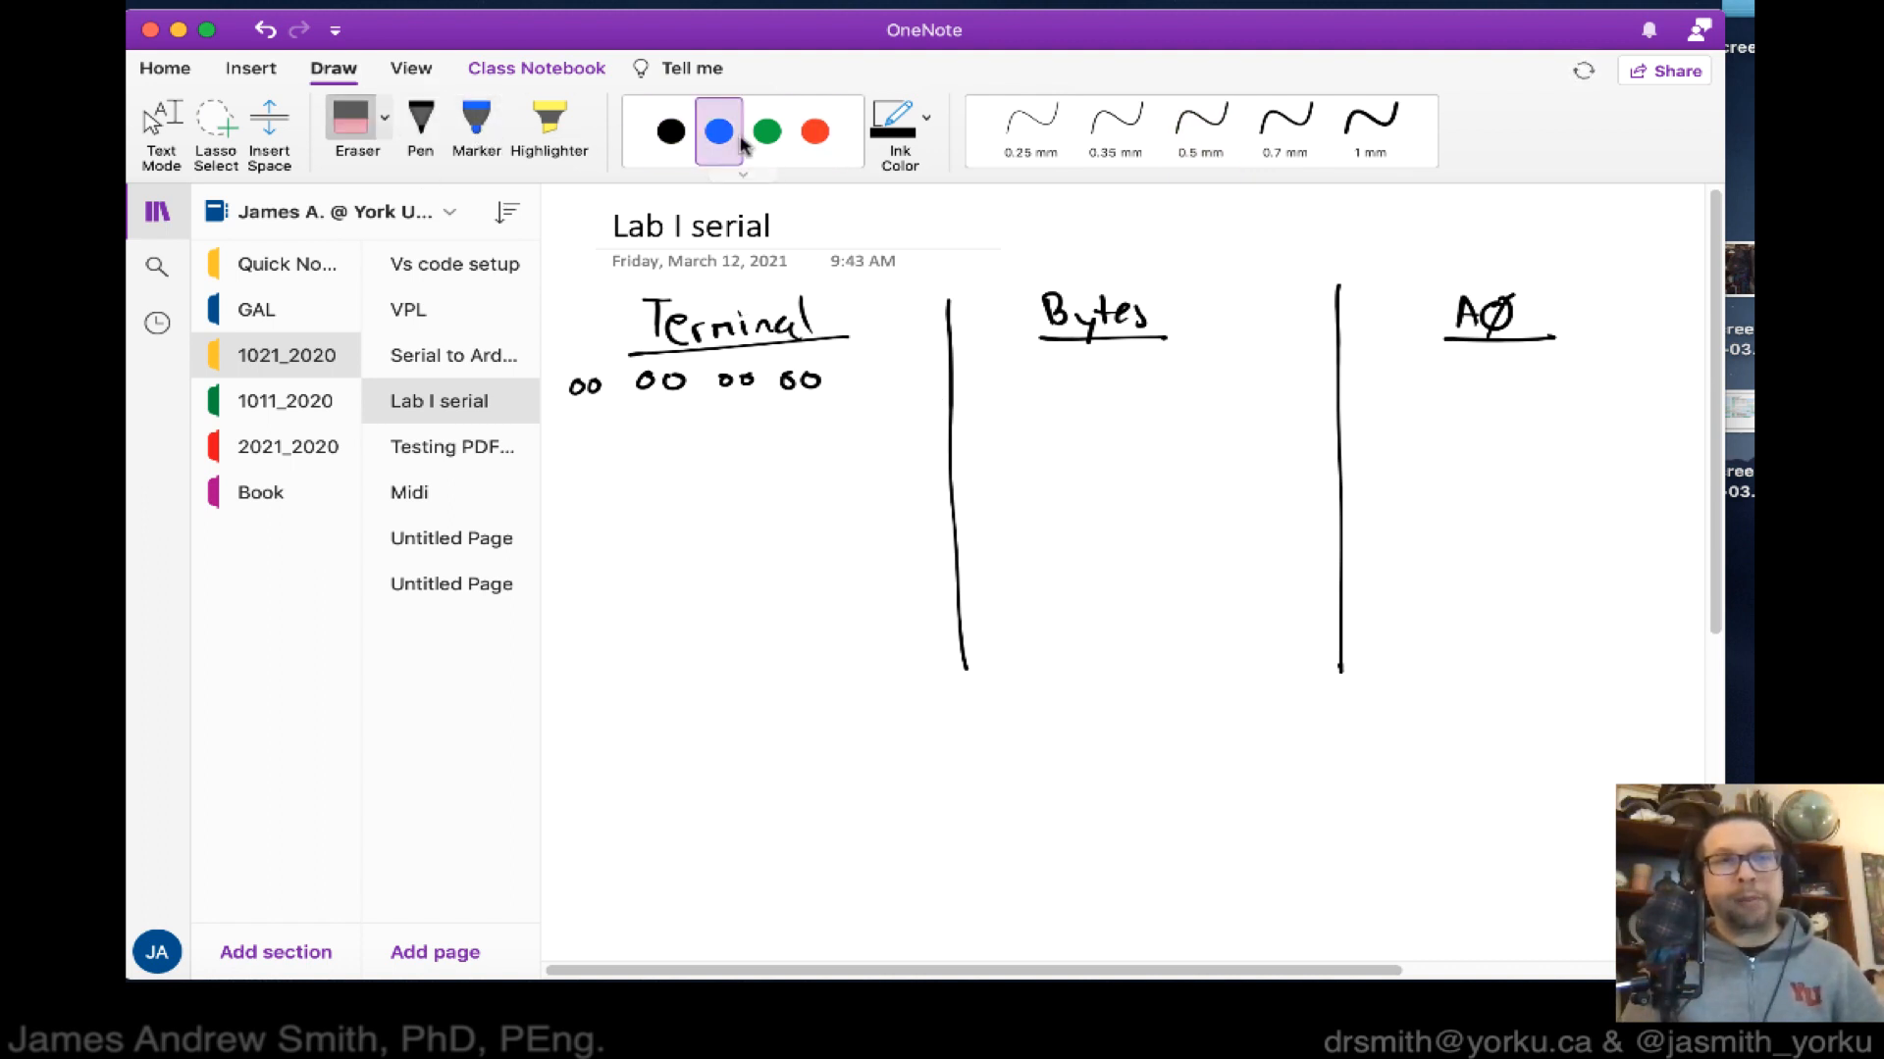
click(1199, 120)
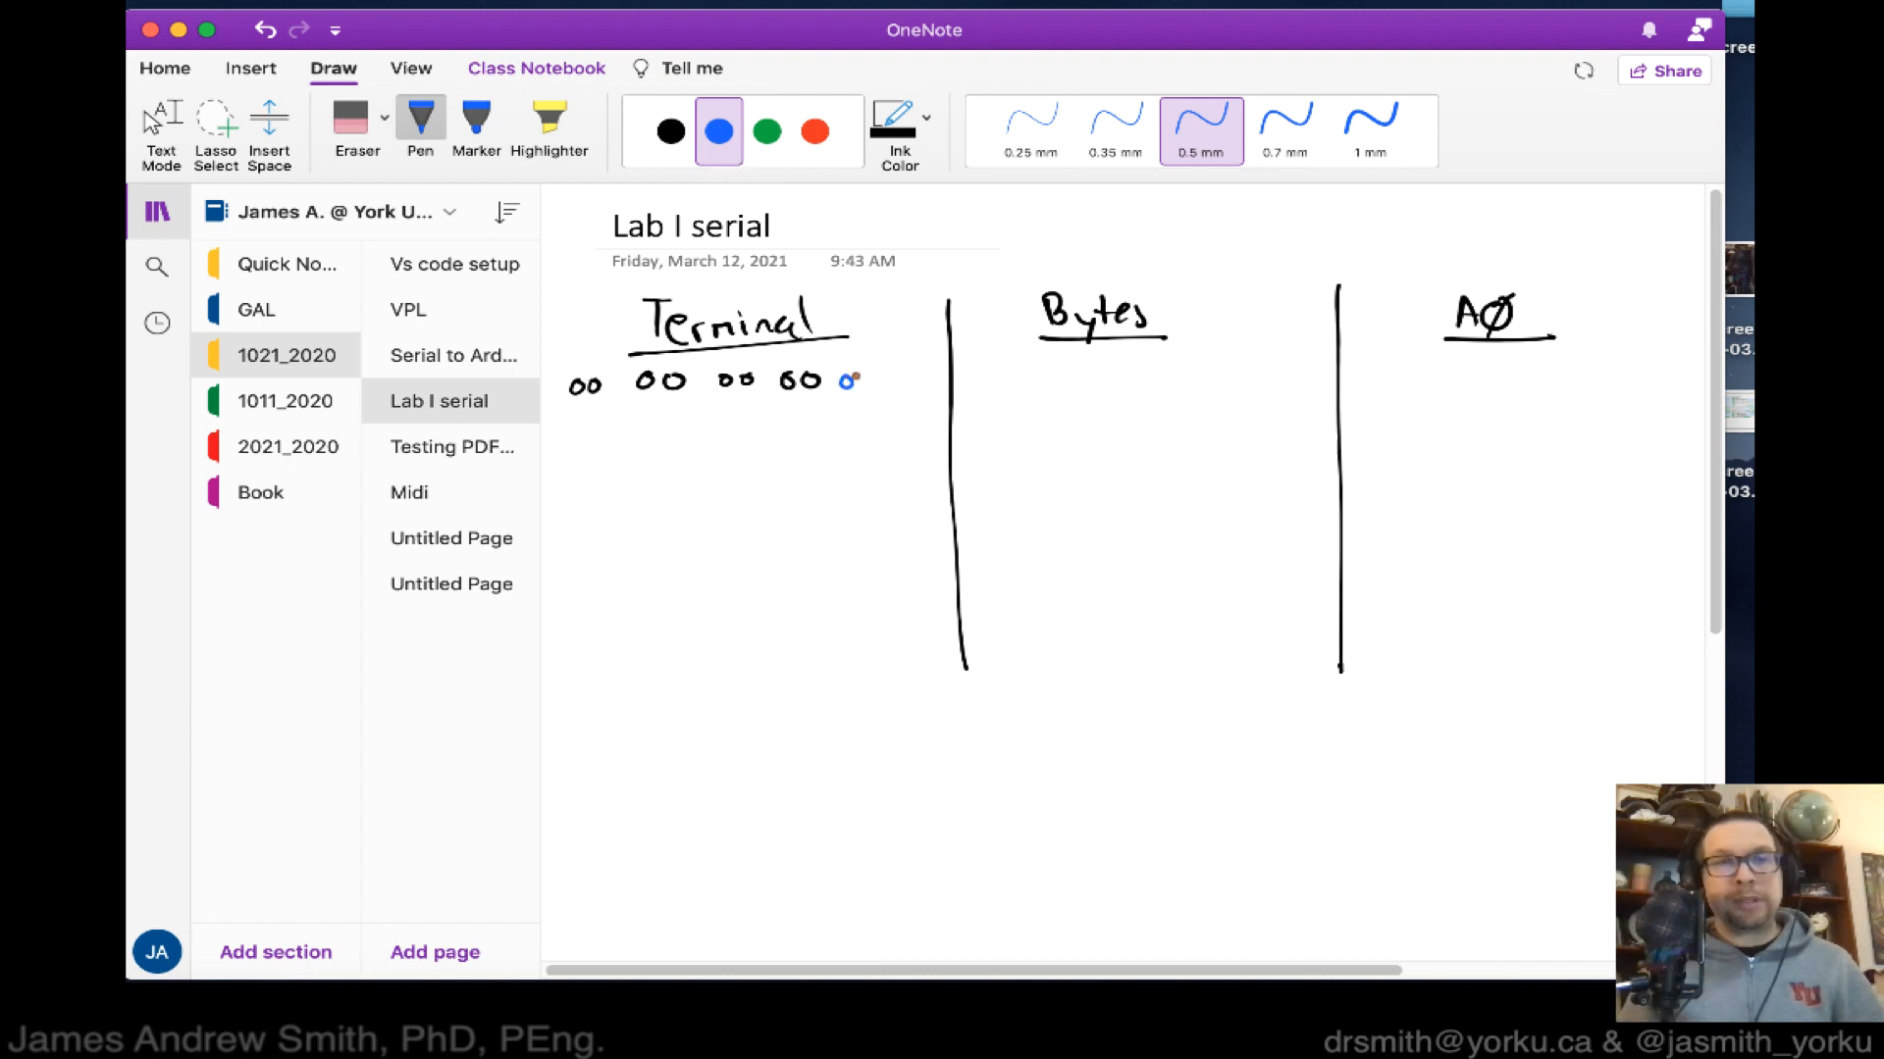
drag(841, 382, 919, 382)
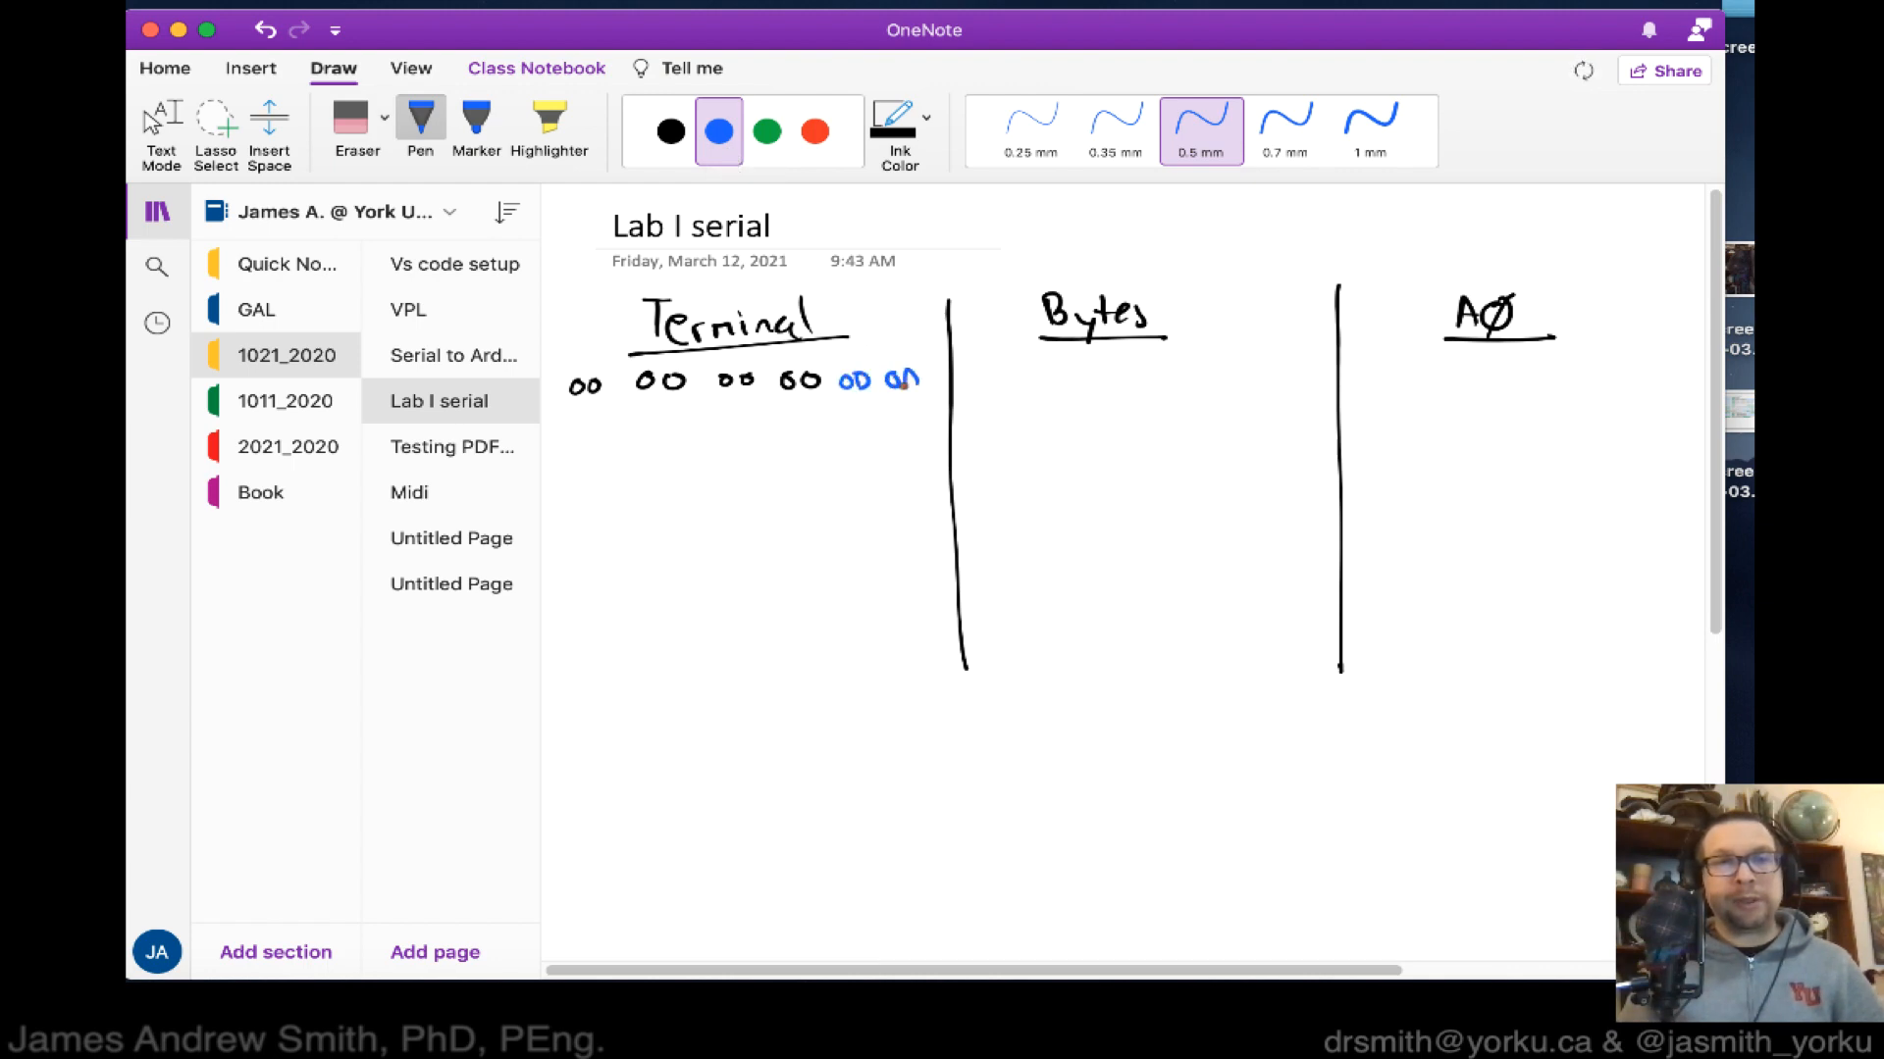
drag(841, 447, 871, 454)
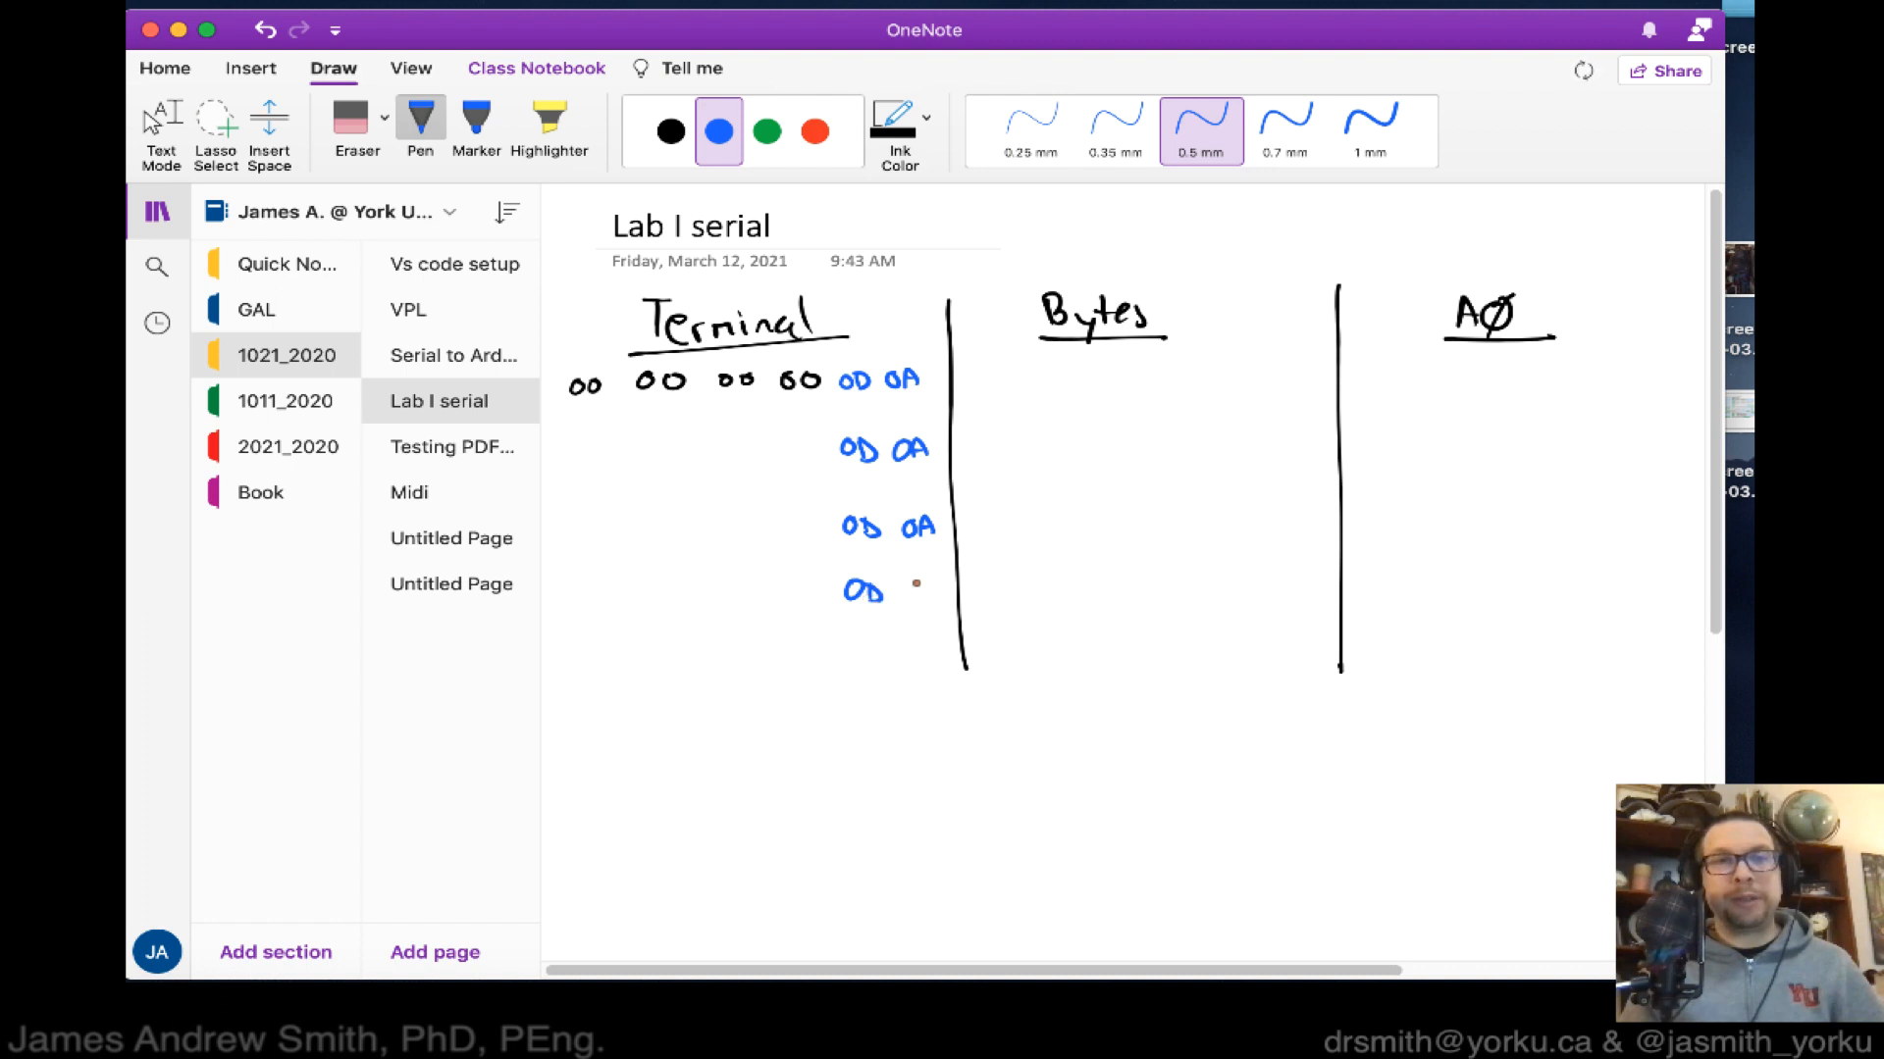
Draw blue arrows up to the 0D and 0A bytes, labelled CR and NL.
drag(861, 631, 868, 738)
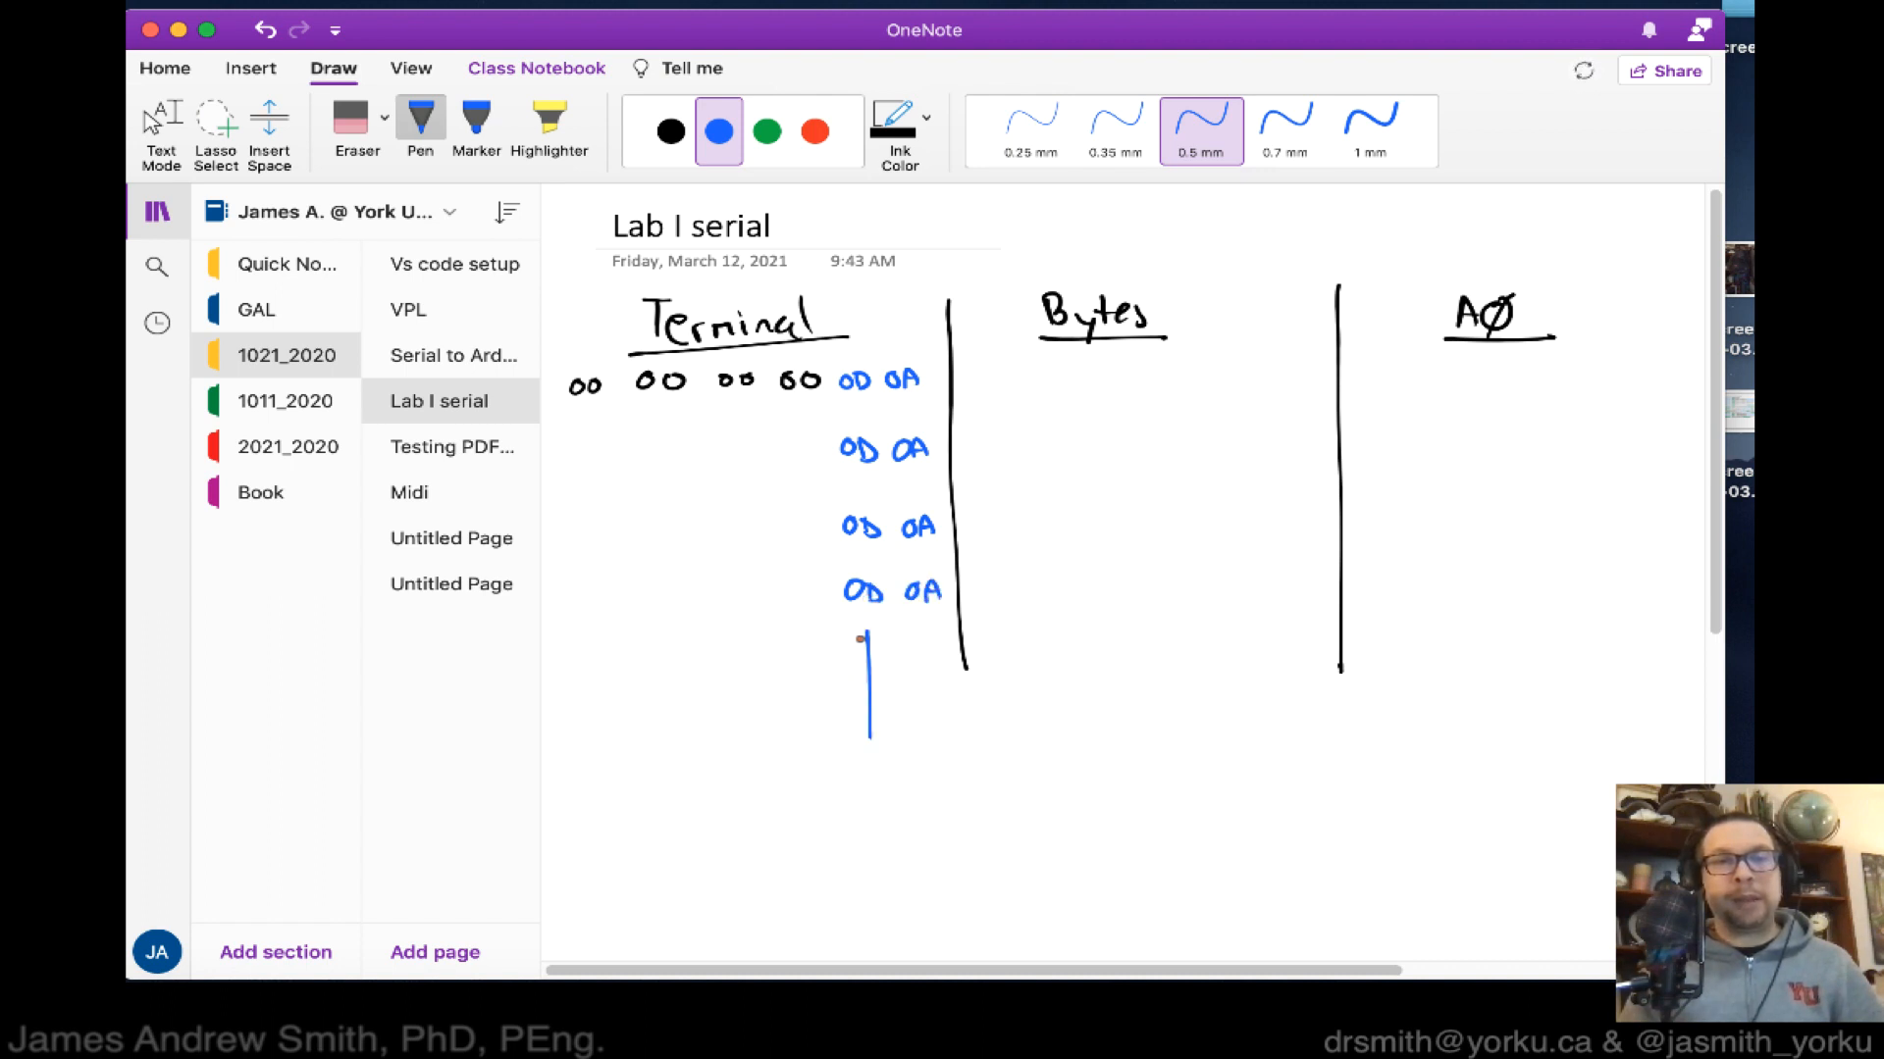
drag(855, 745, 867, 625)
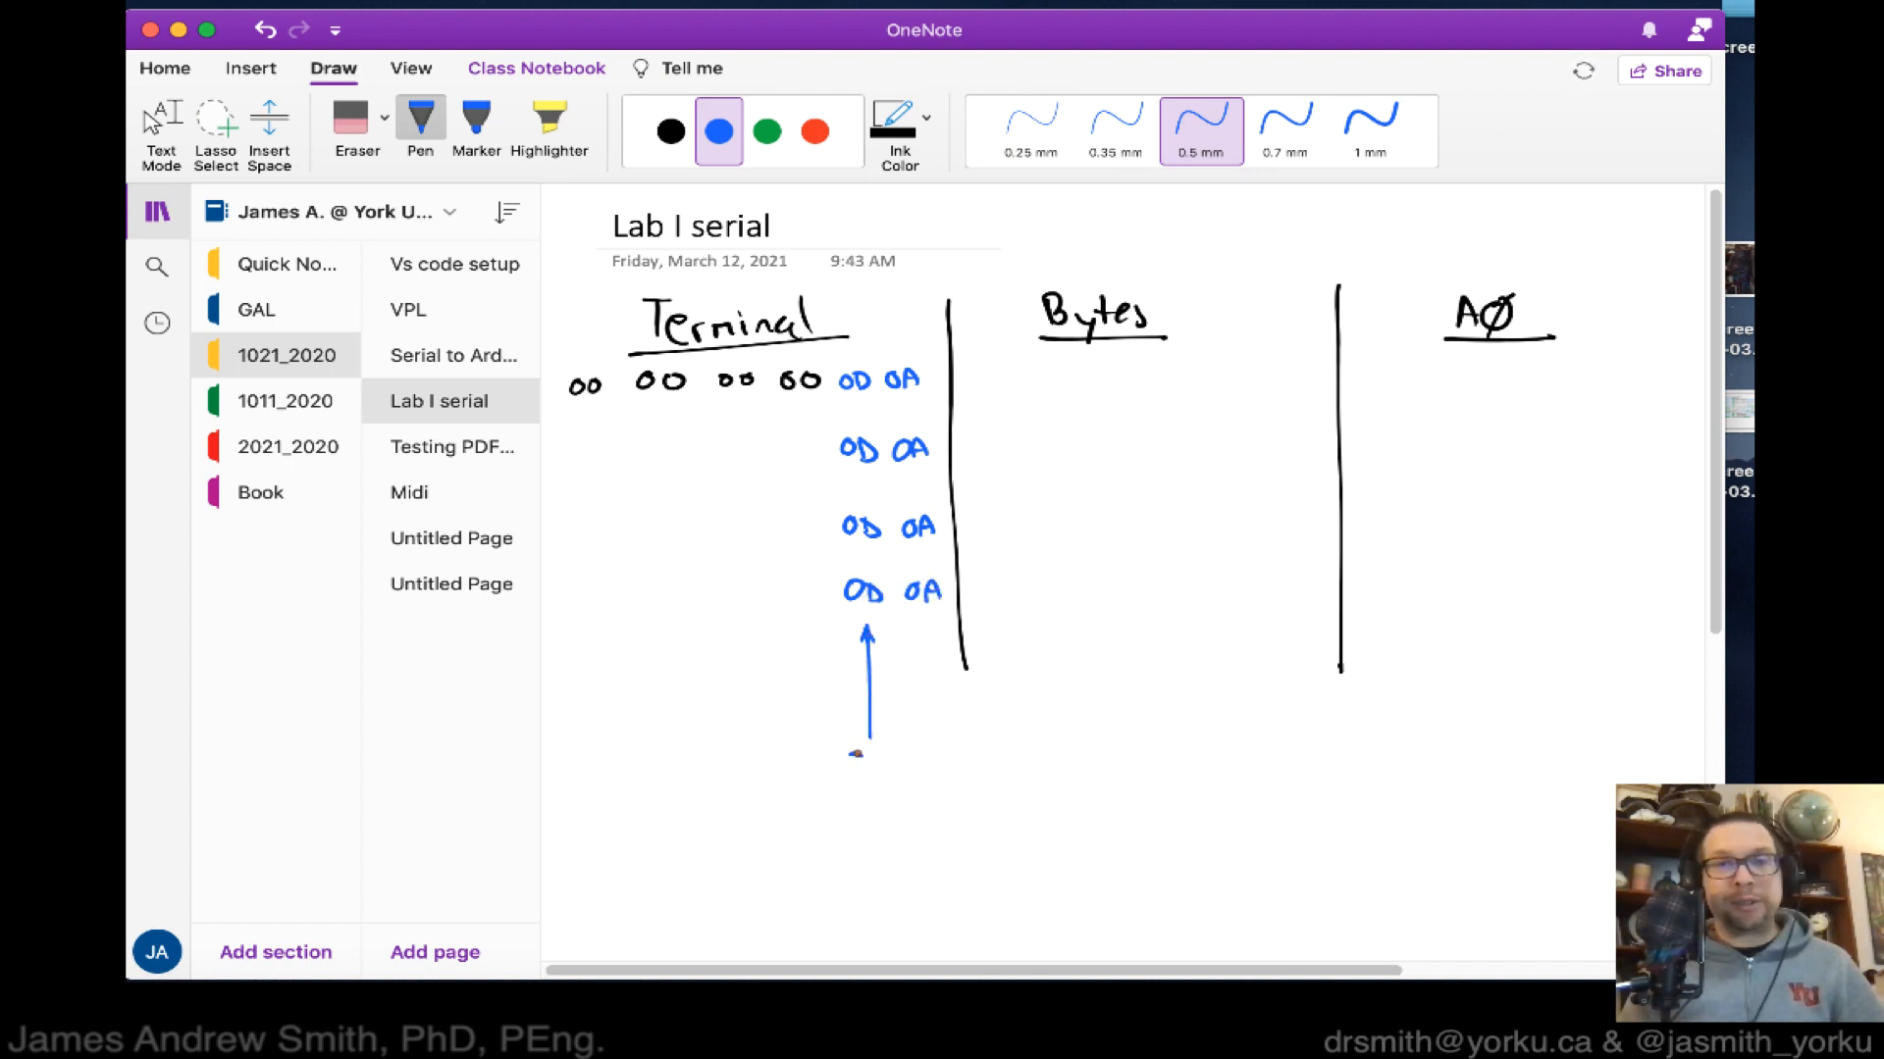
drag(926, 631, 921, 733)
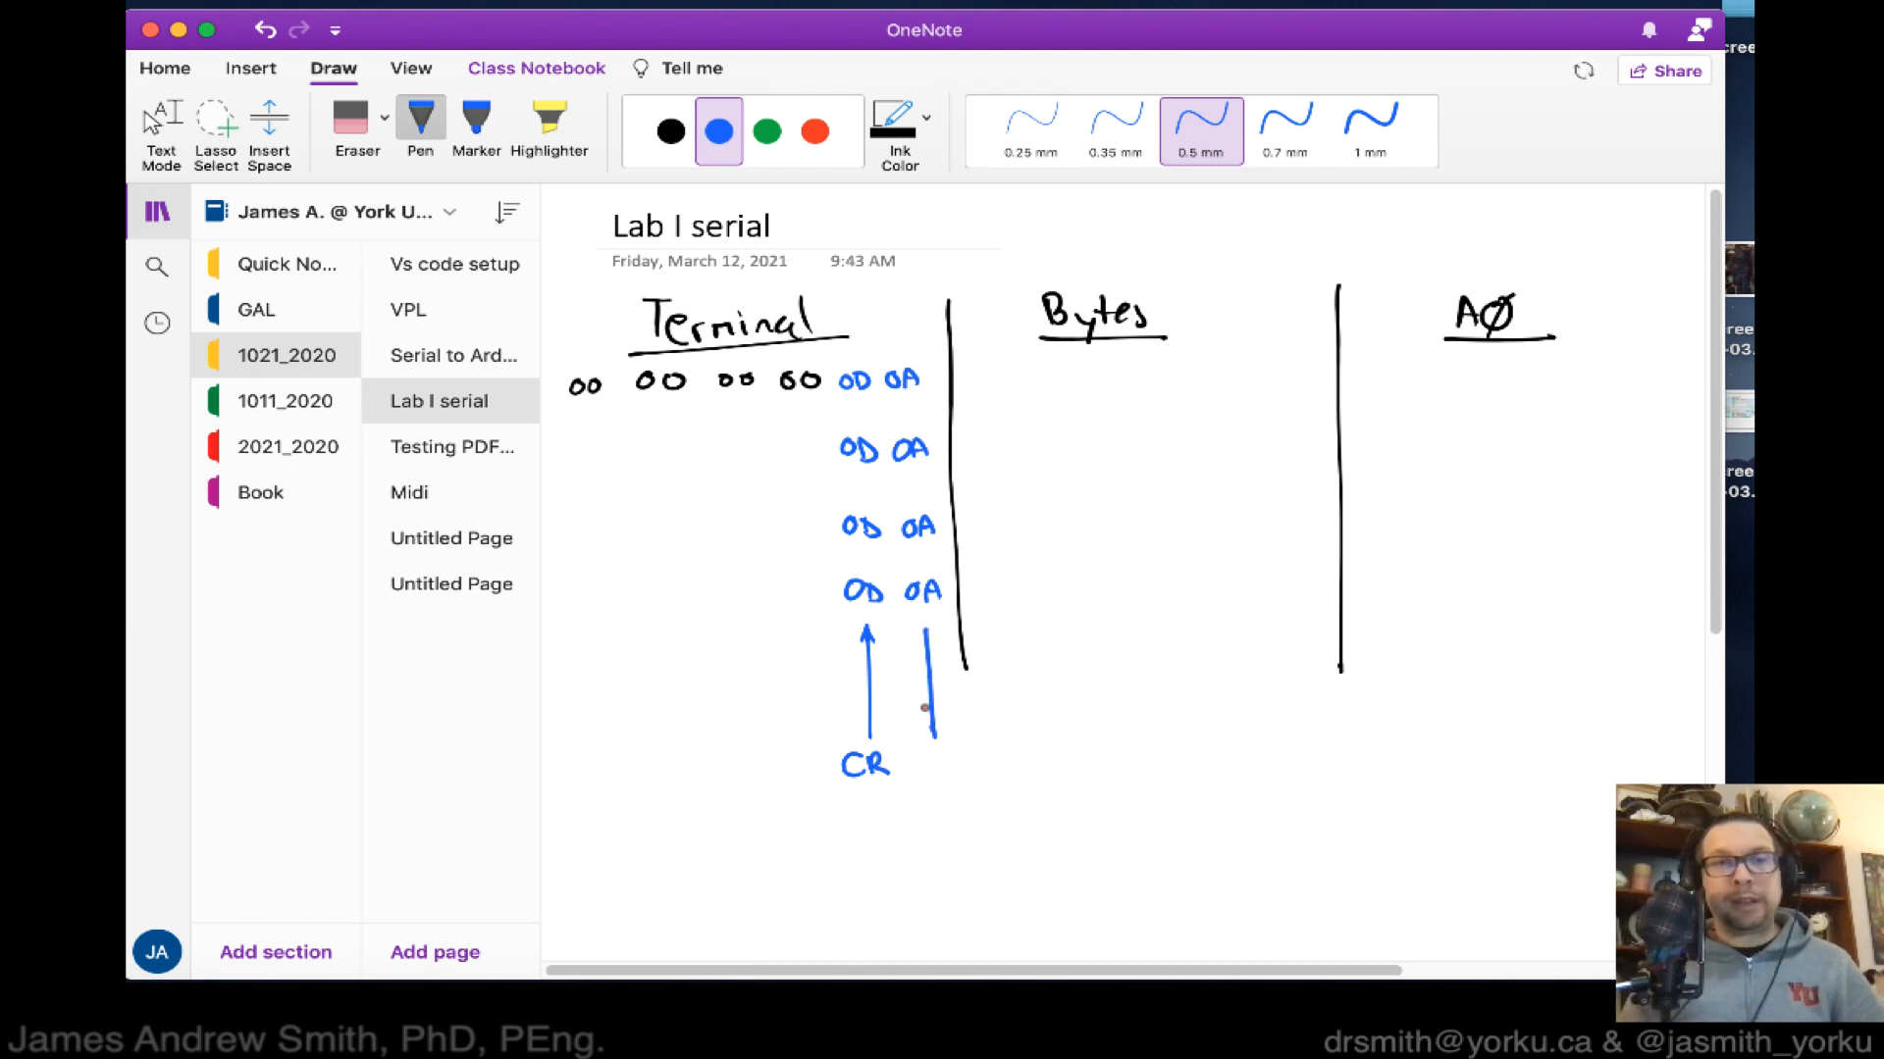
drag(926, 715, 925, 636)
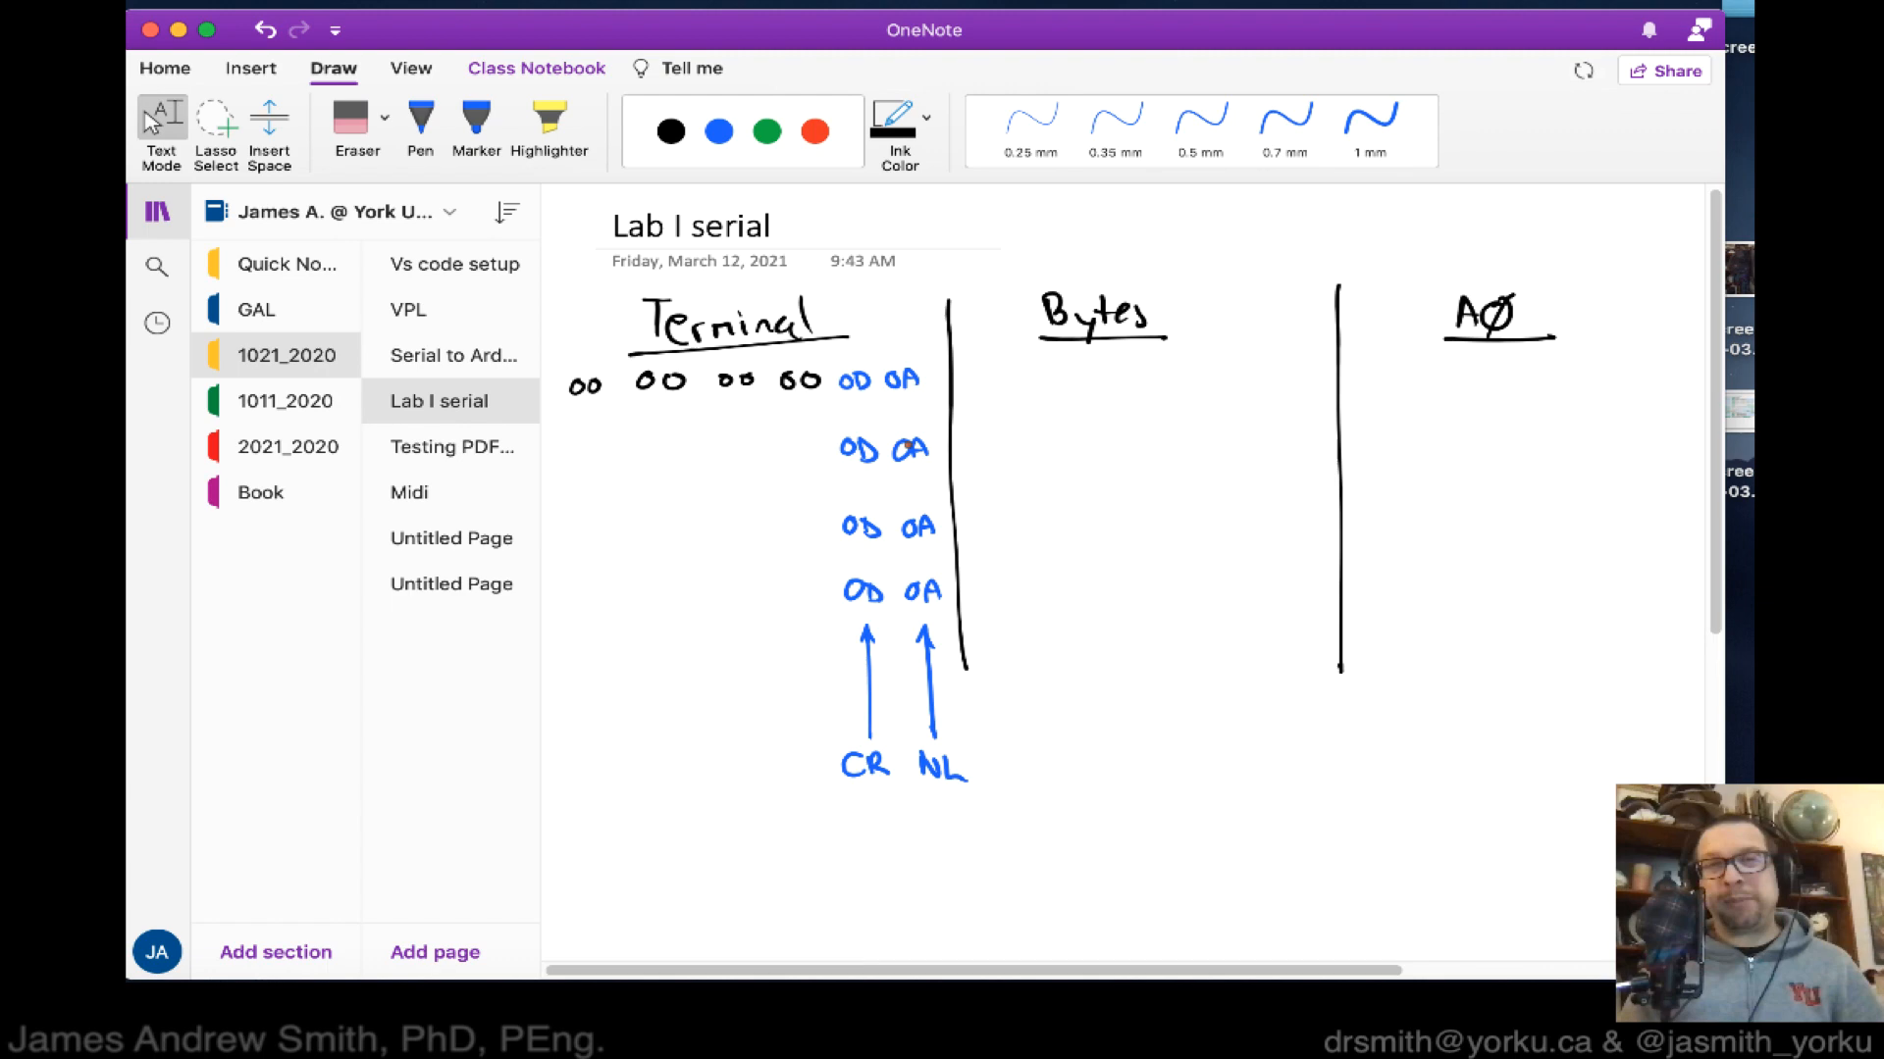
click(717, 130)
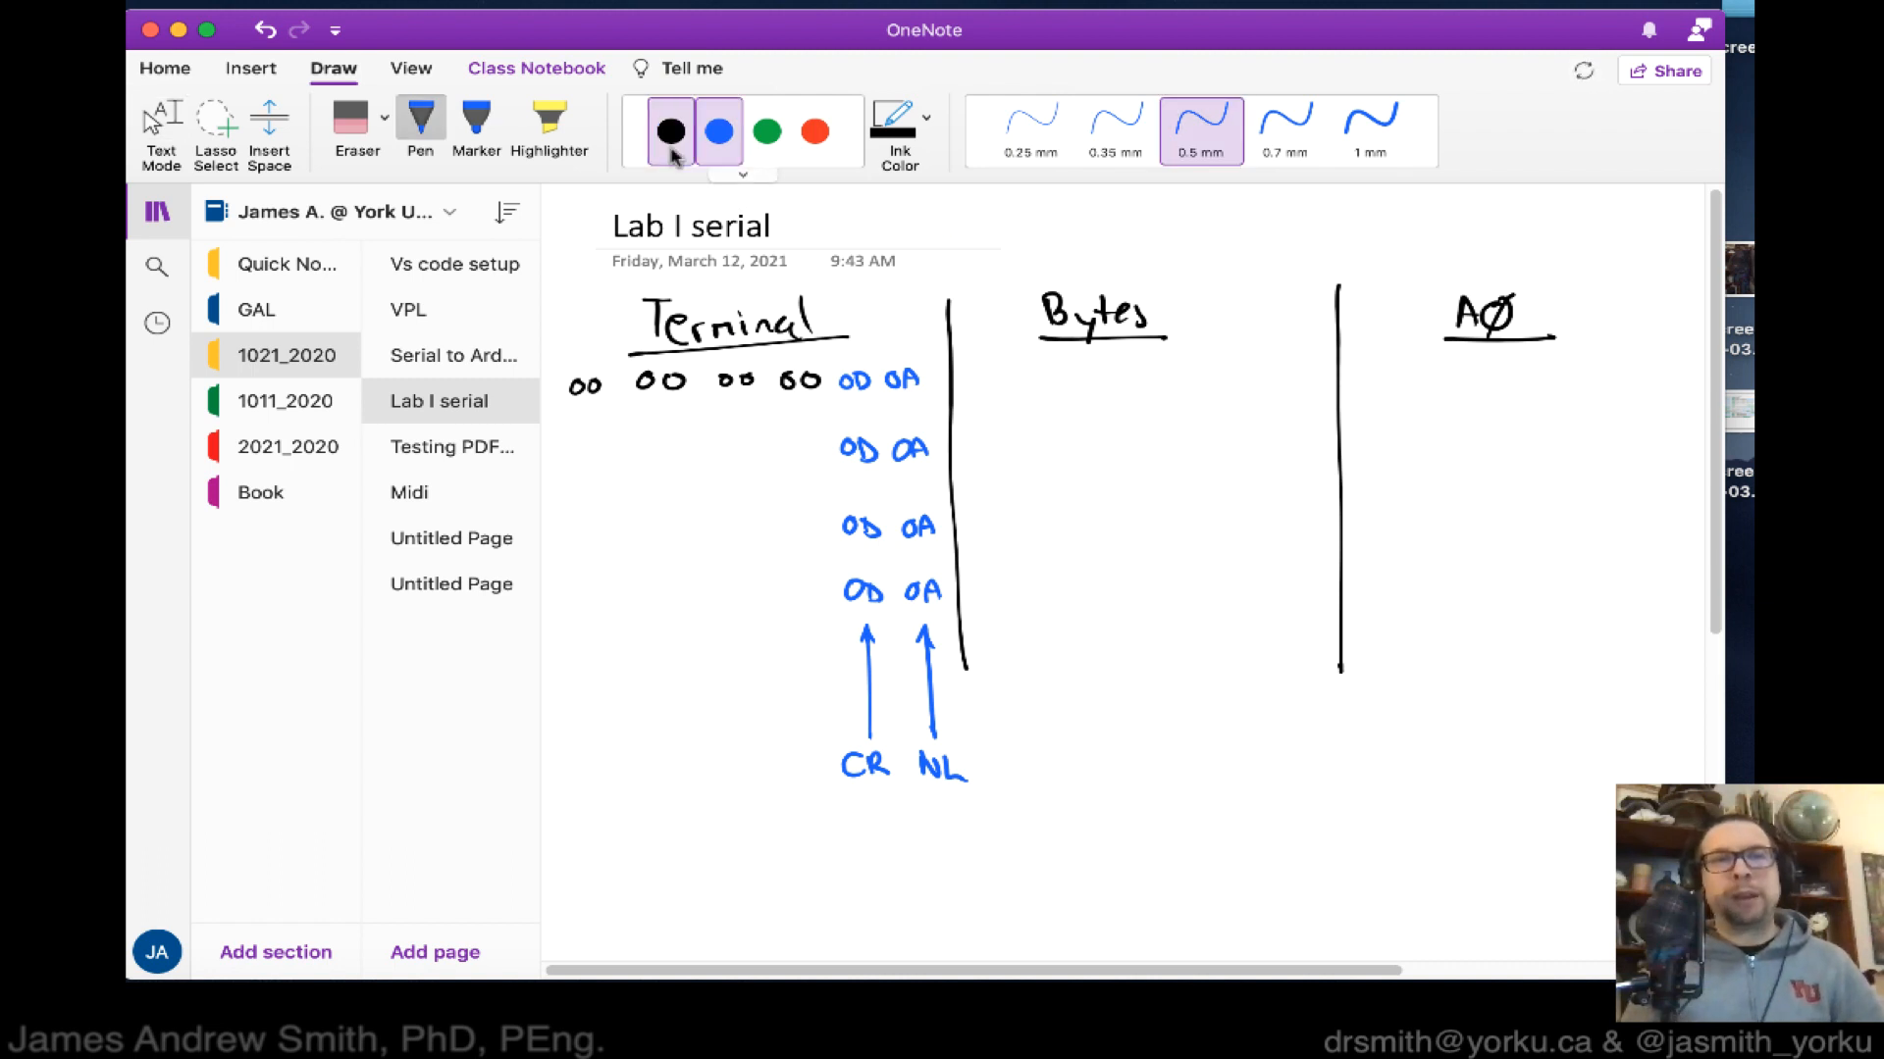
In black ink, write 00 00 in the lower Terminal rows, four zeros under Bytes, and 0 under A0.
click(669, 132)
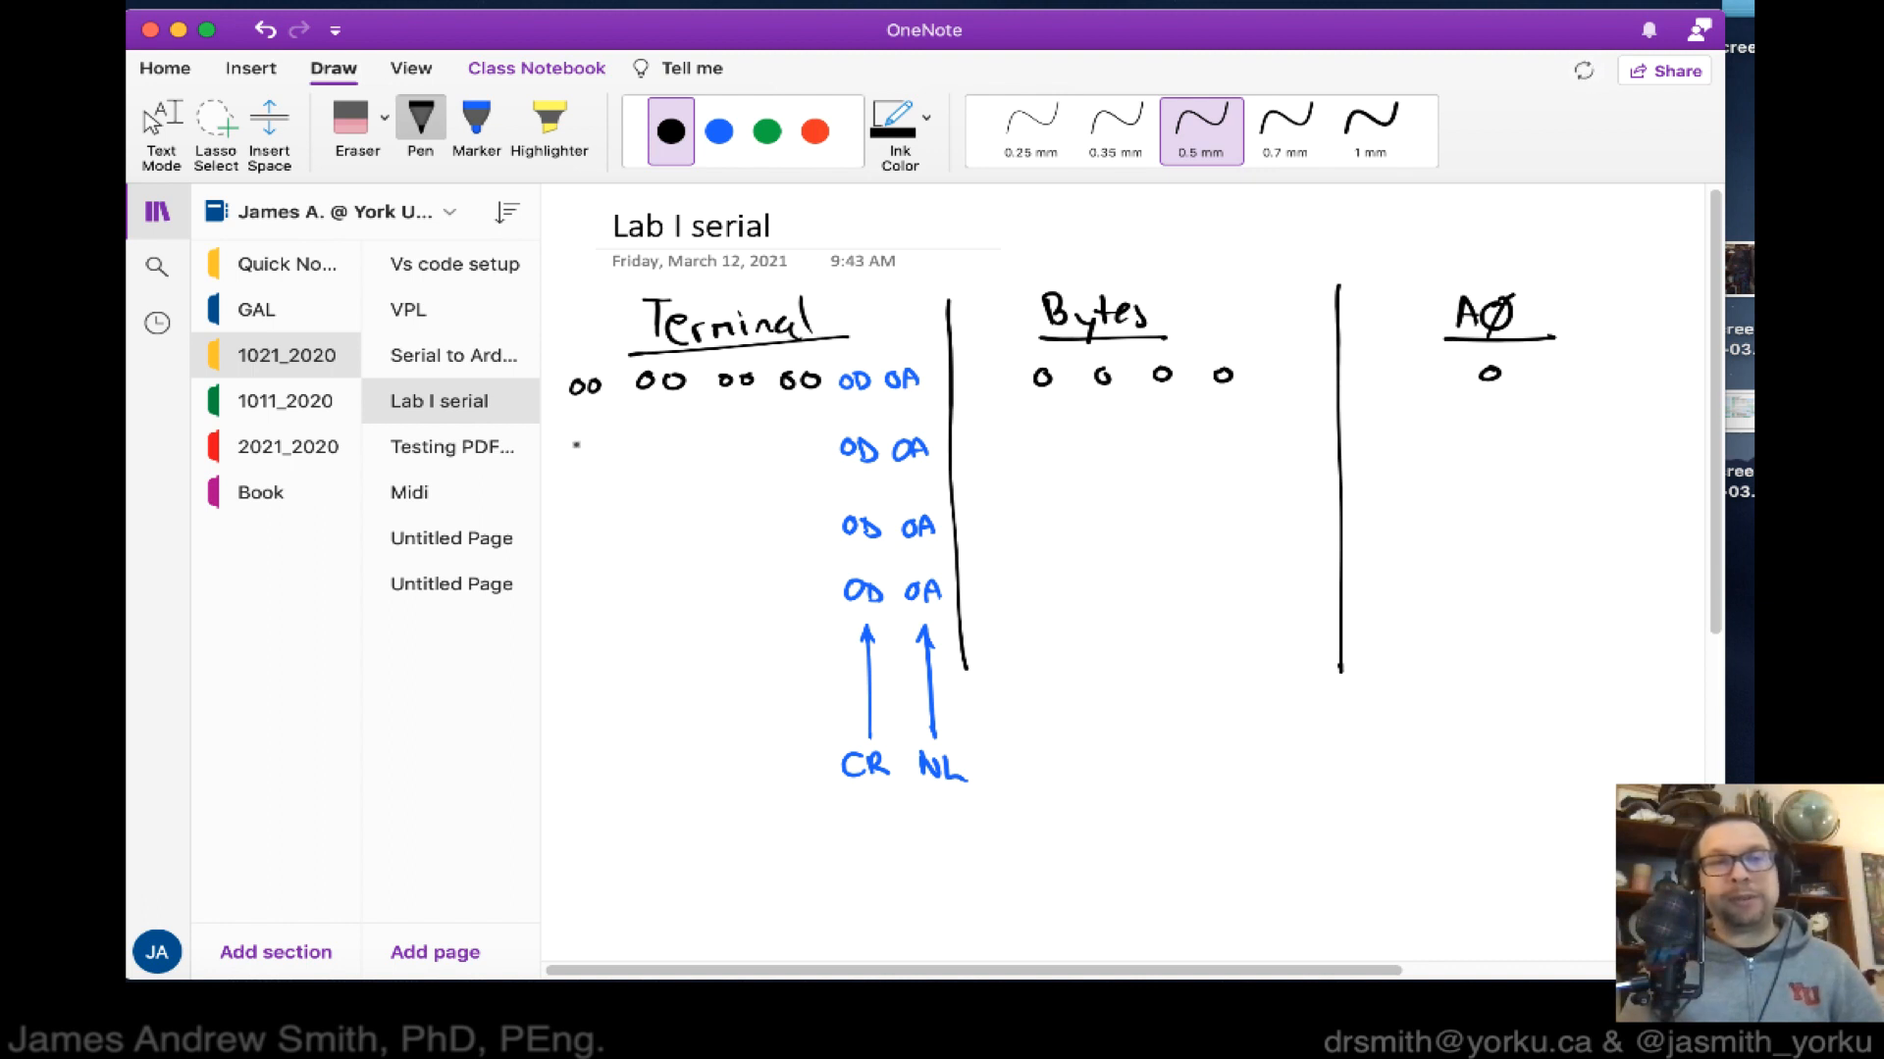
drag(577, 450, 661, 450)
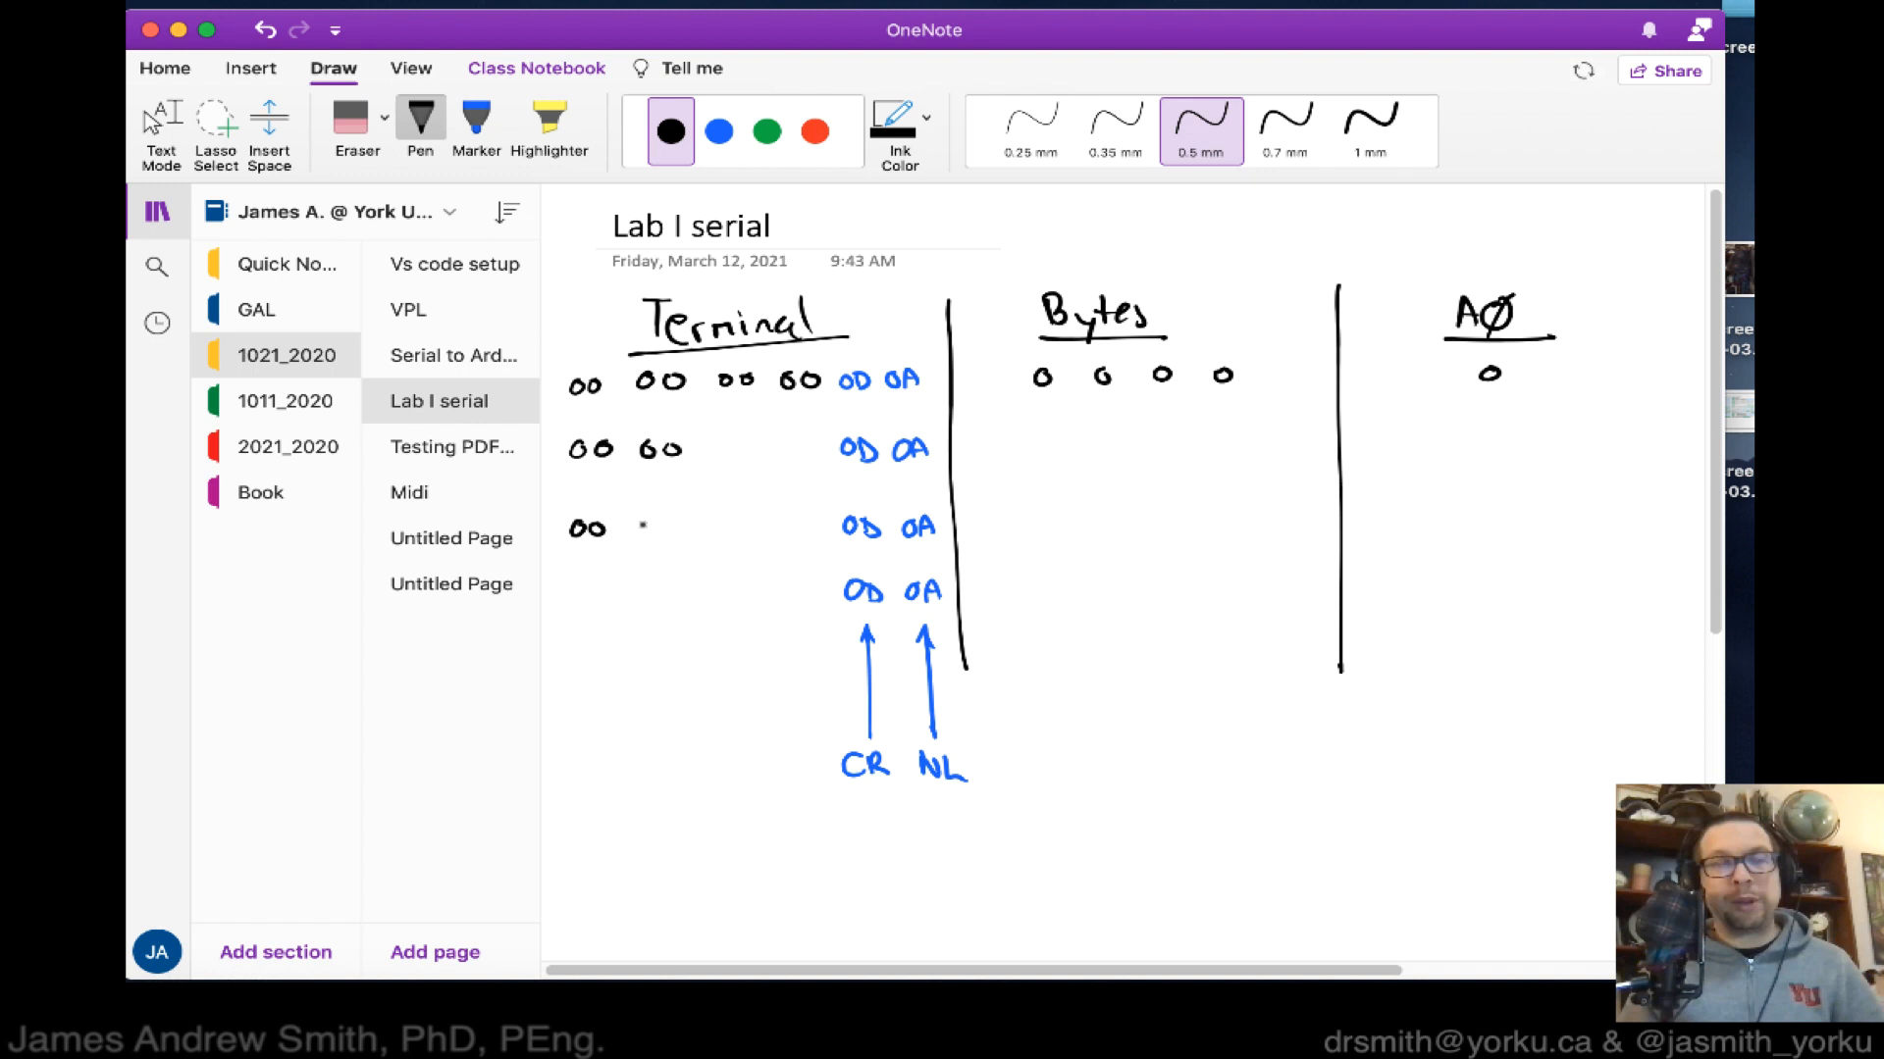
drag(589, 528, 667, 529)
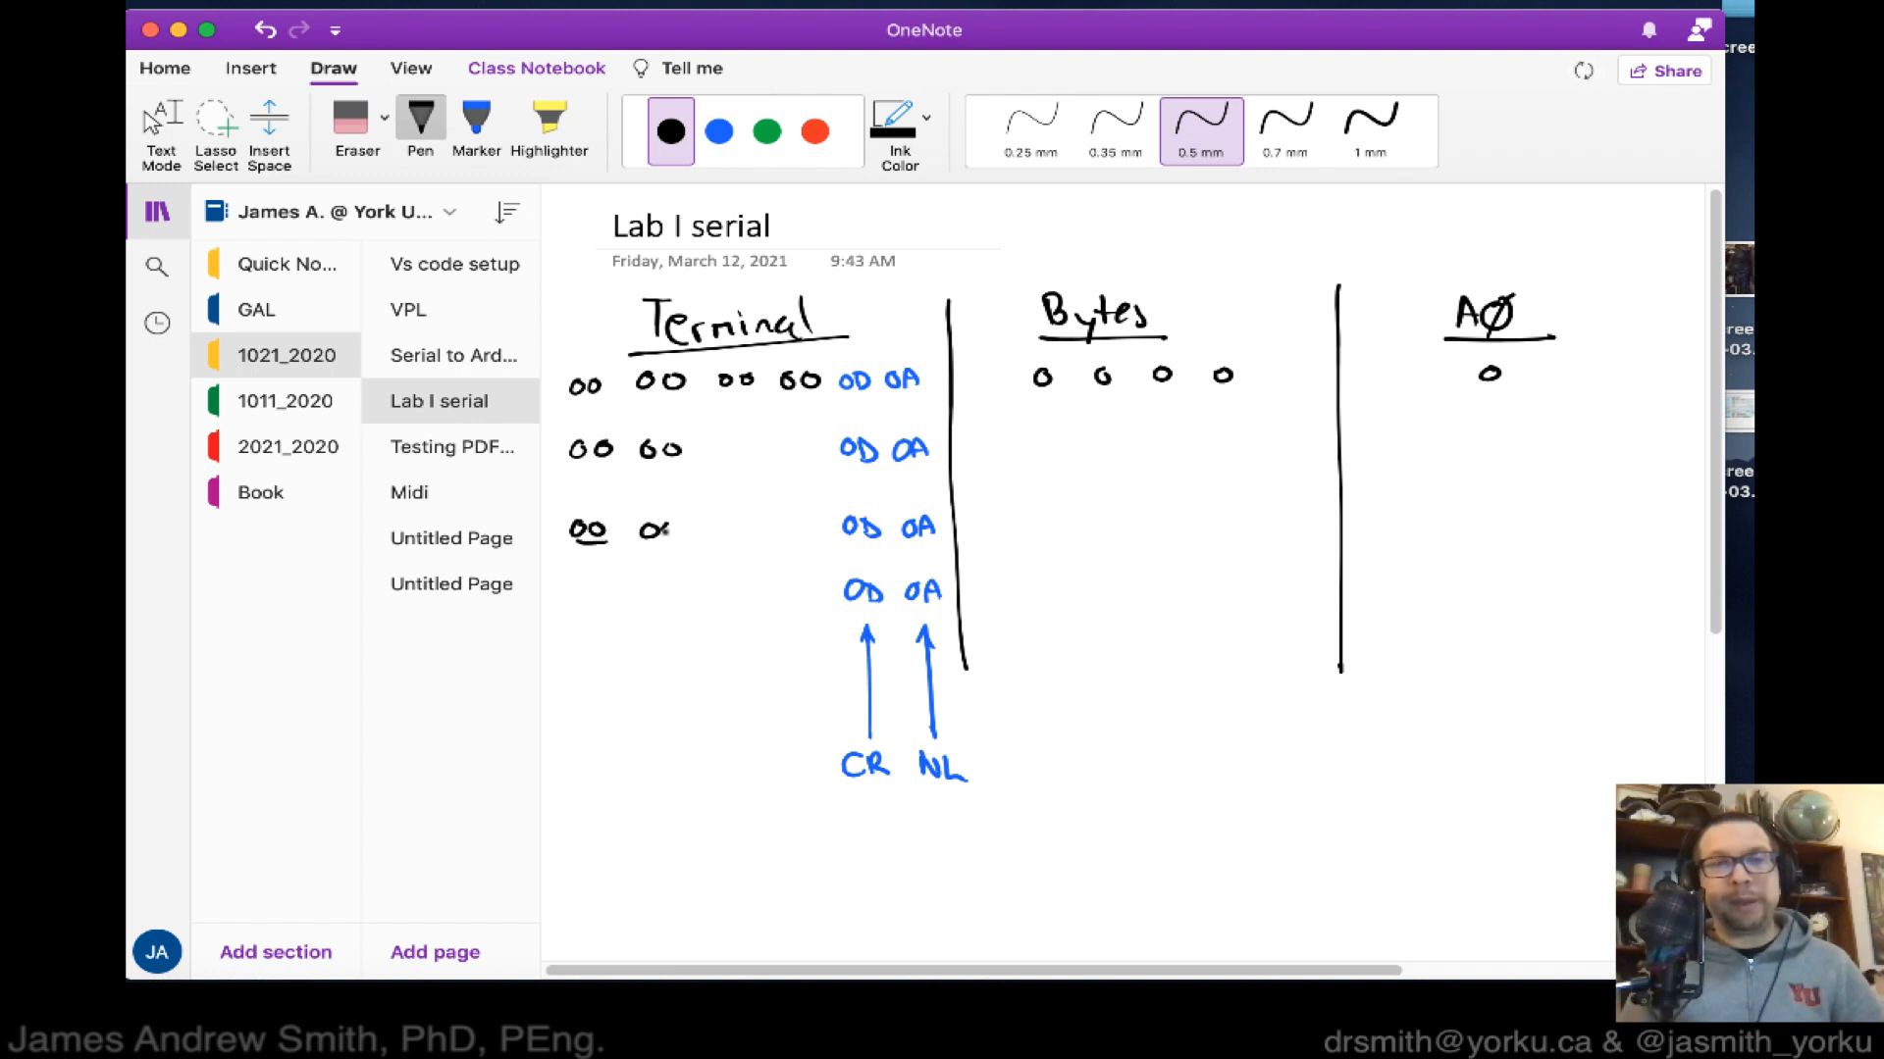
drag(655, 529, 654, 595)
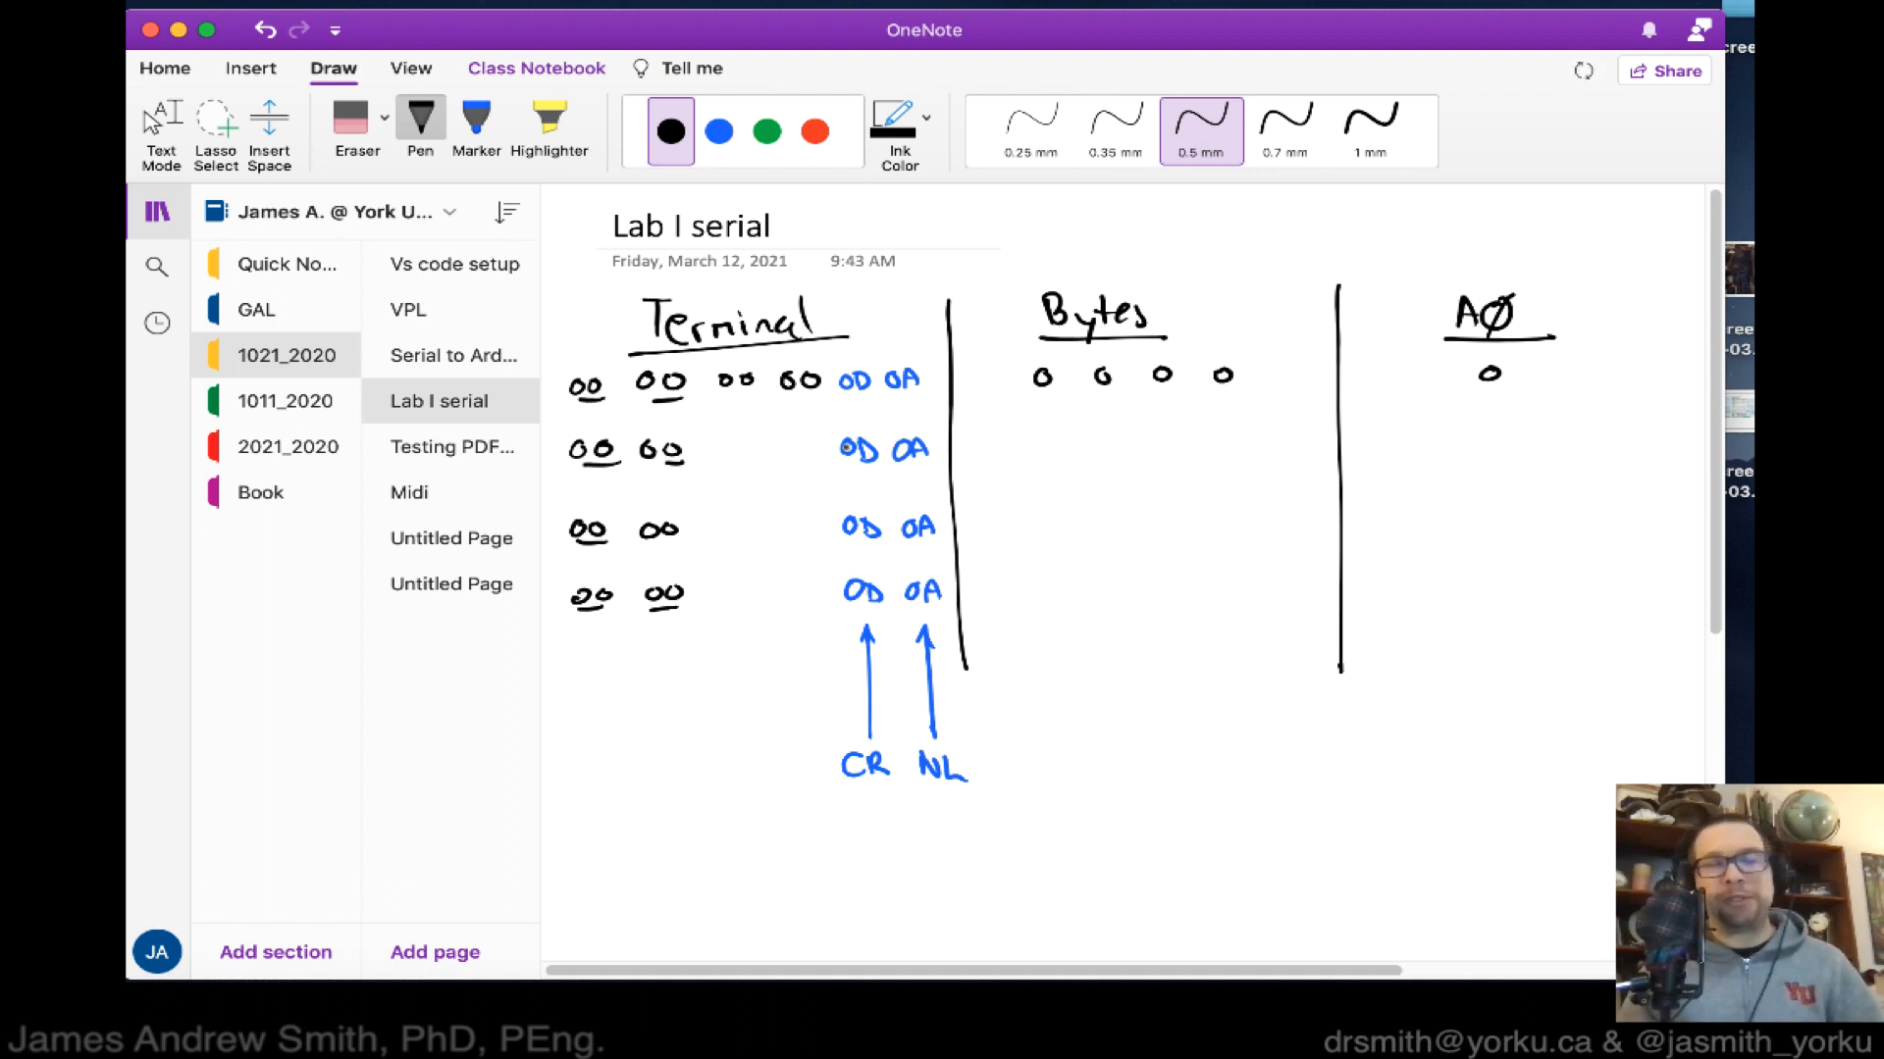
click(765, 130)
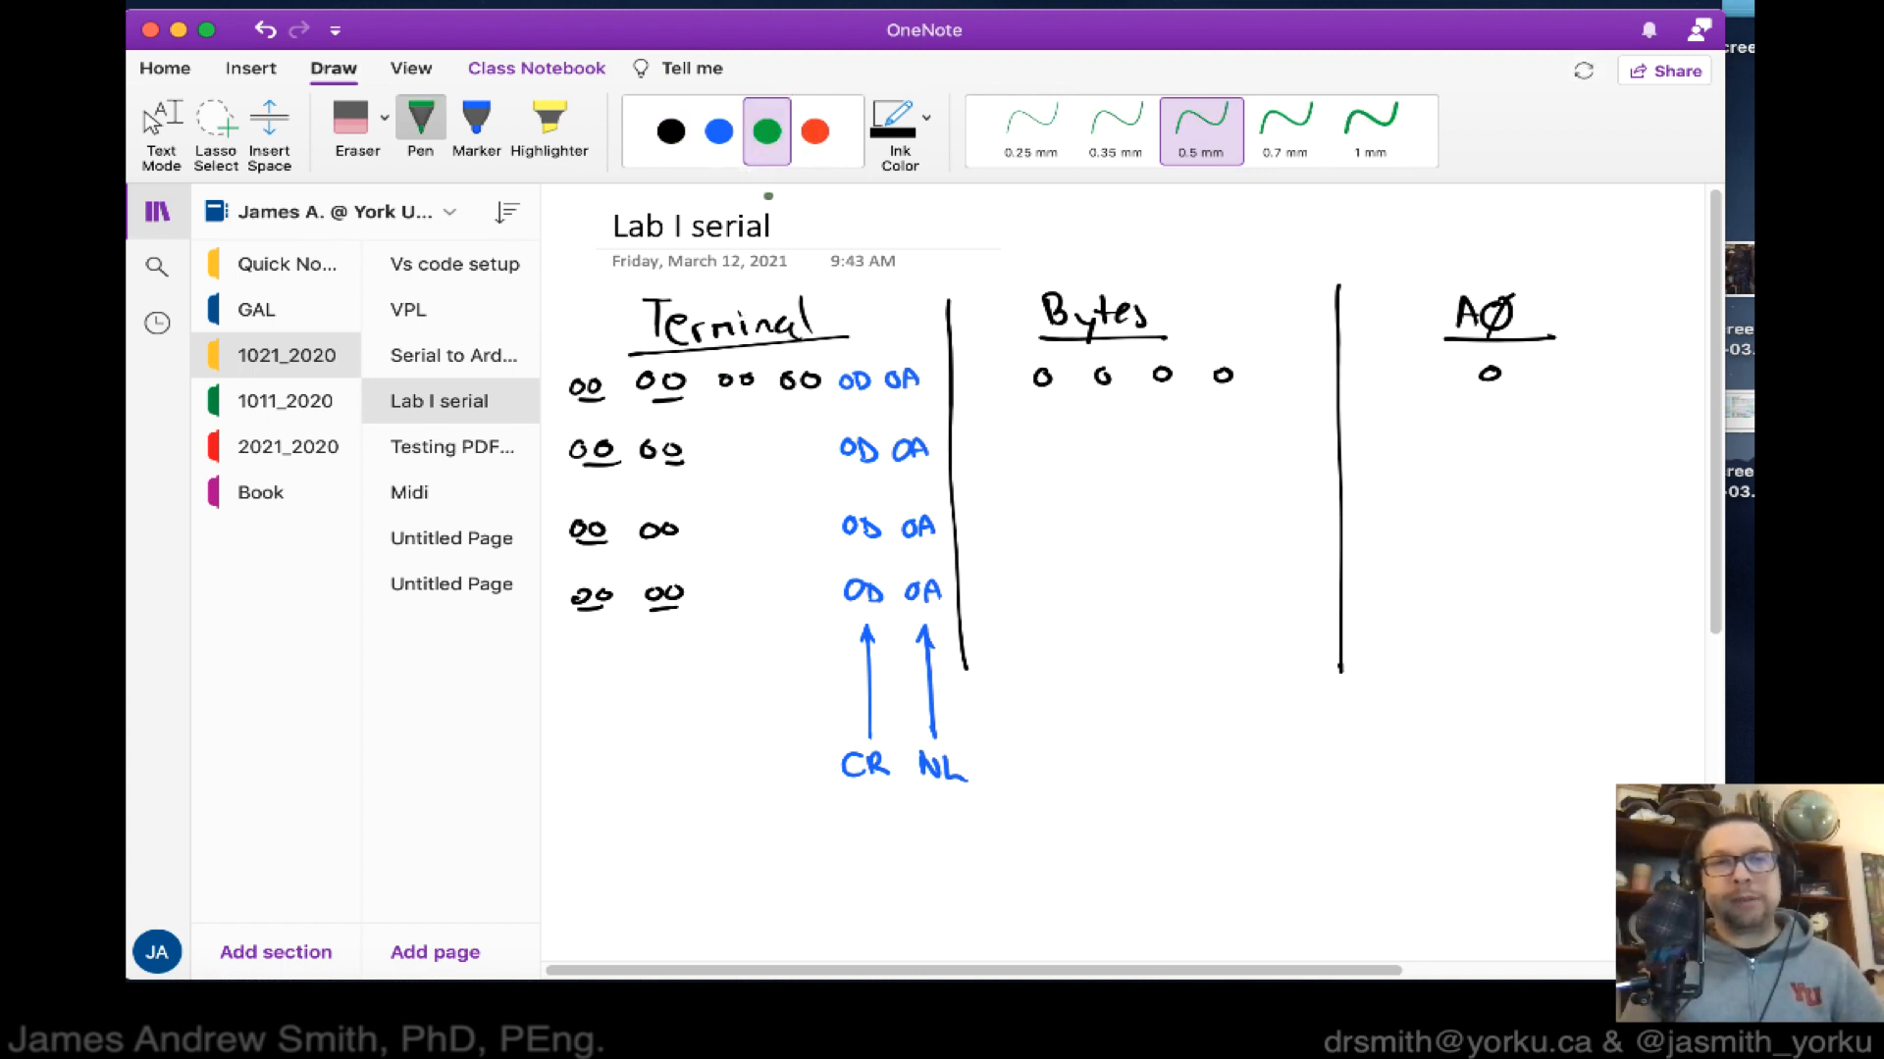
Circle the first row's 00 pairs in red and write red 01 A1 in row two.
click(814, 130)
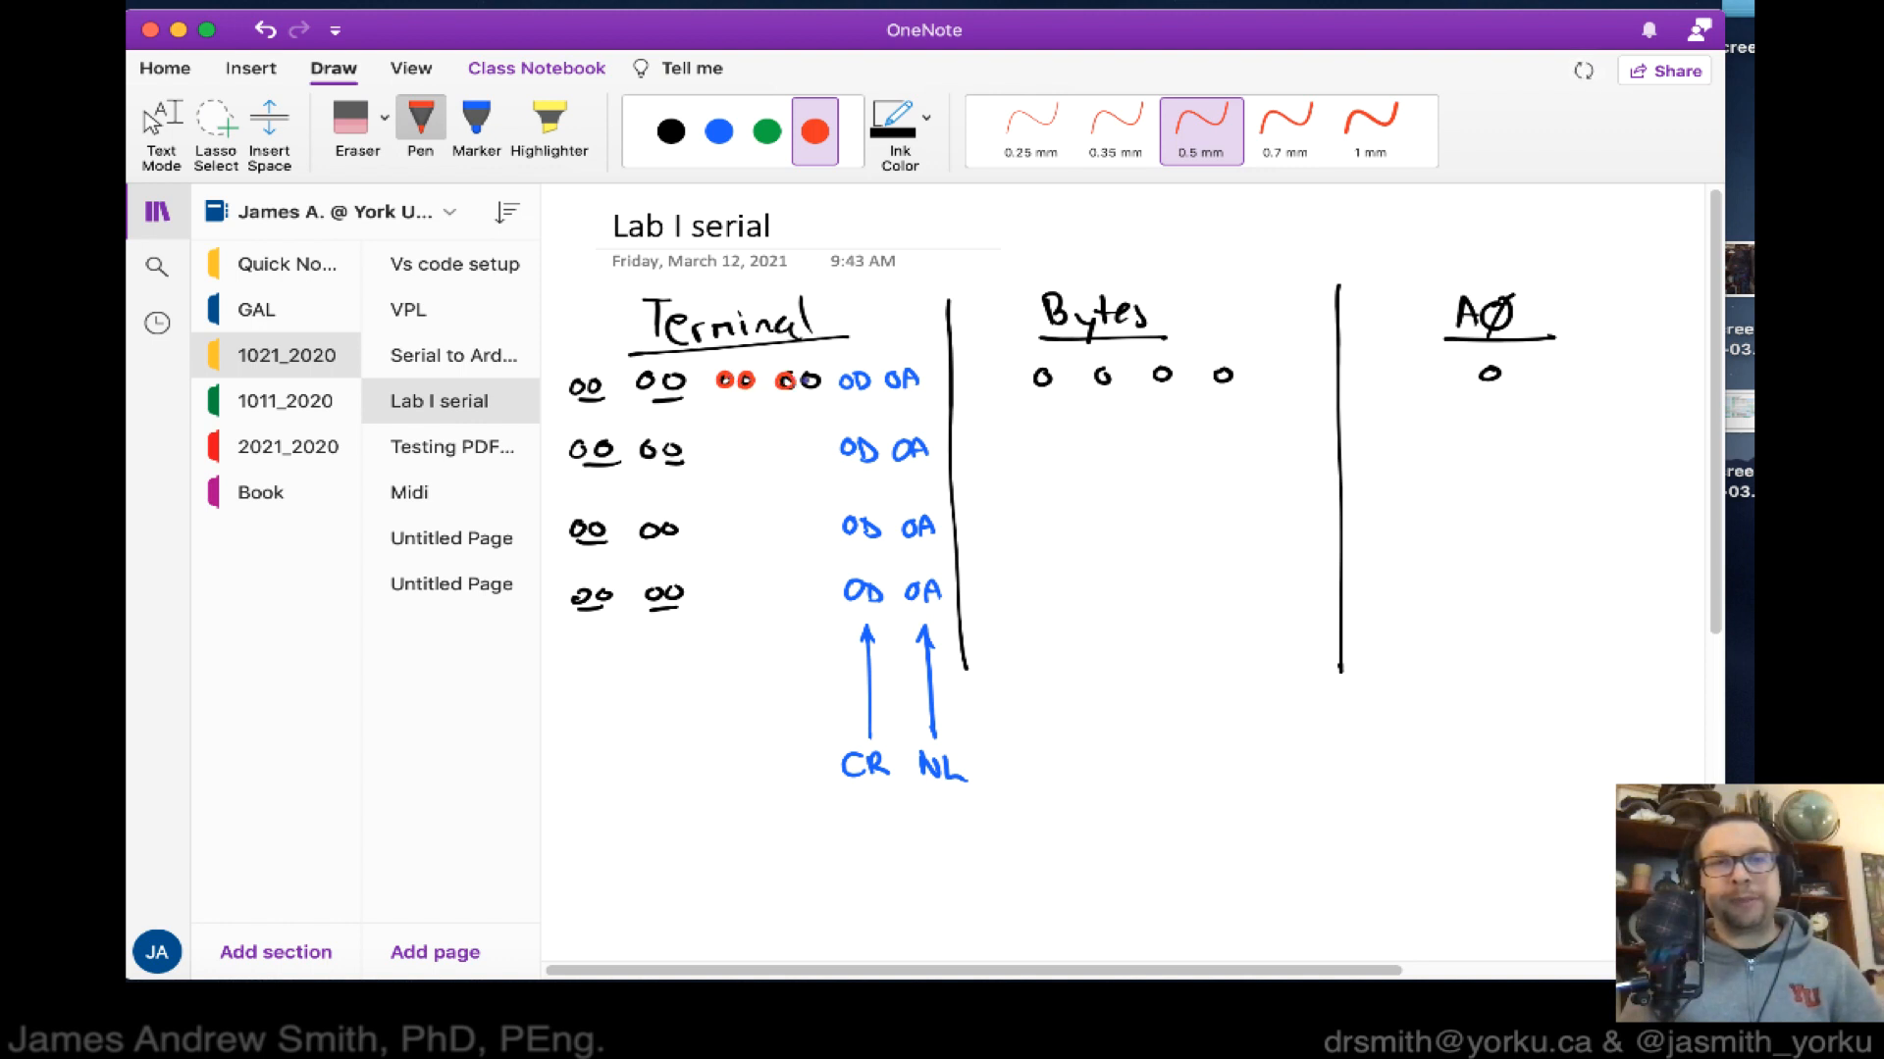
click(765, 130)
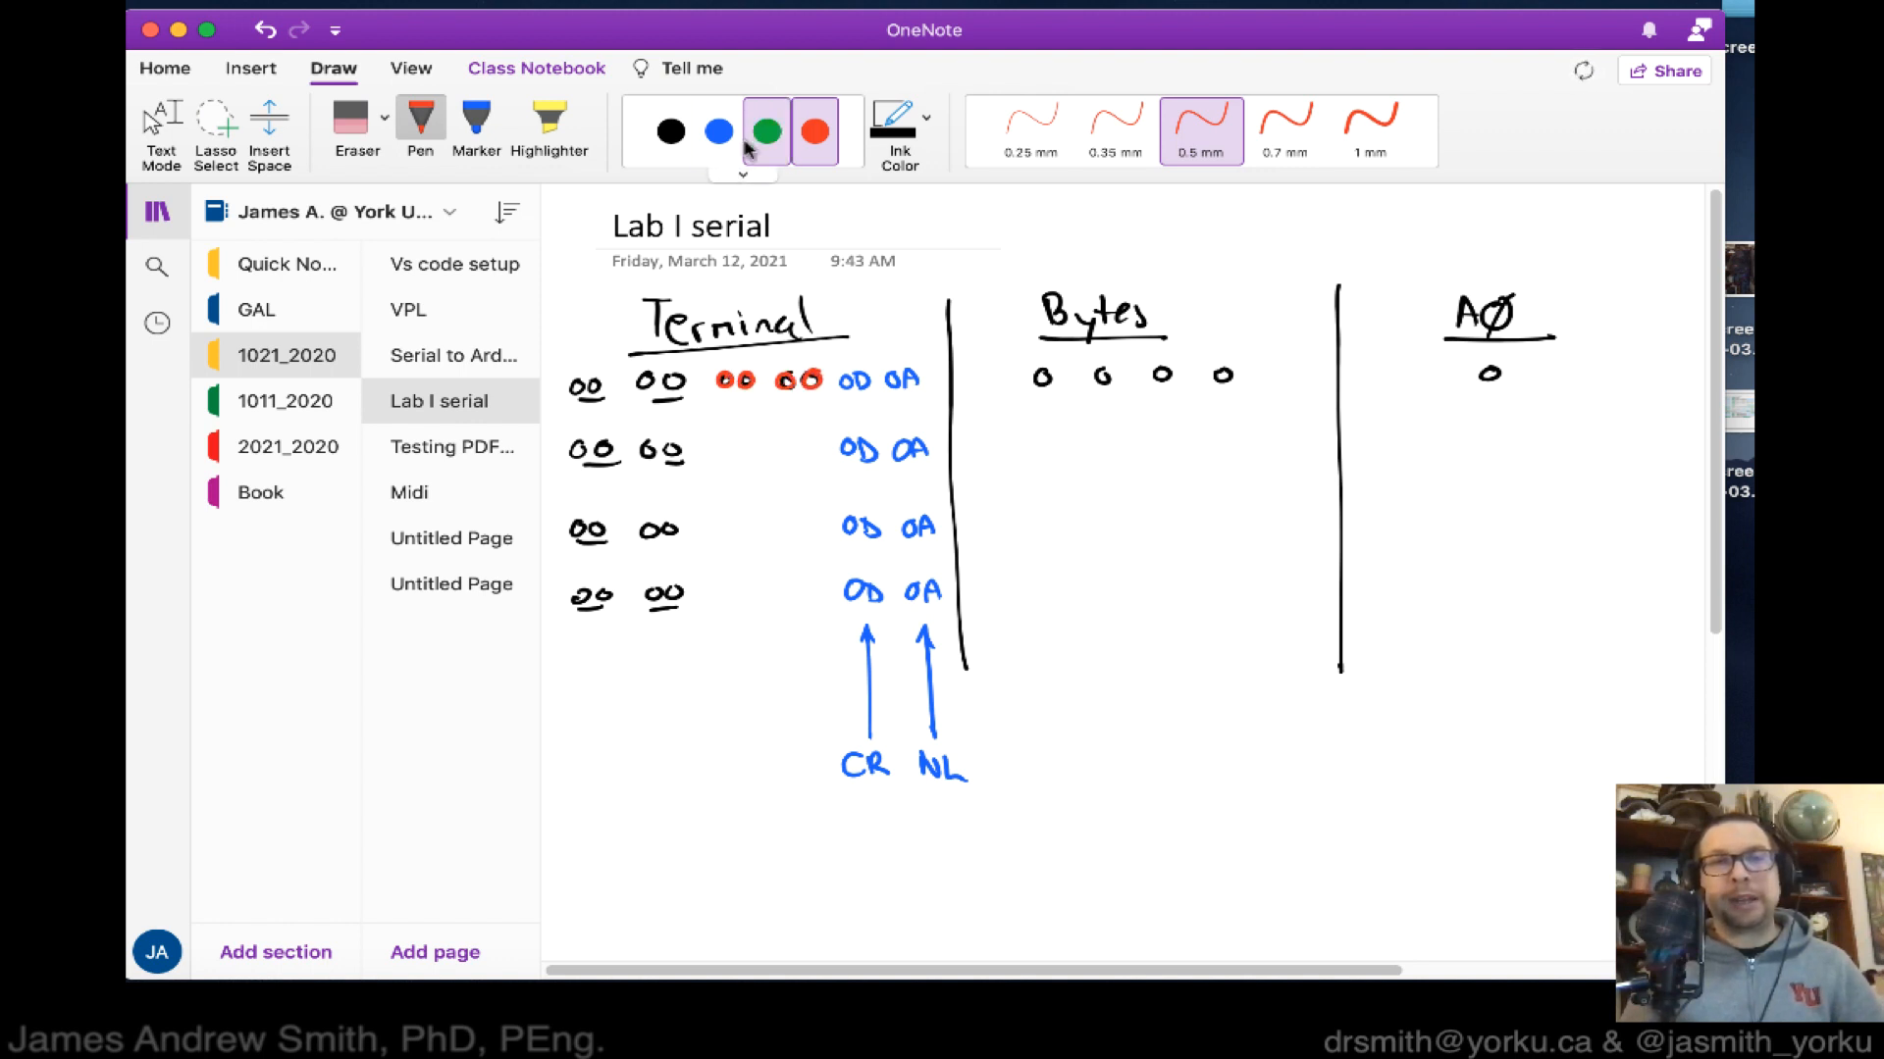
click(813, 130)
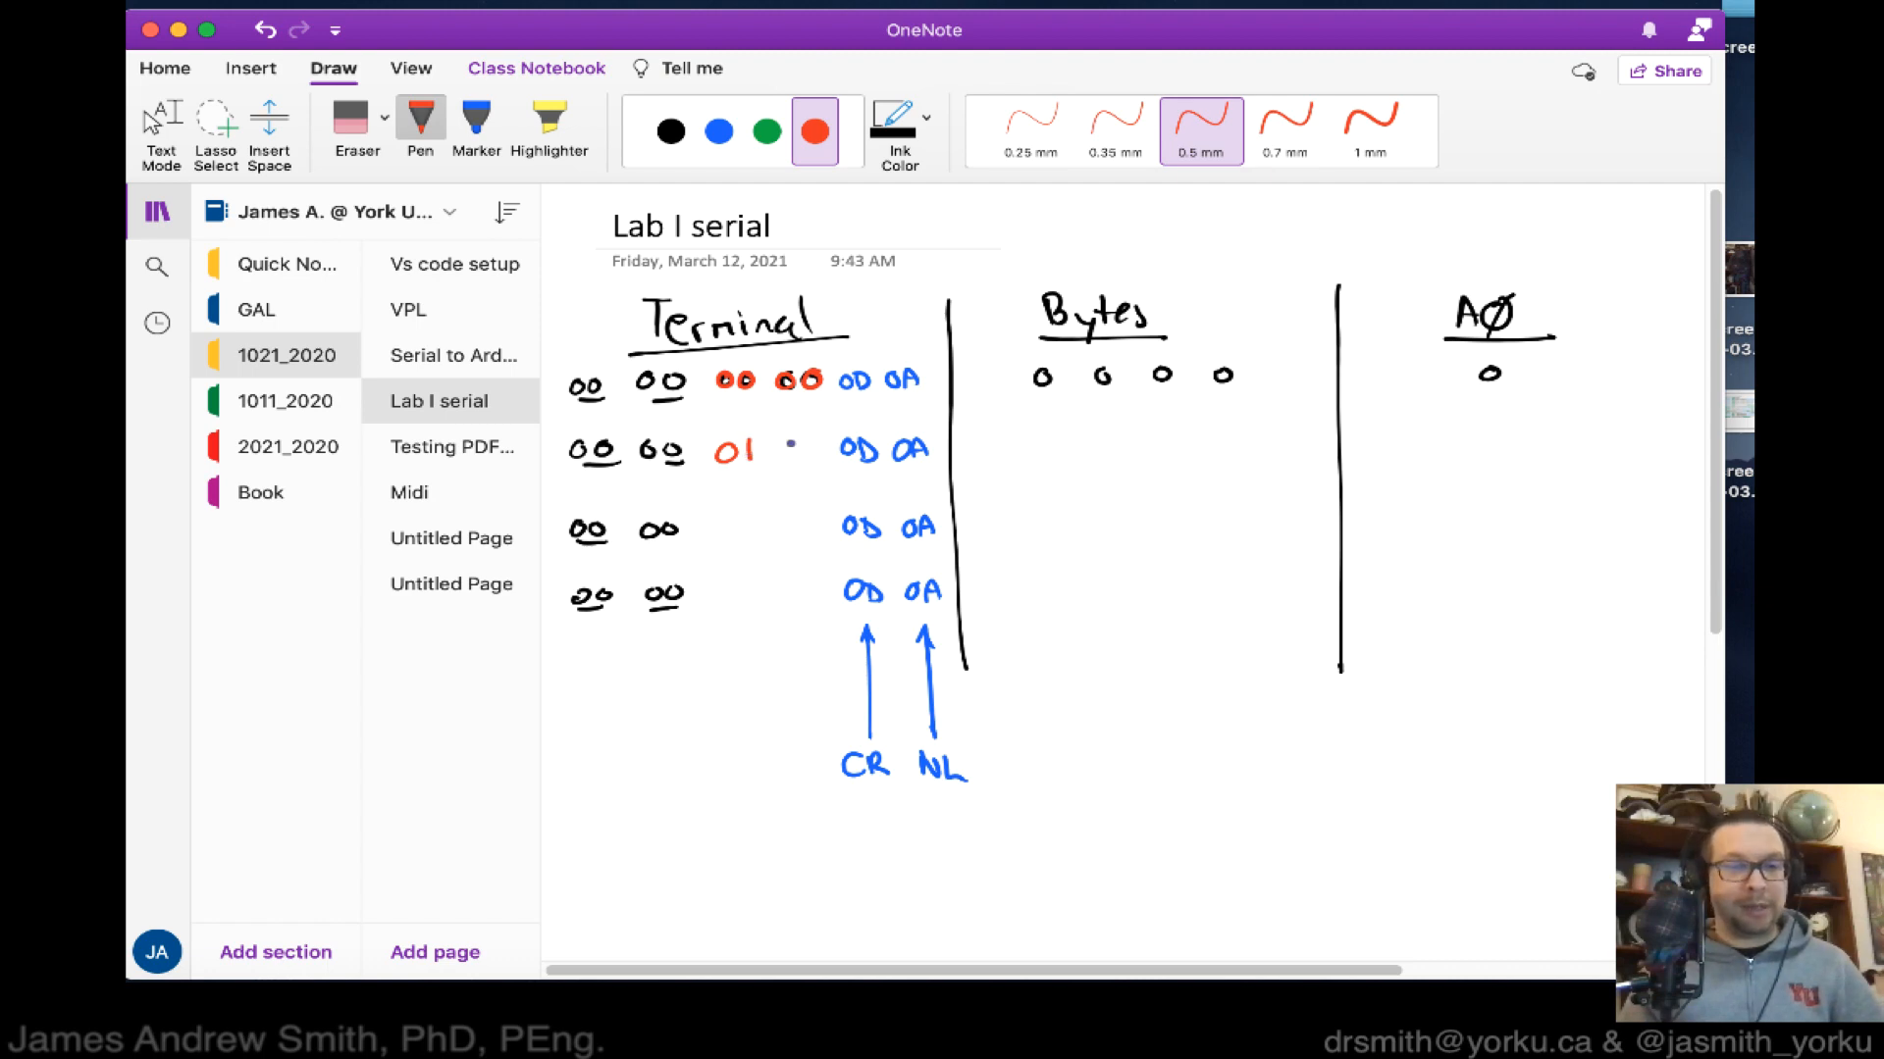
click(788, 450)
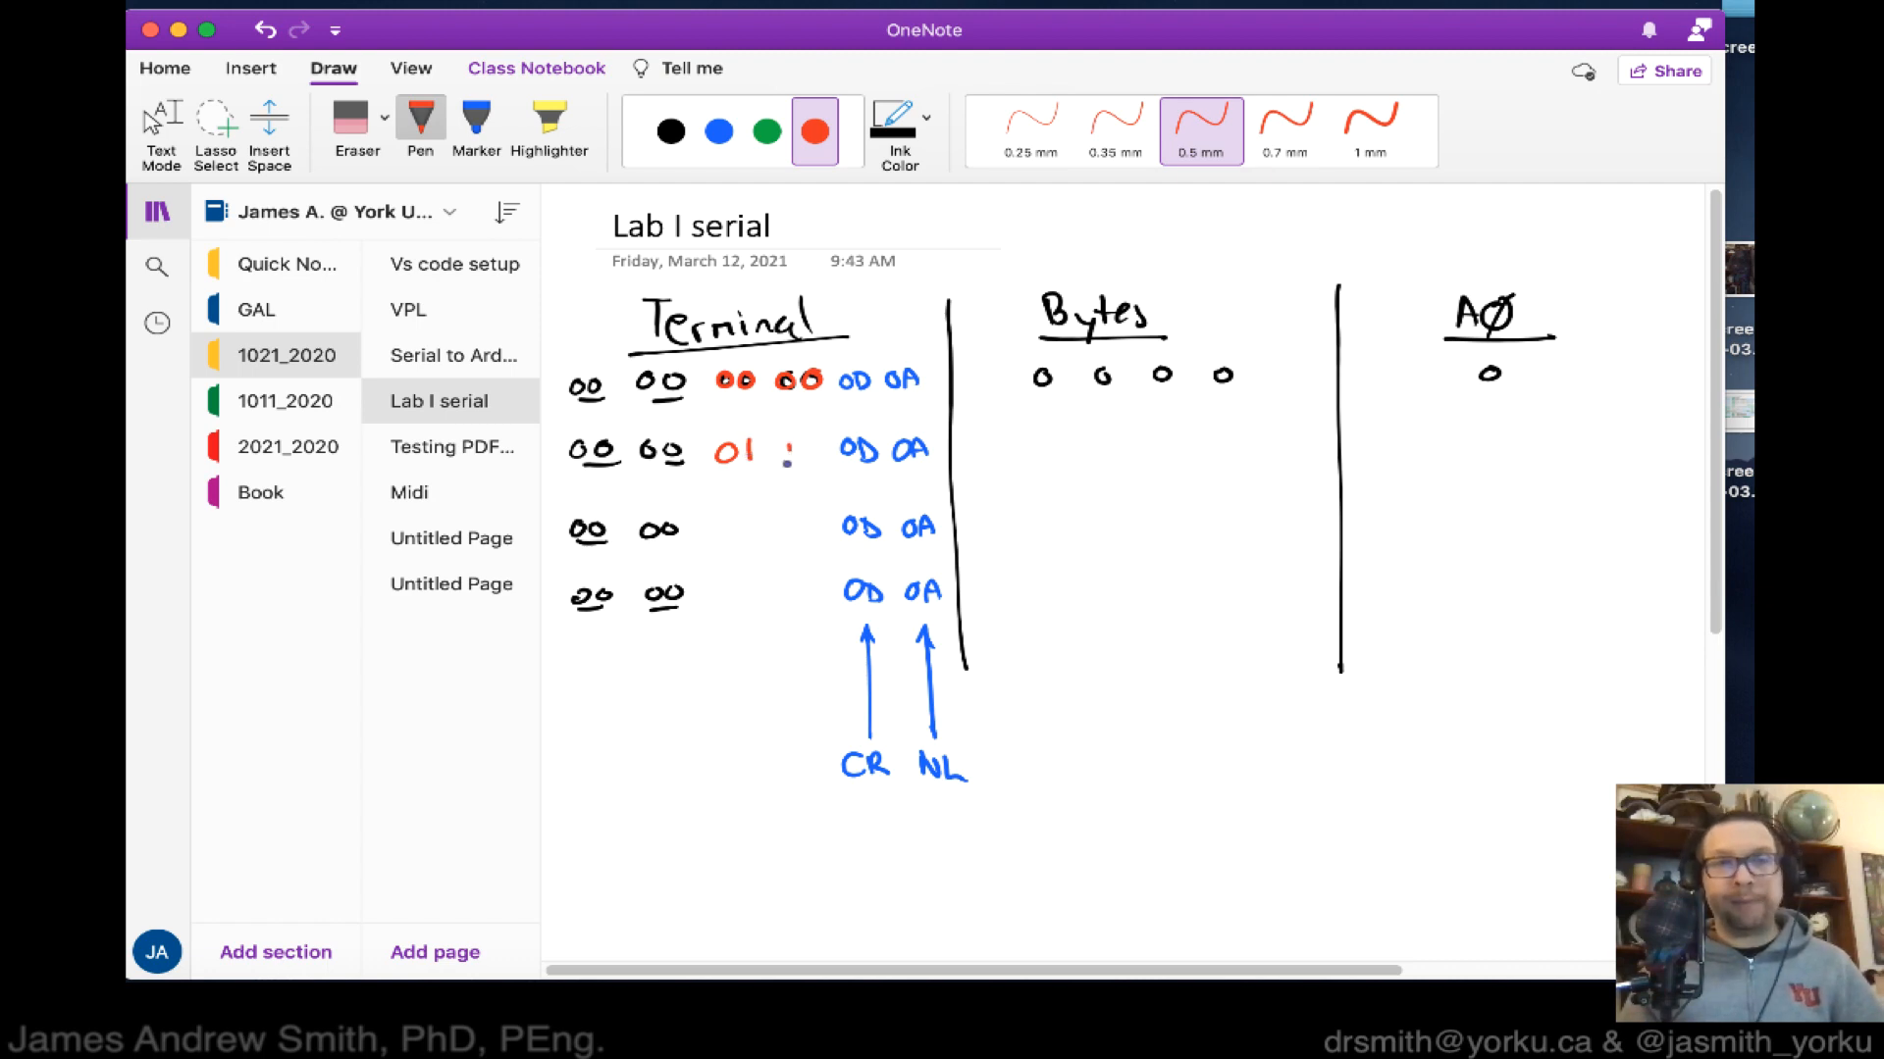
drag(781, 454, 817, 451)
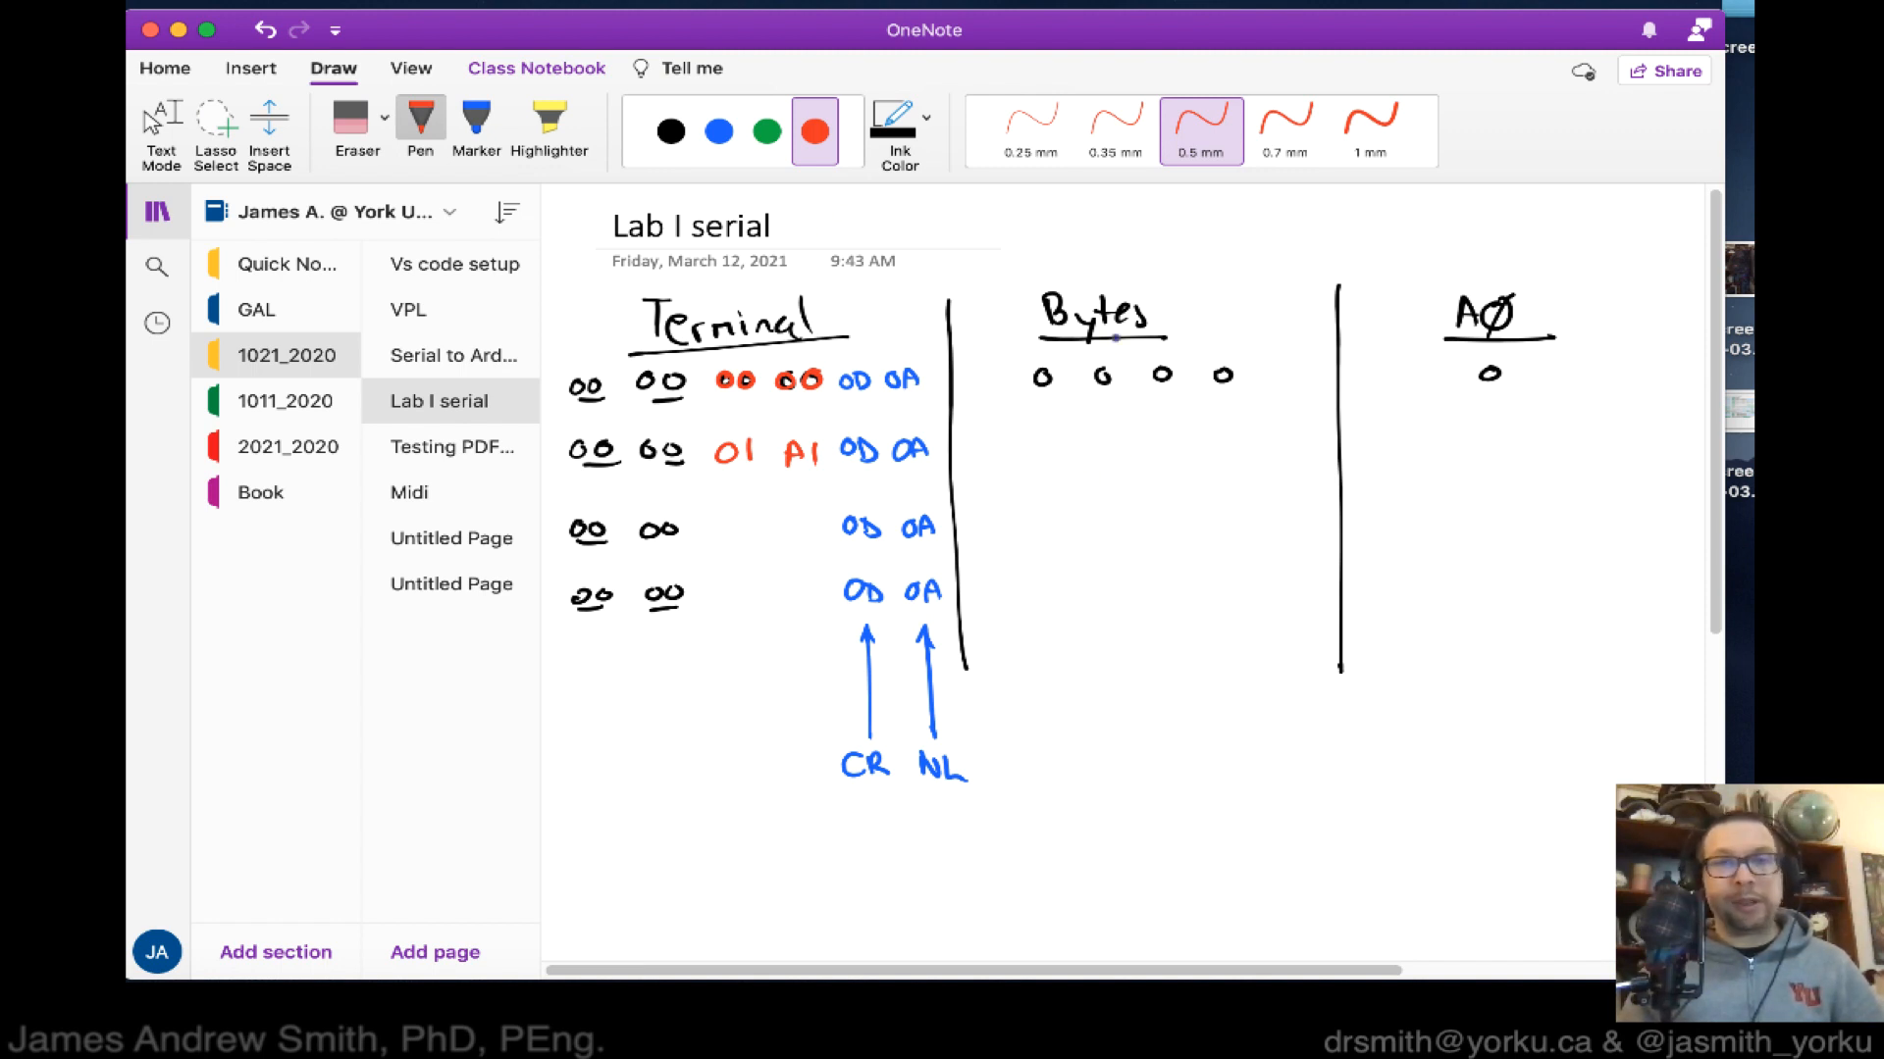
Write bytes 0 0 1 161 under Bytes and 417 under A0 in black.
click(670, 130)
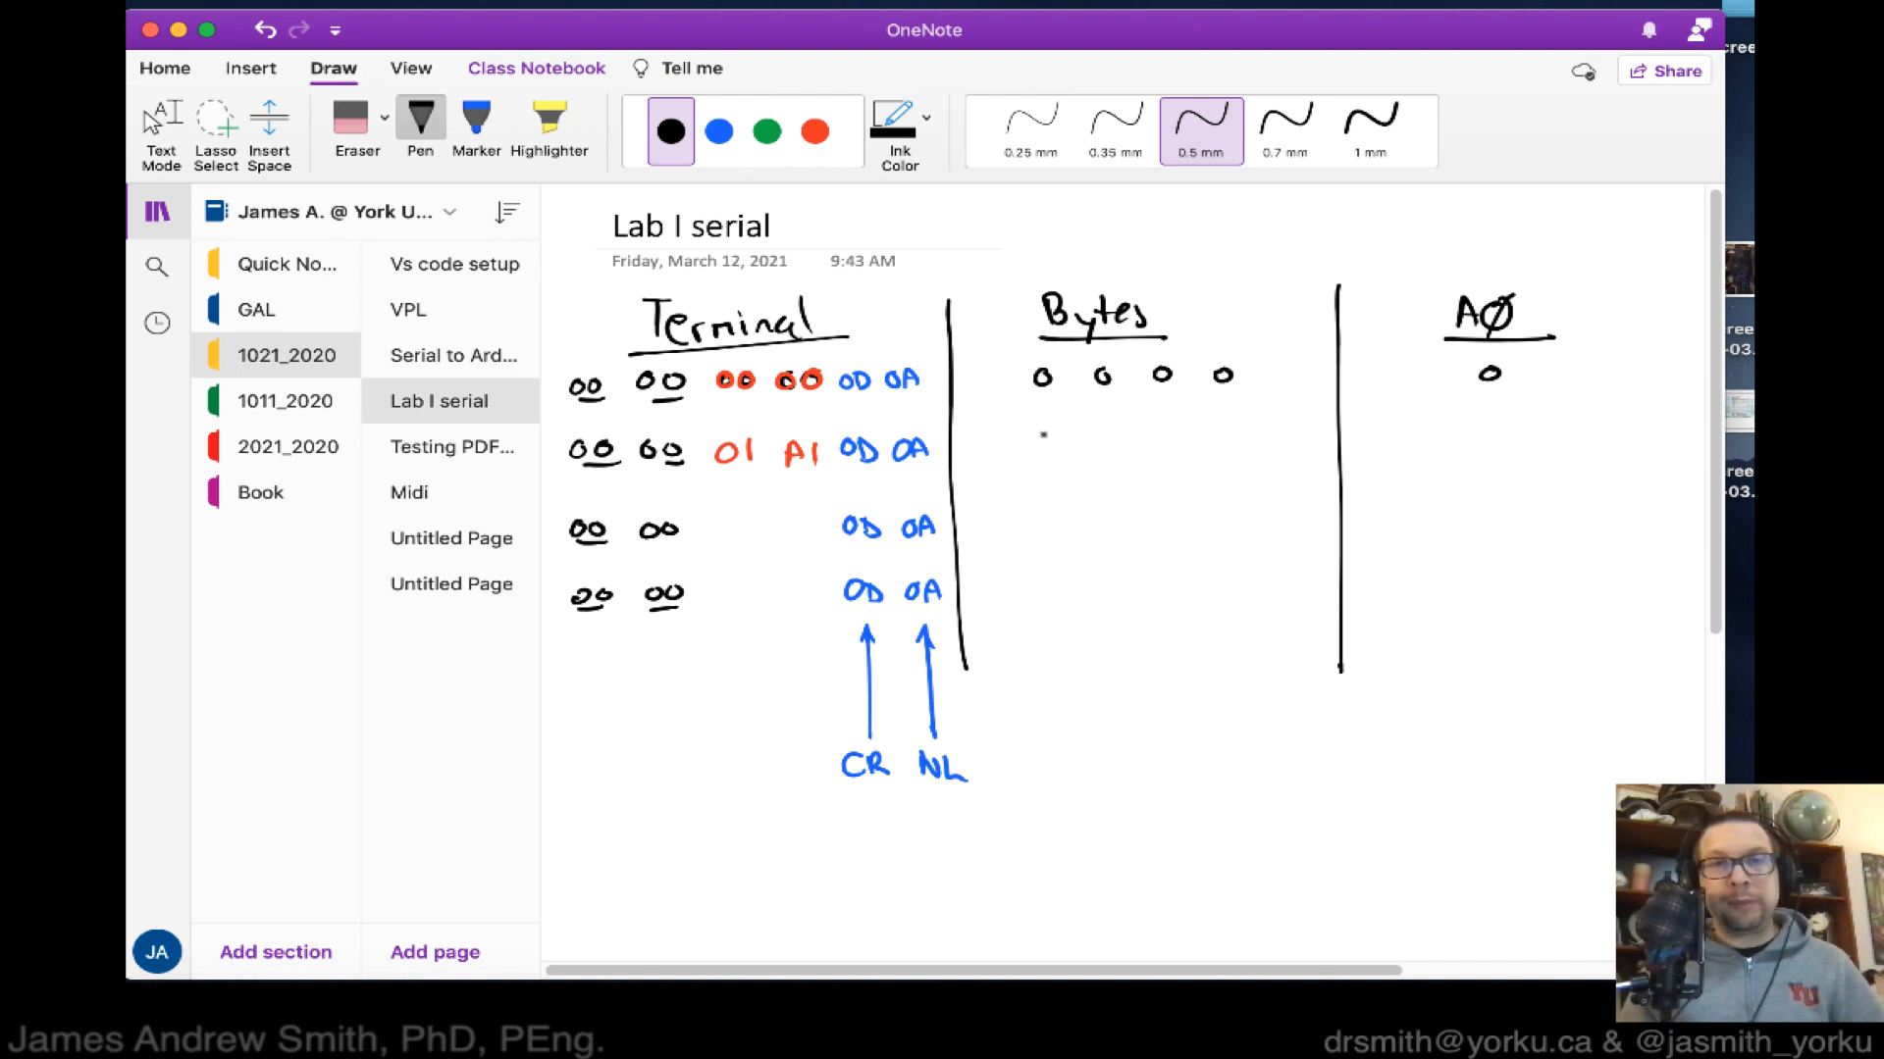
click(813, 130)
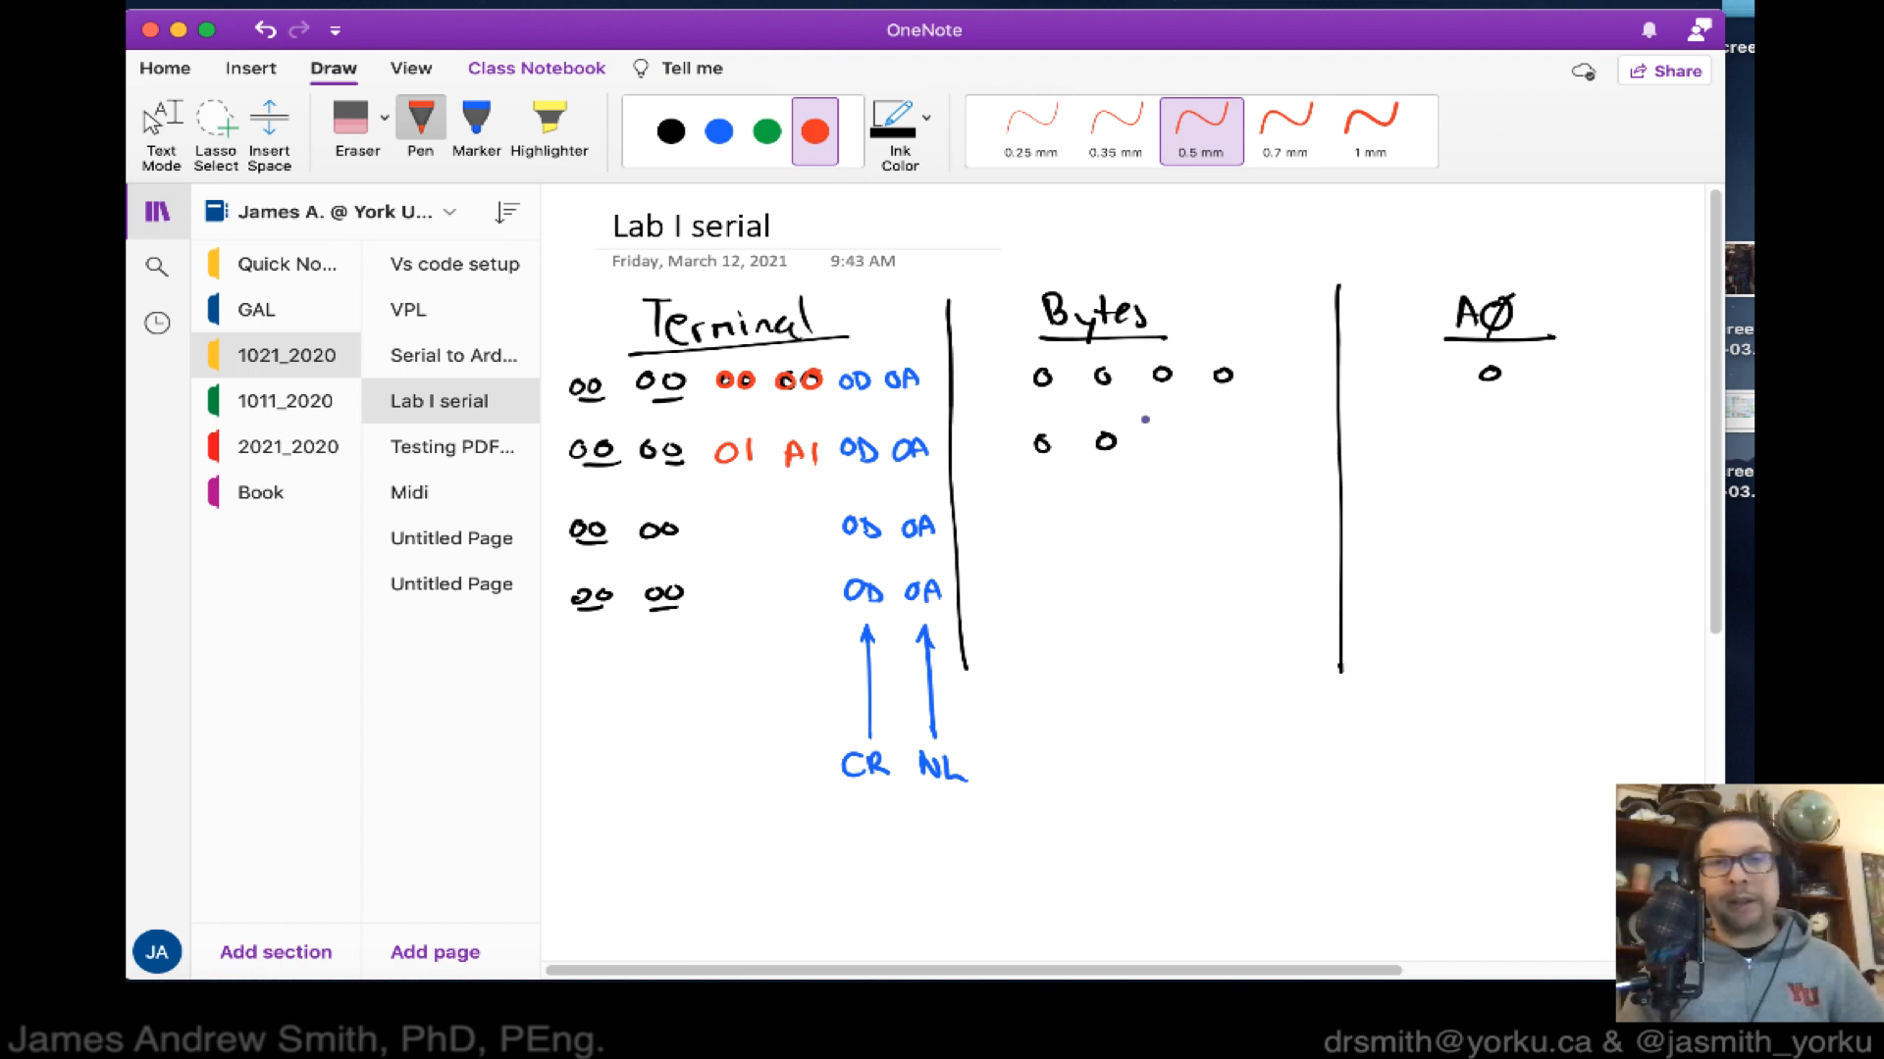
drag(1166, 427, 1225, 456)
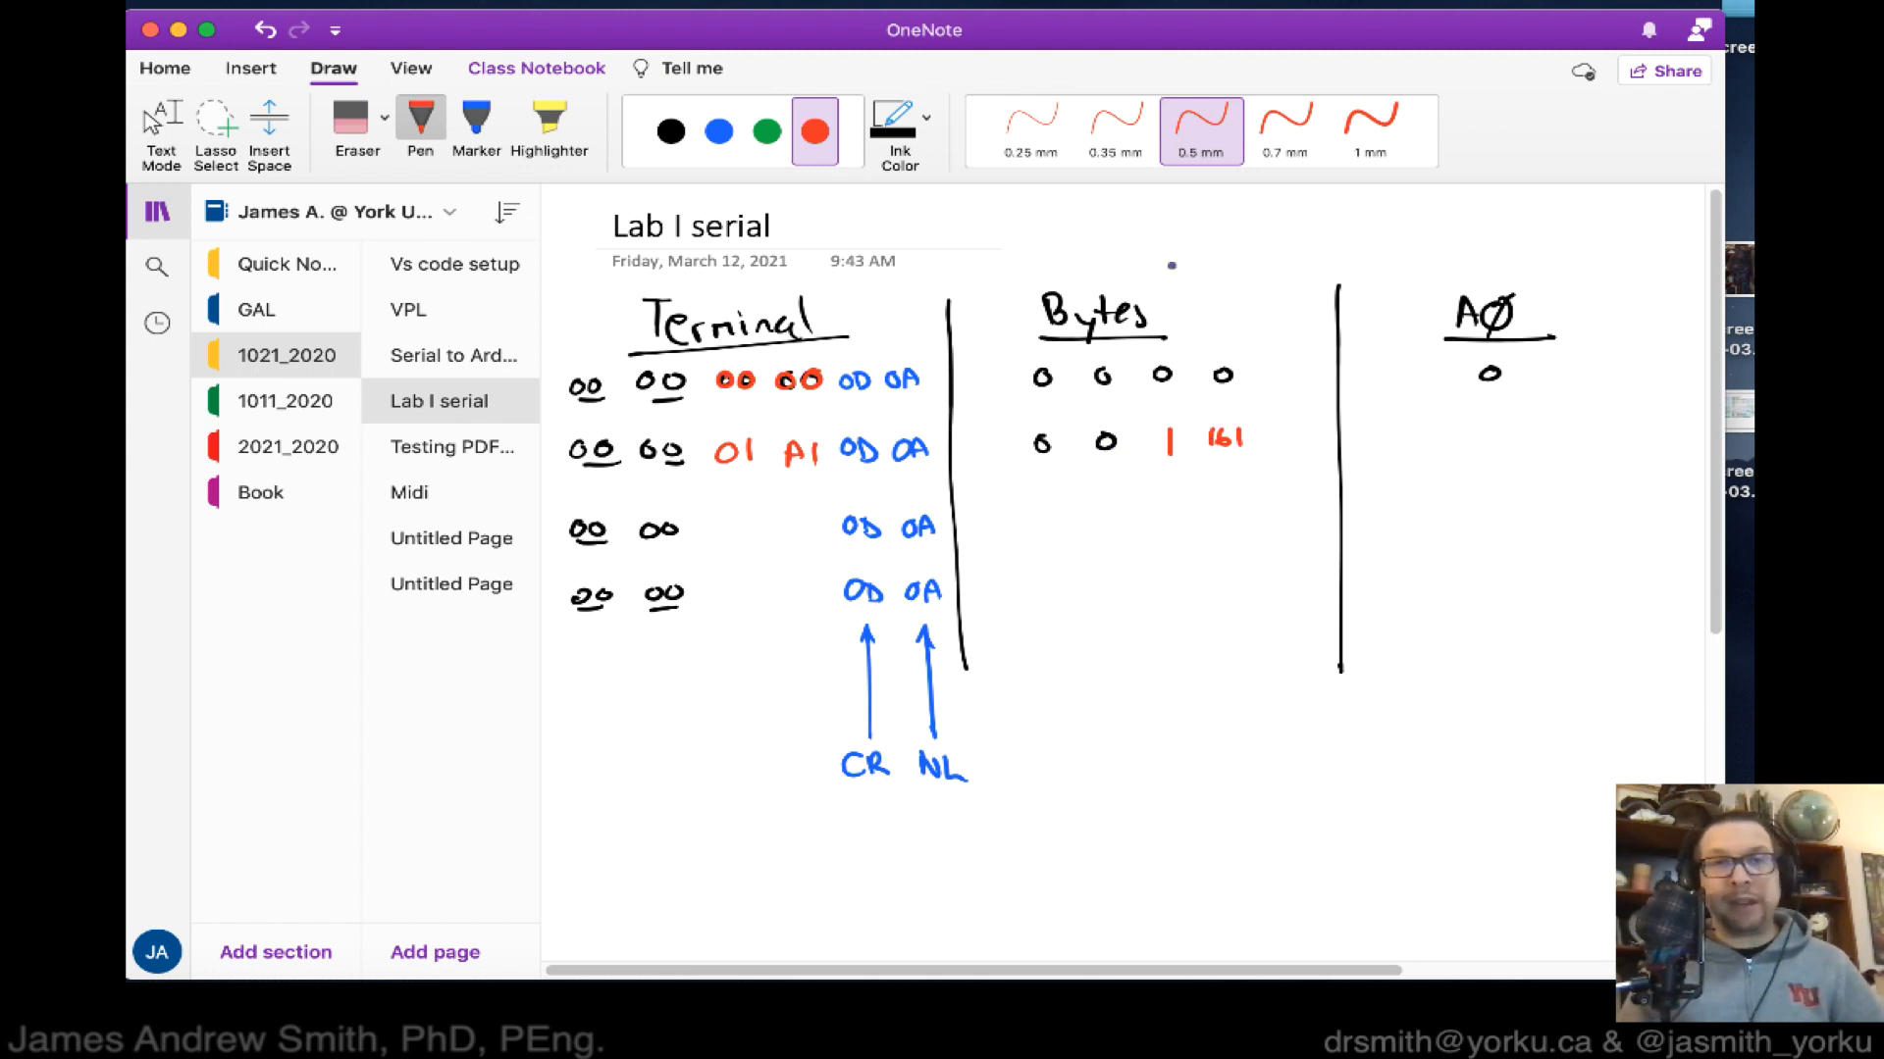
click(718, 130)
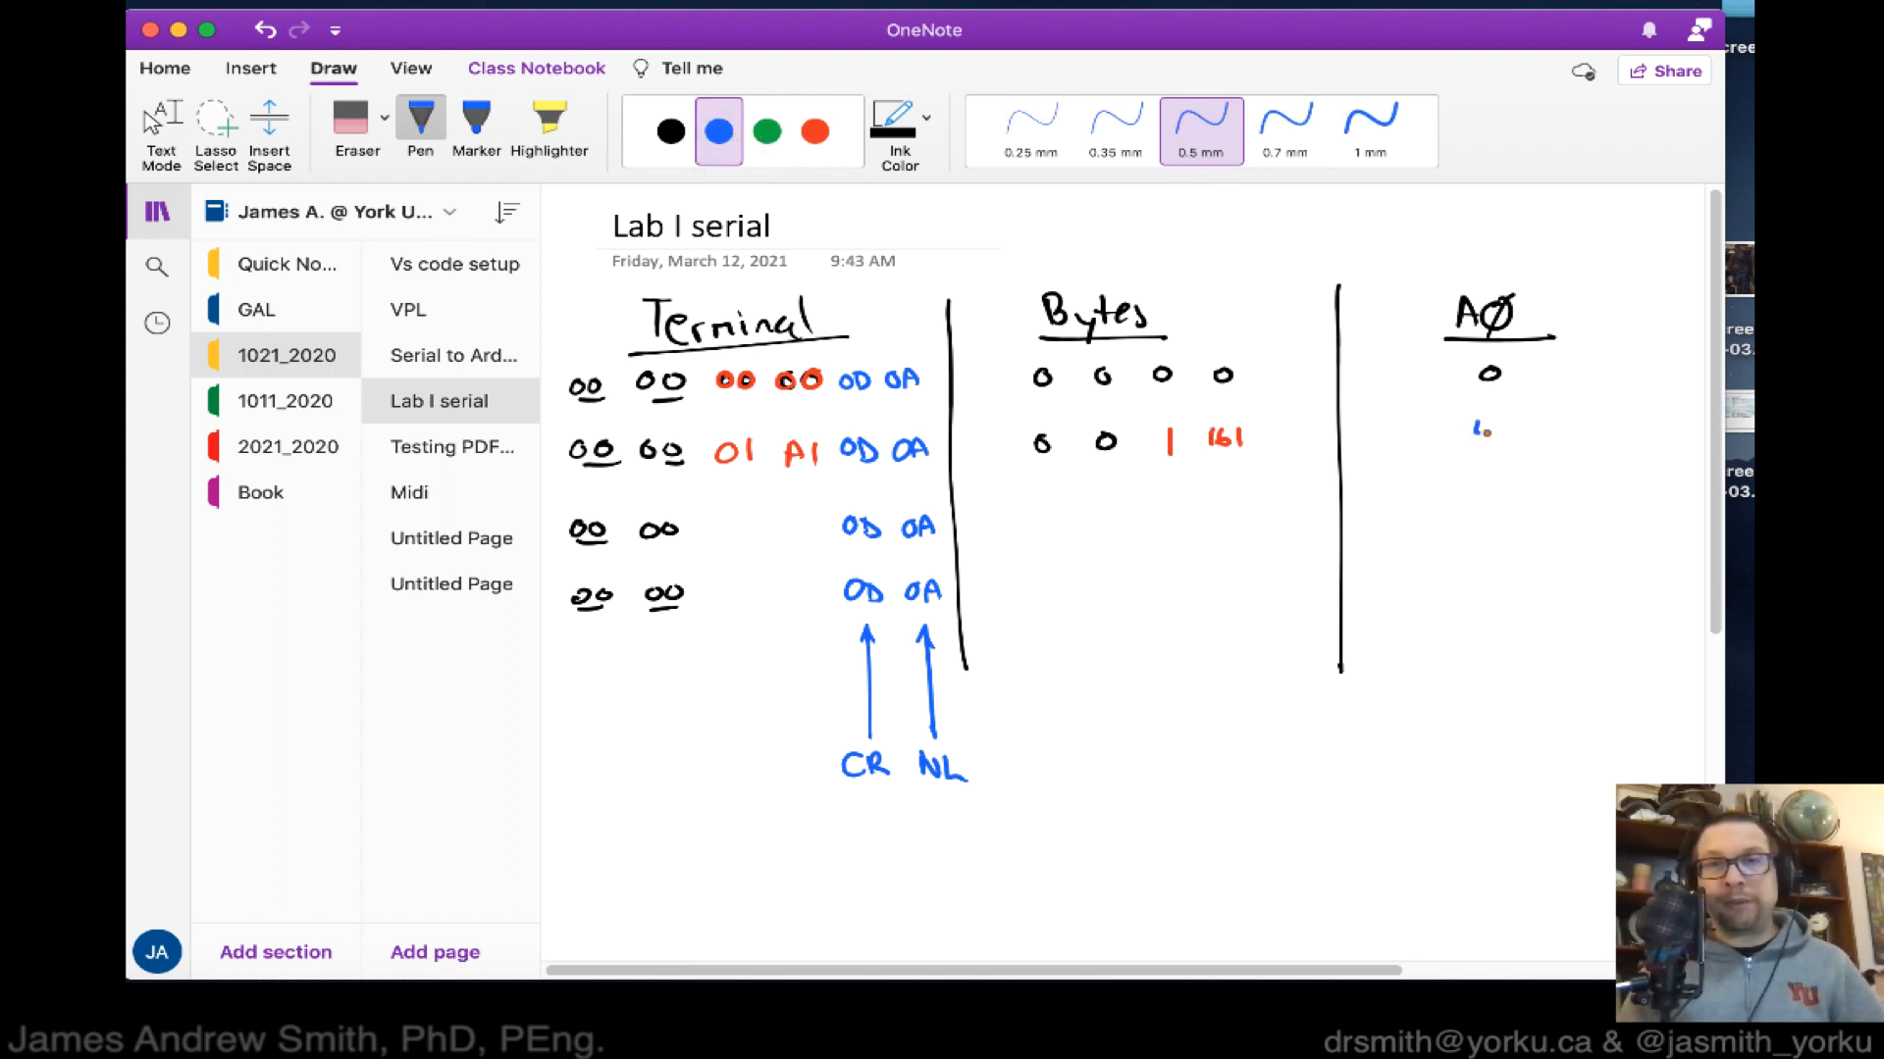
click(669, 131)
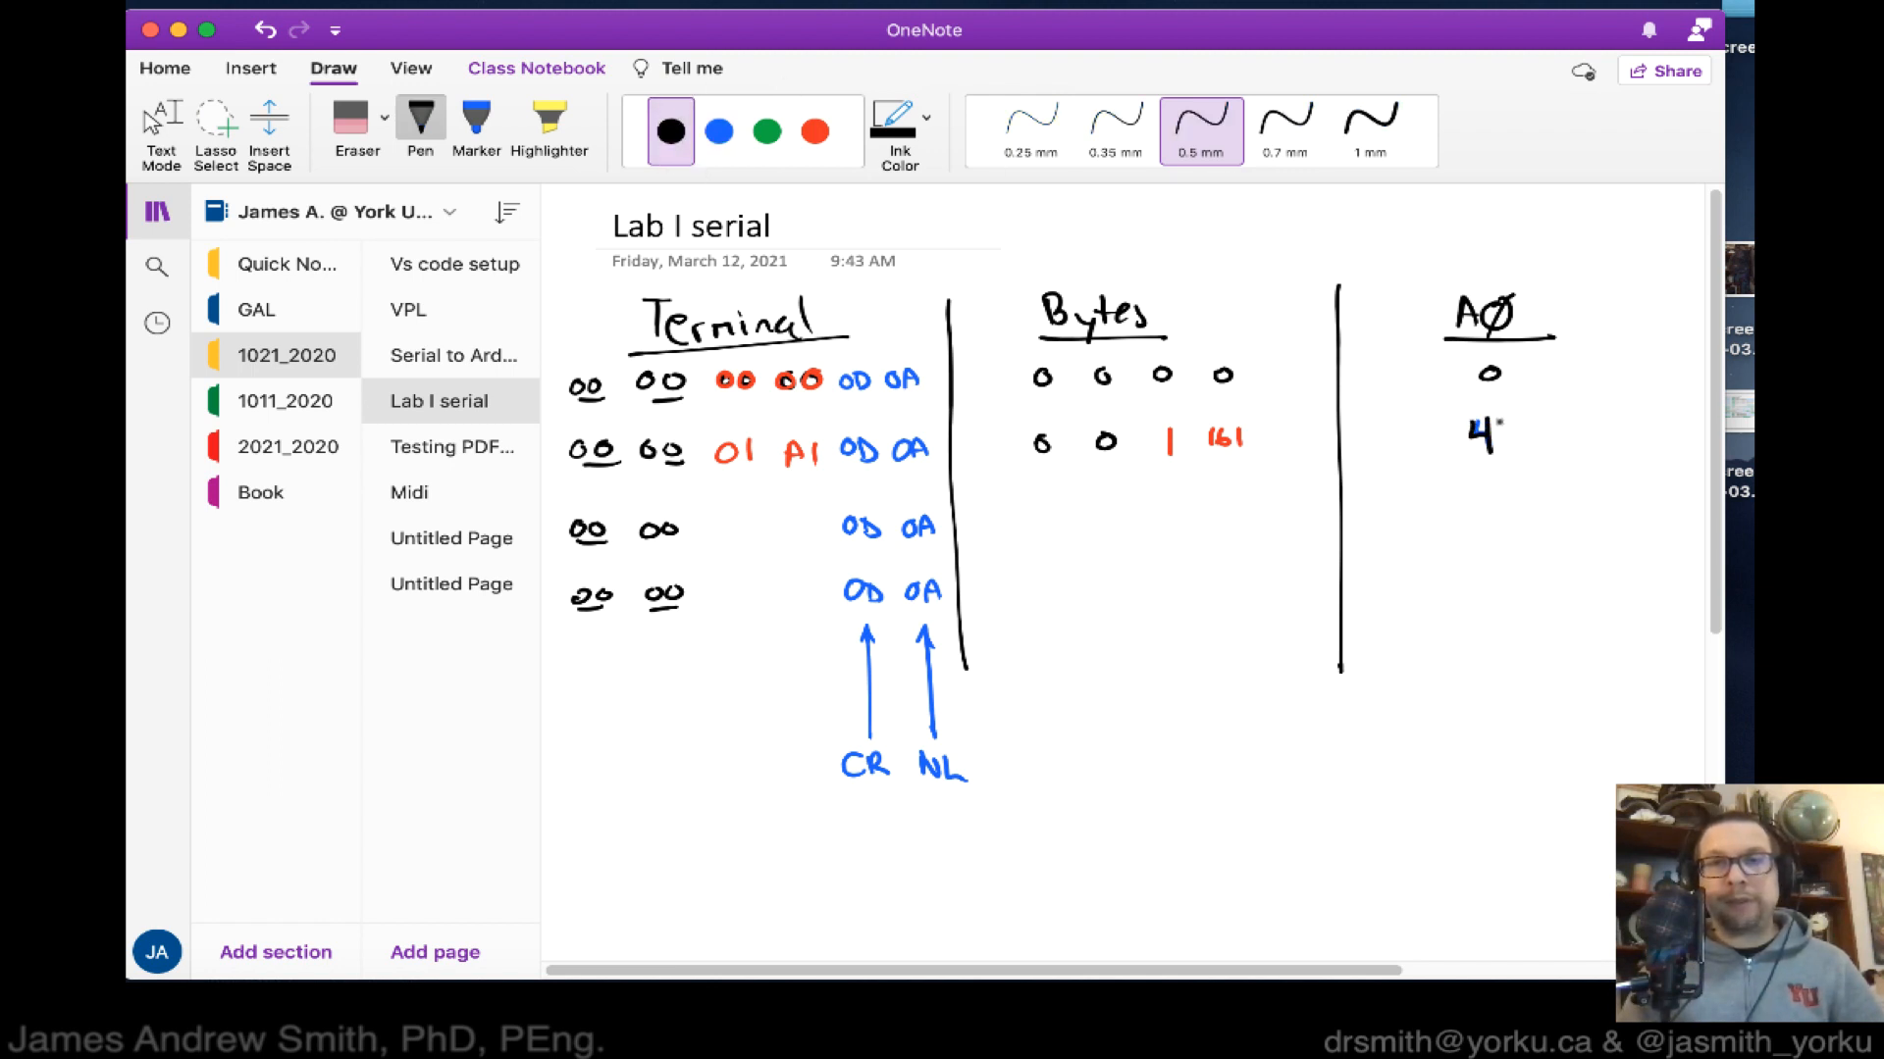
click(813, 130)
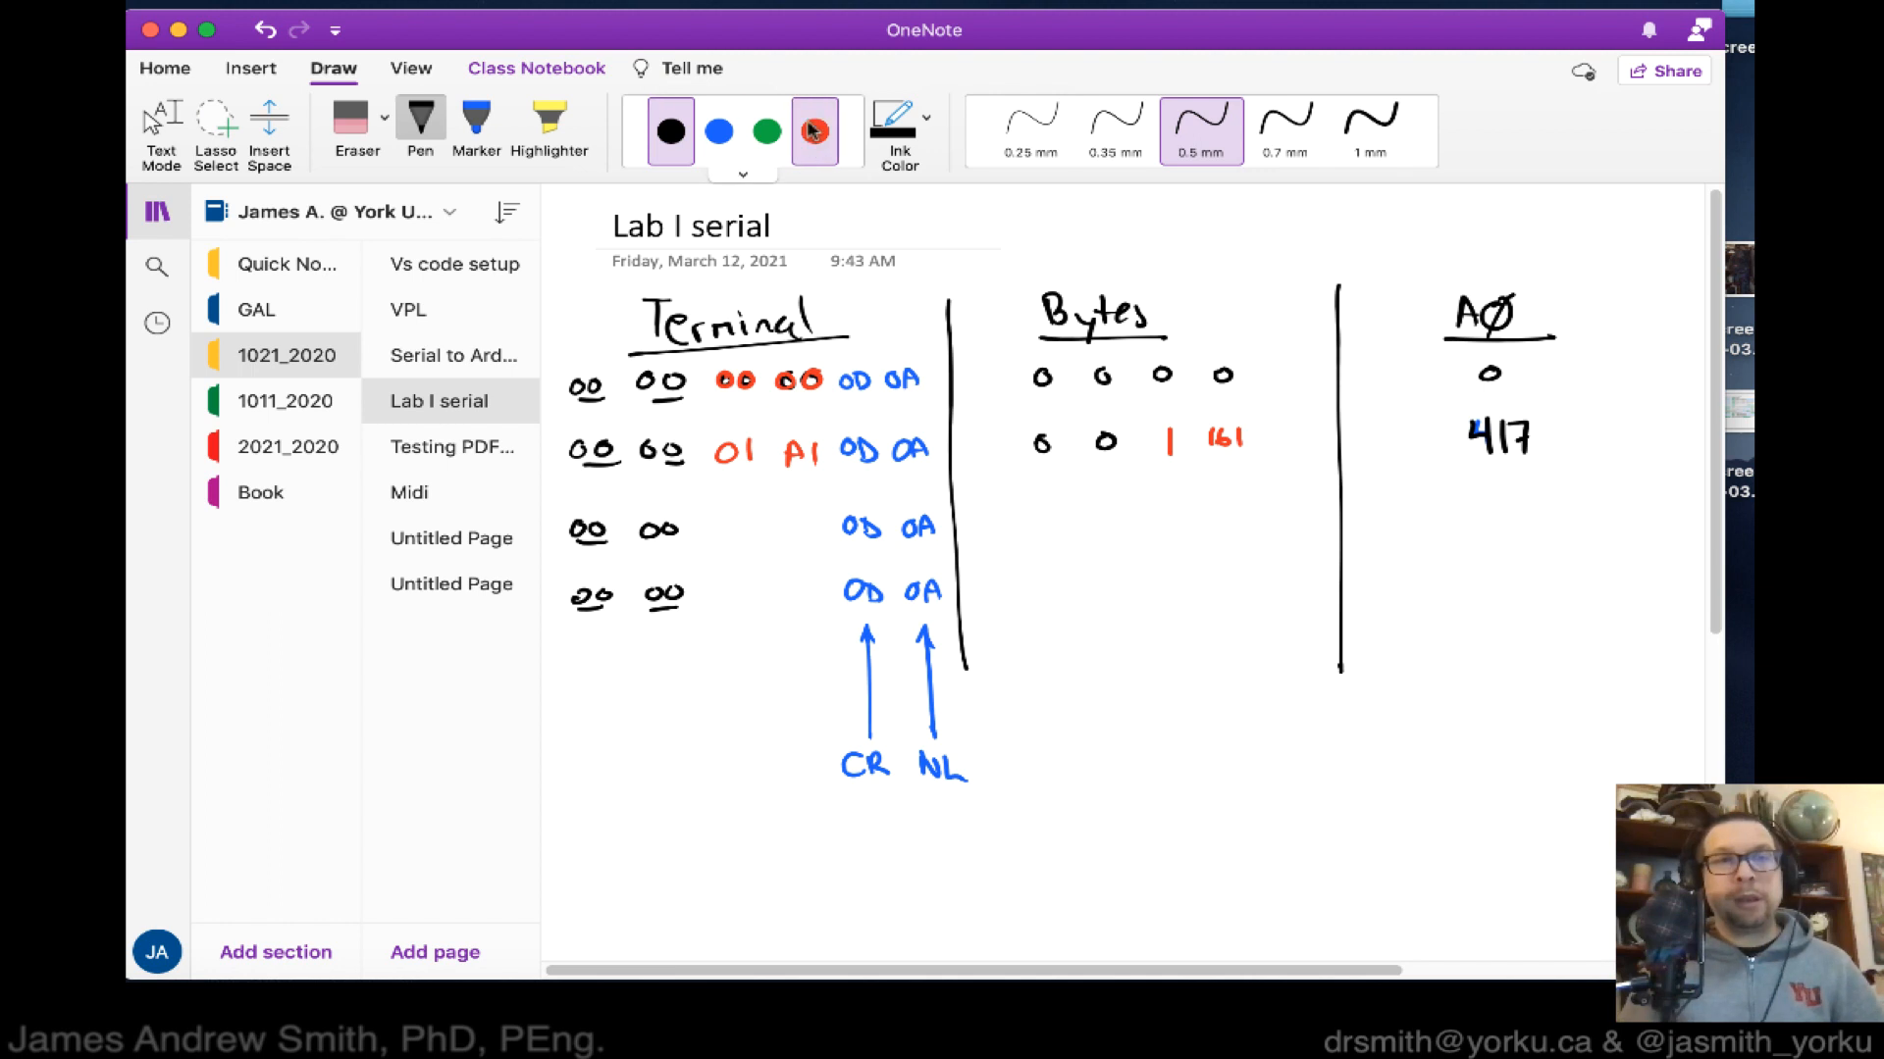
Fill row three with red 02 EF, bytes 0 0 2 240, and 752 under A0.
click(813, 130)
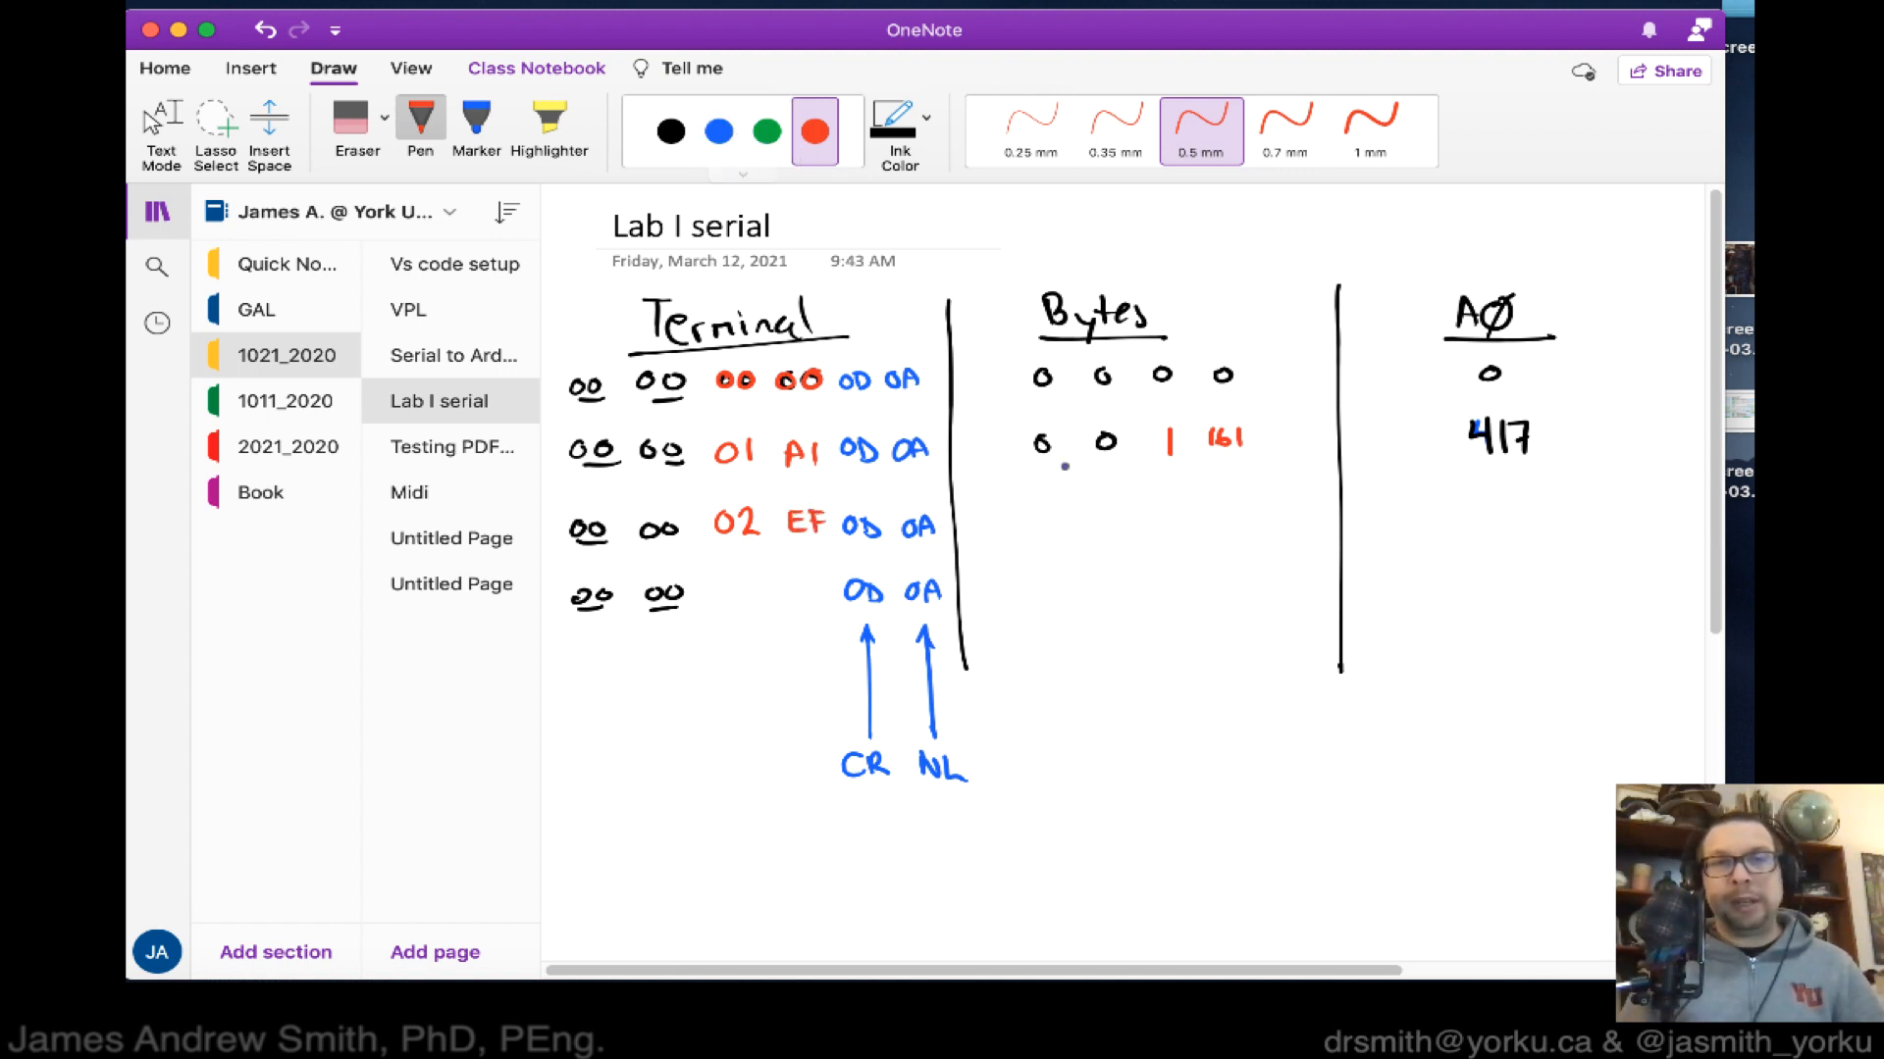
click(670, 130)
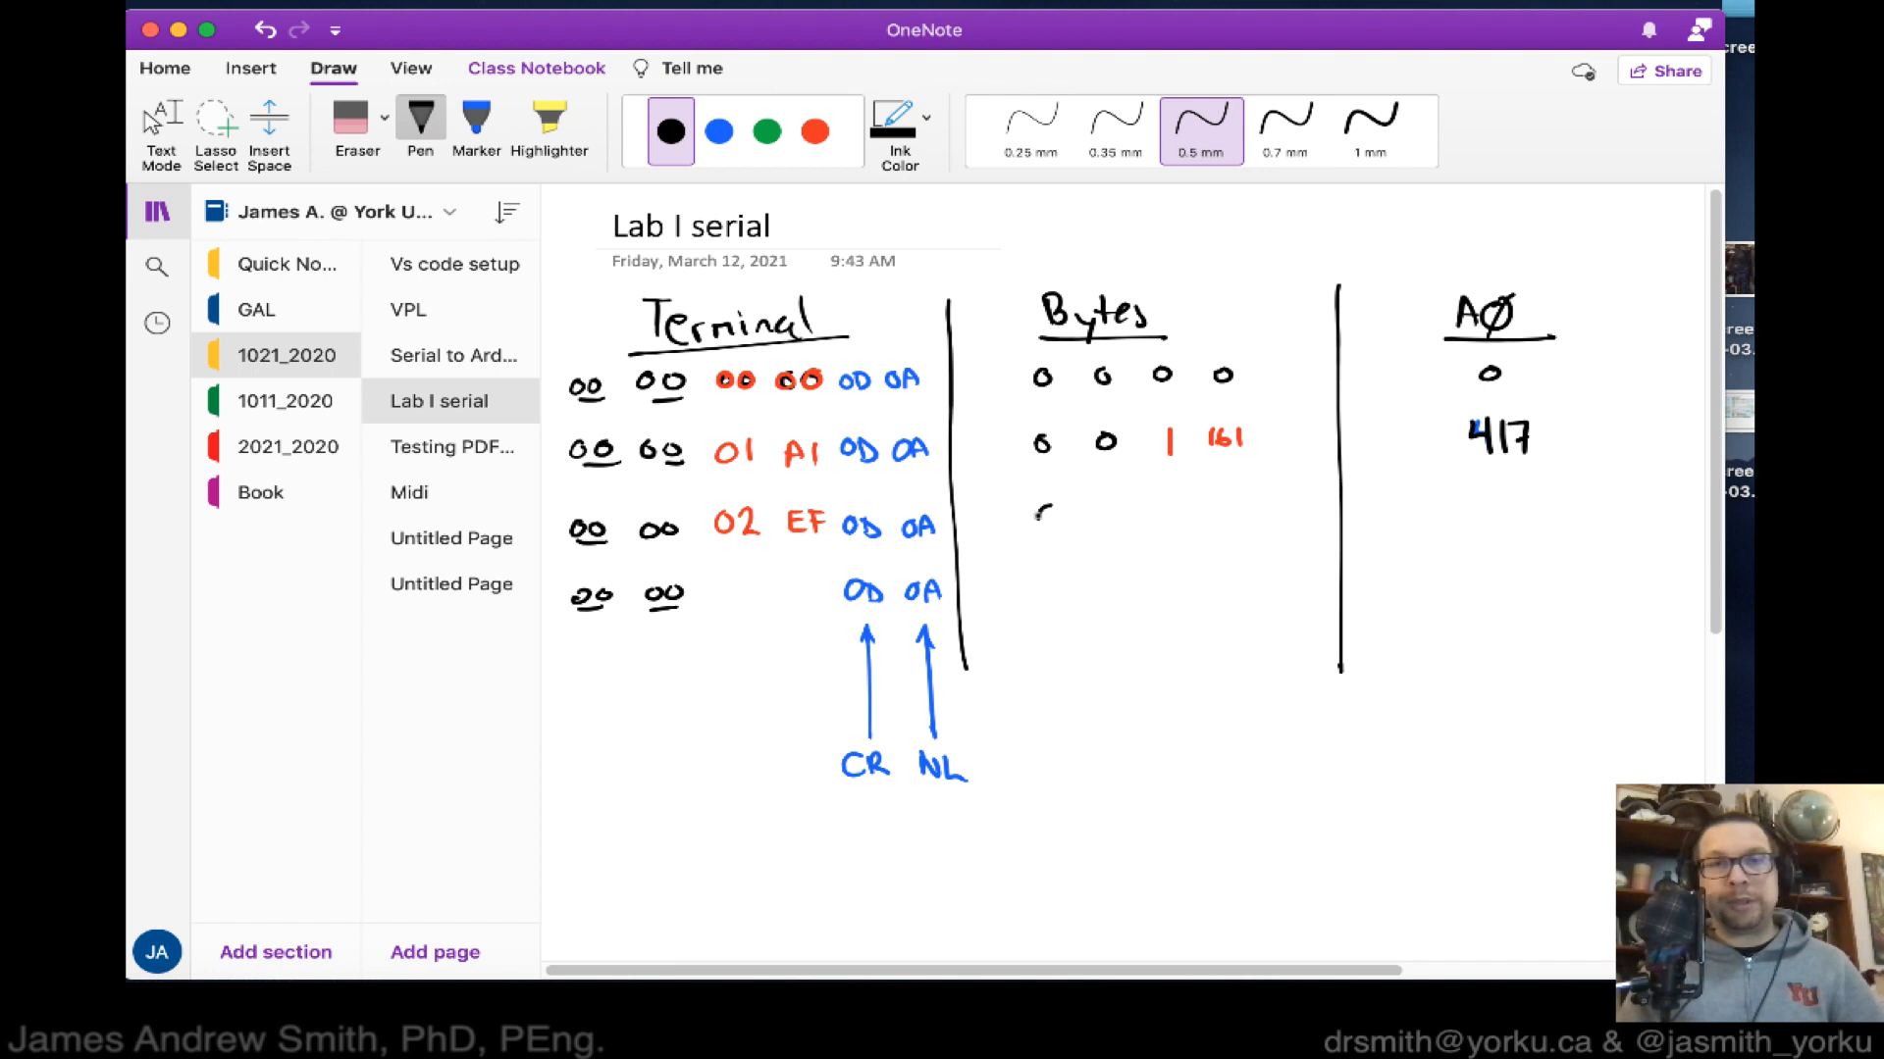
click(718, 130)
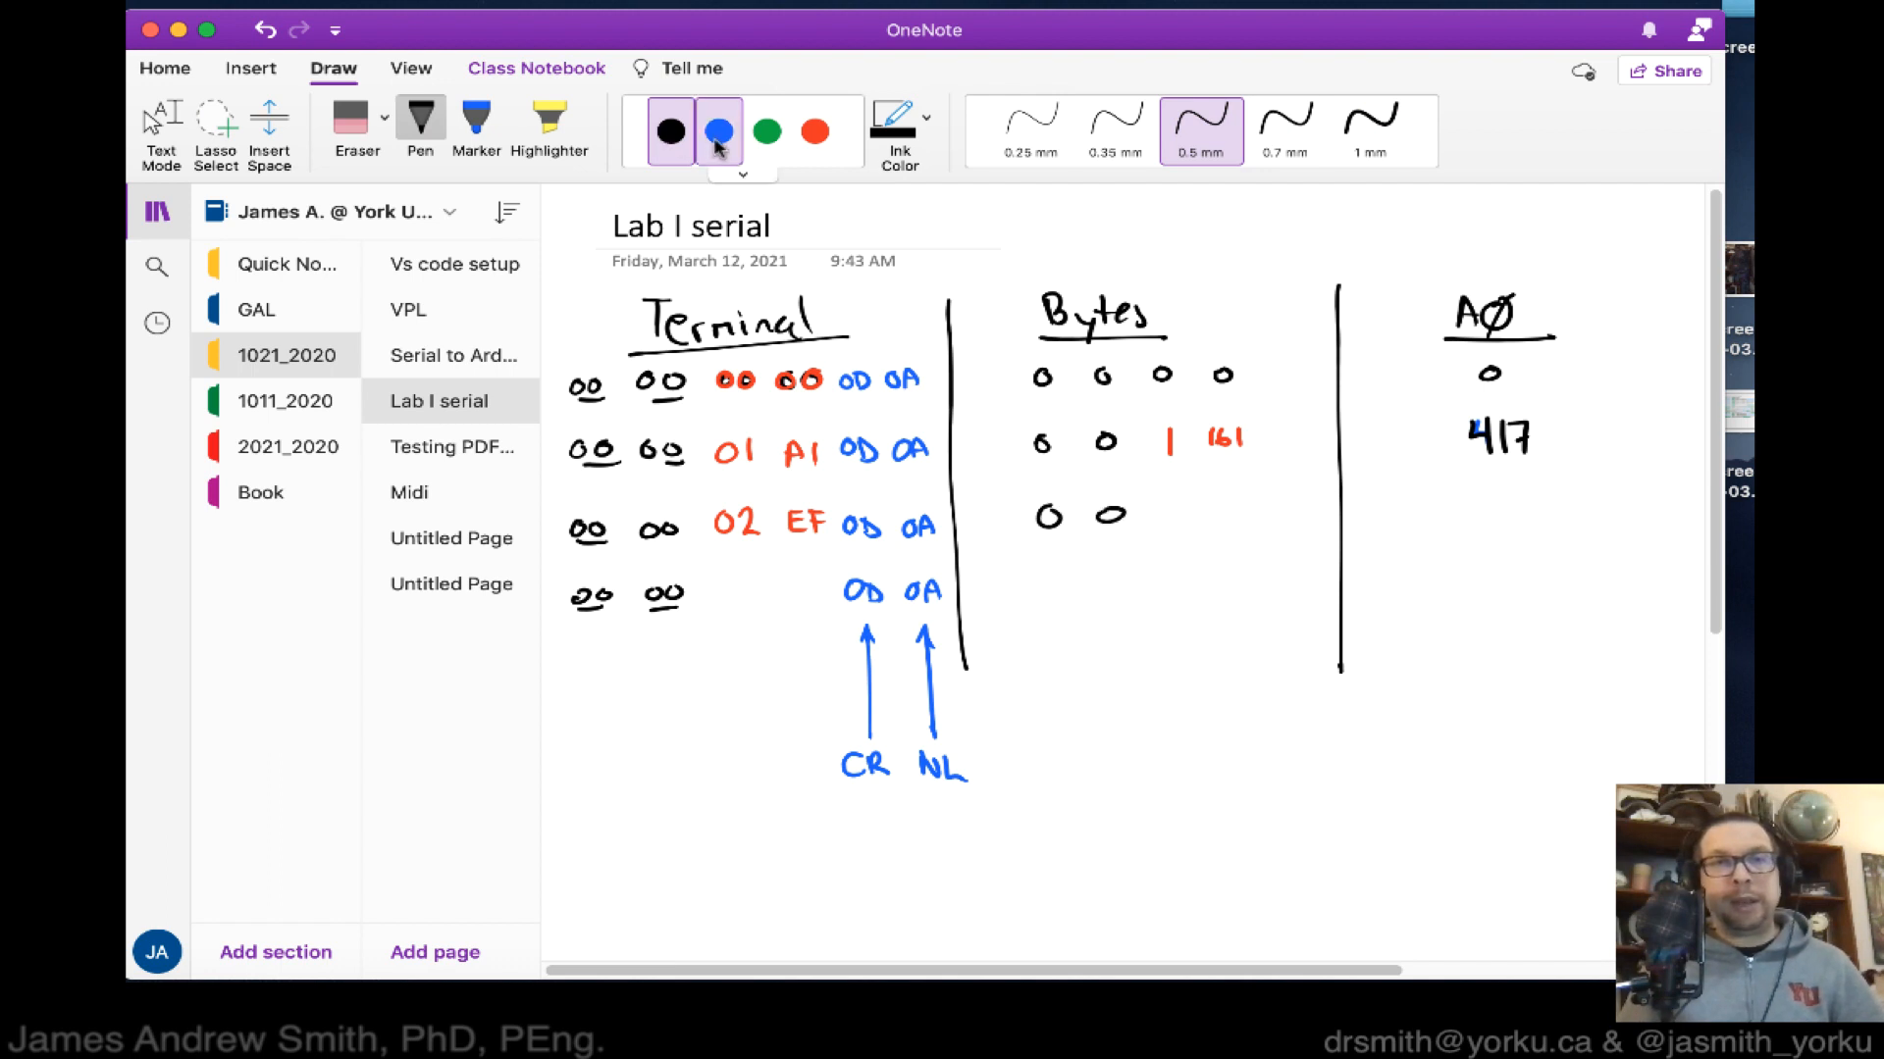
click(814, 131)
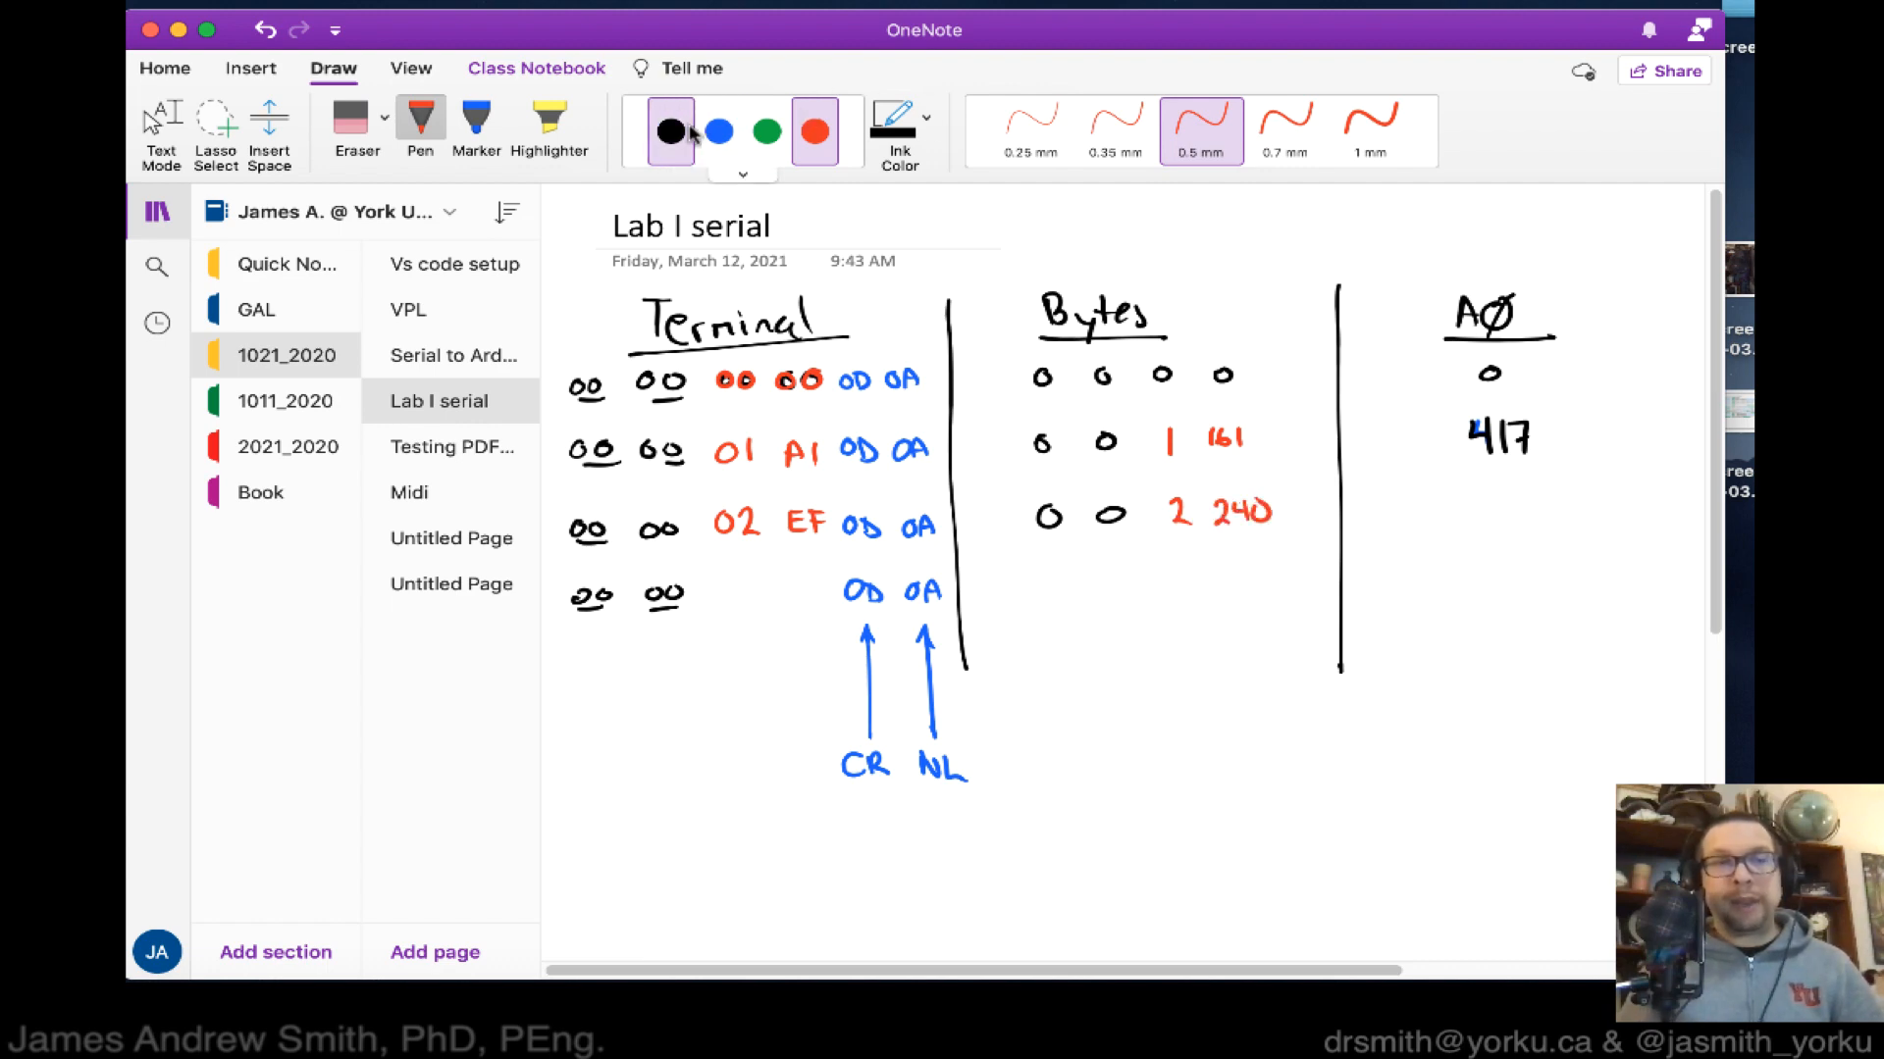
click(669, 131)
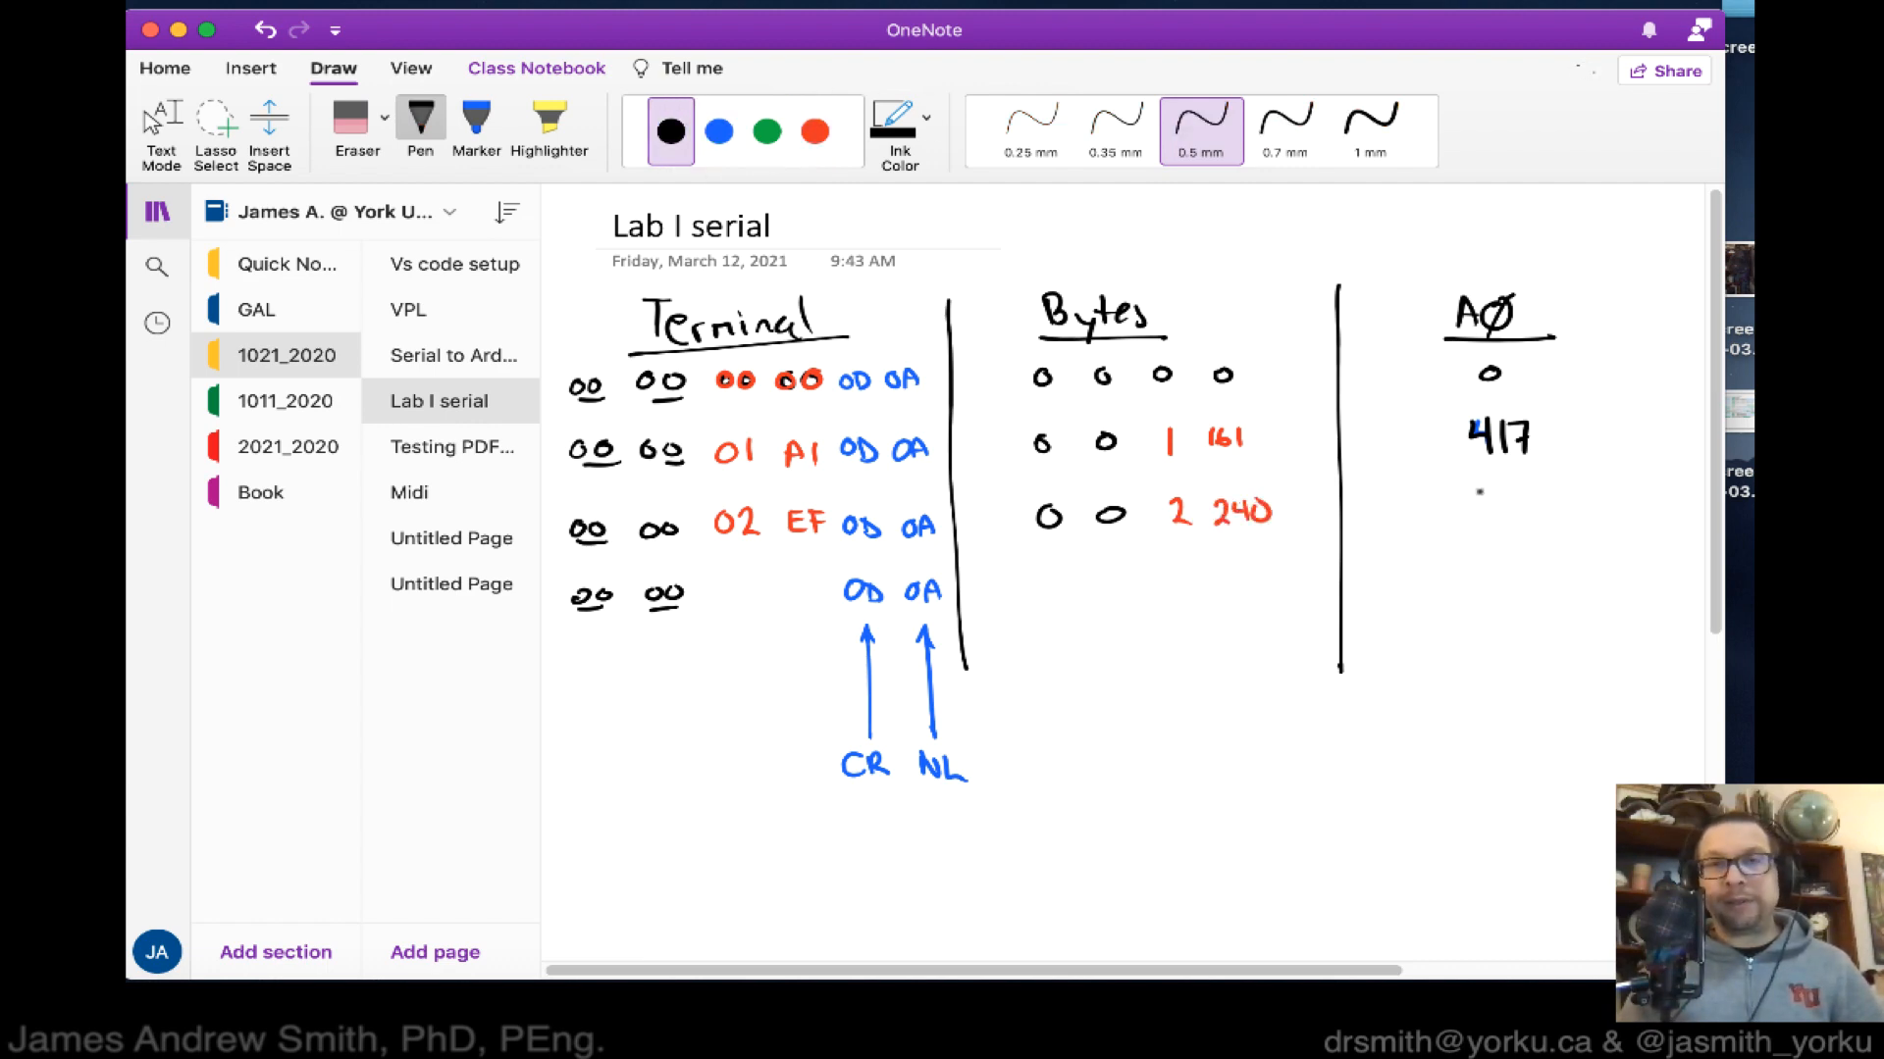
drag(1465, 504, 1550, 528)
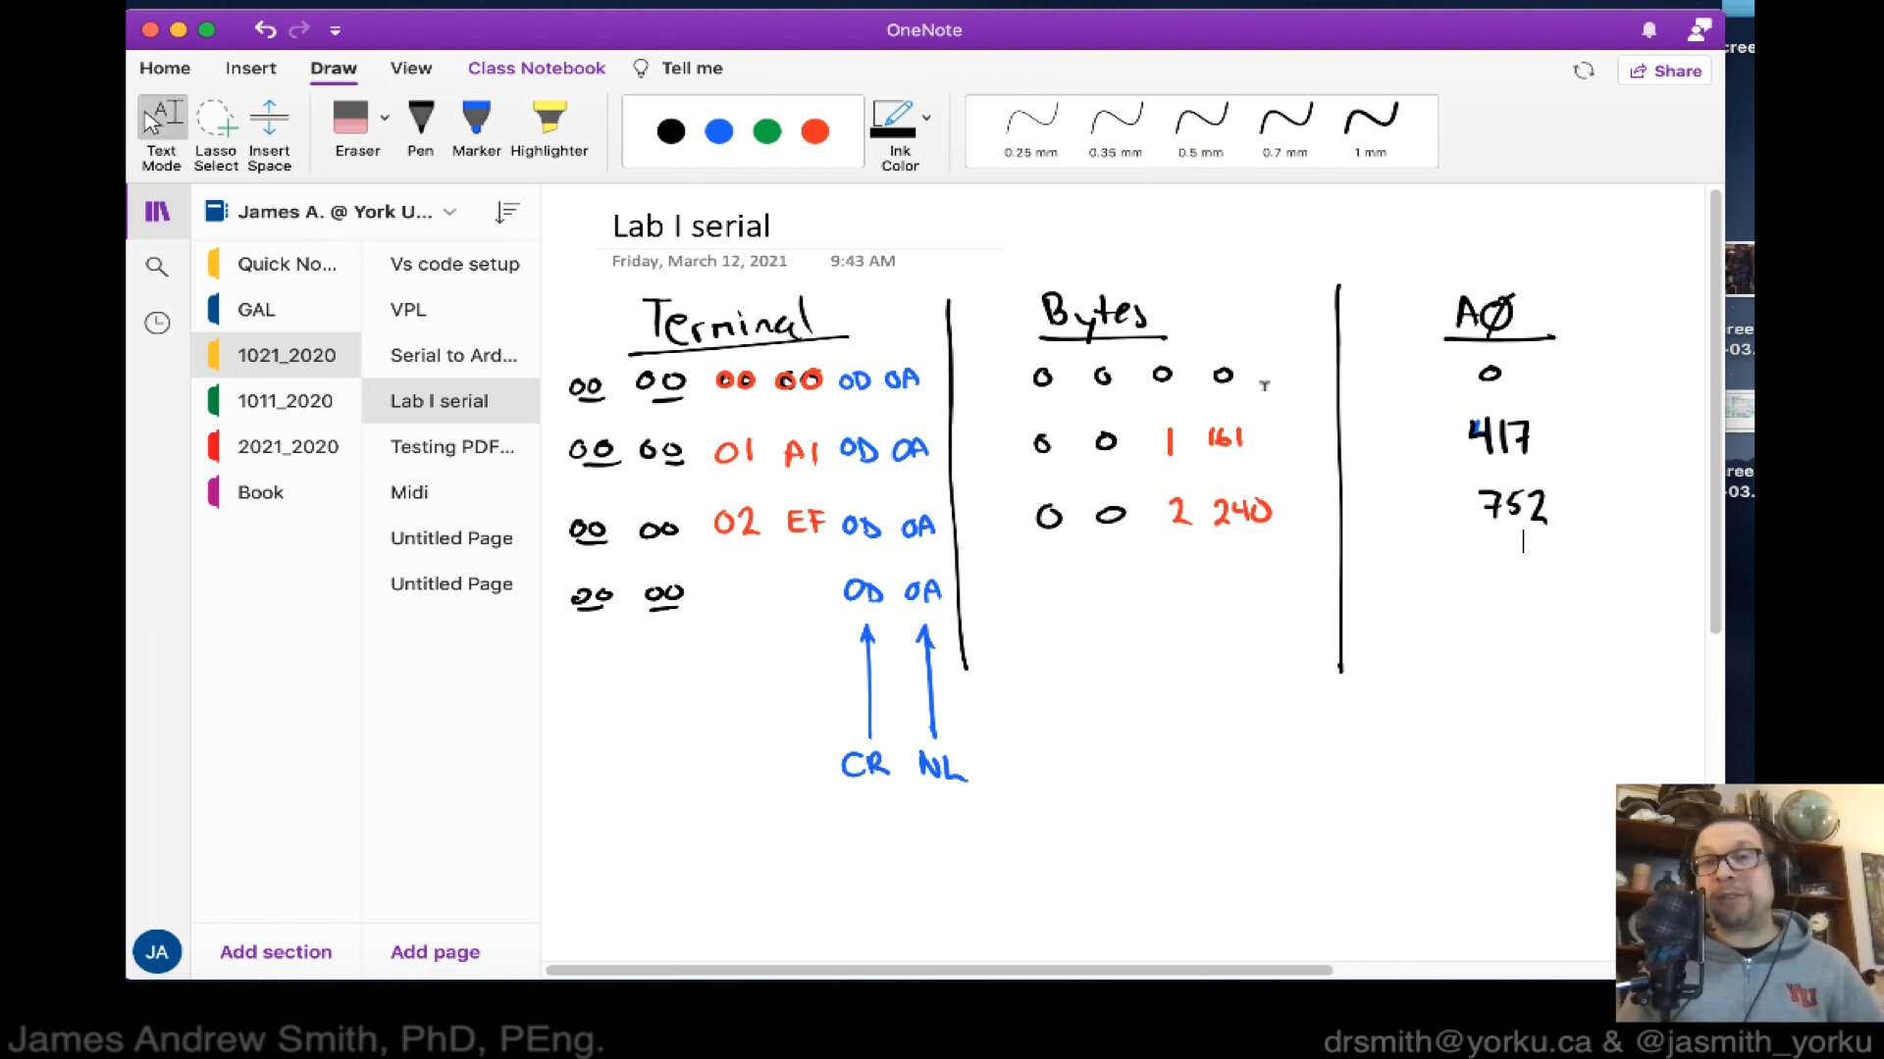
click(670, 130)
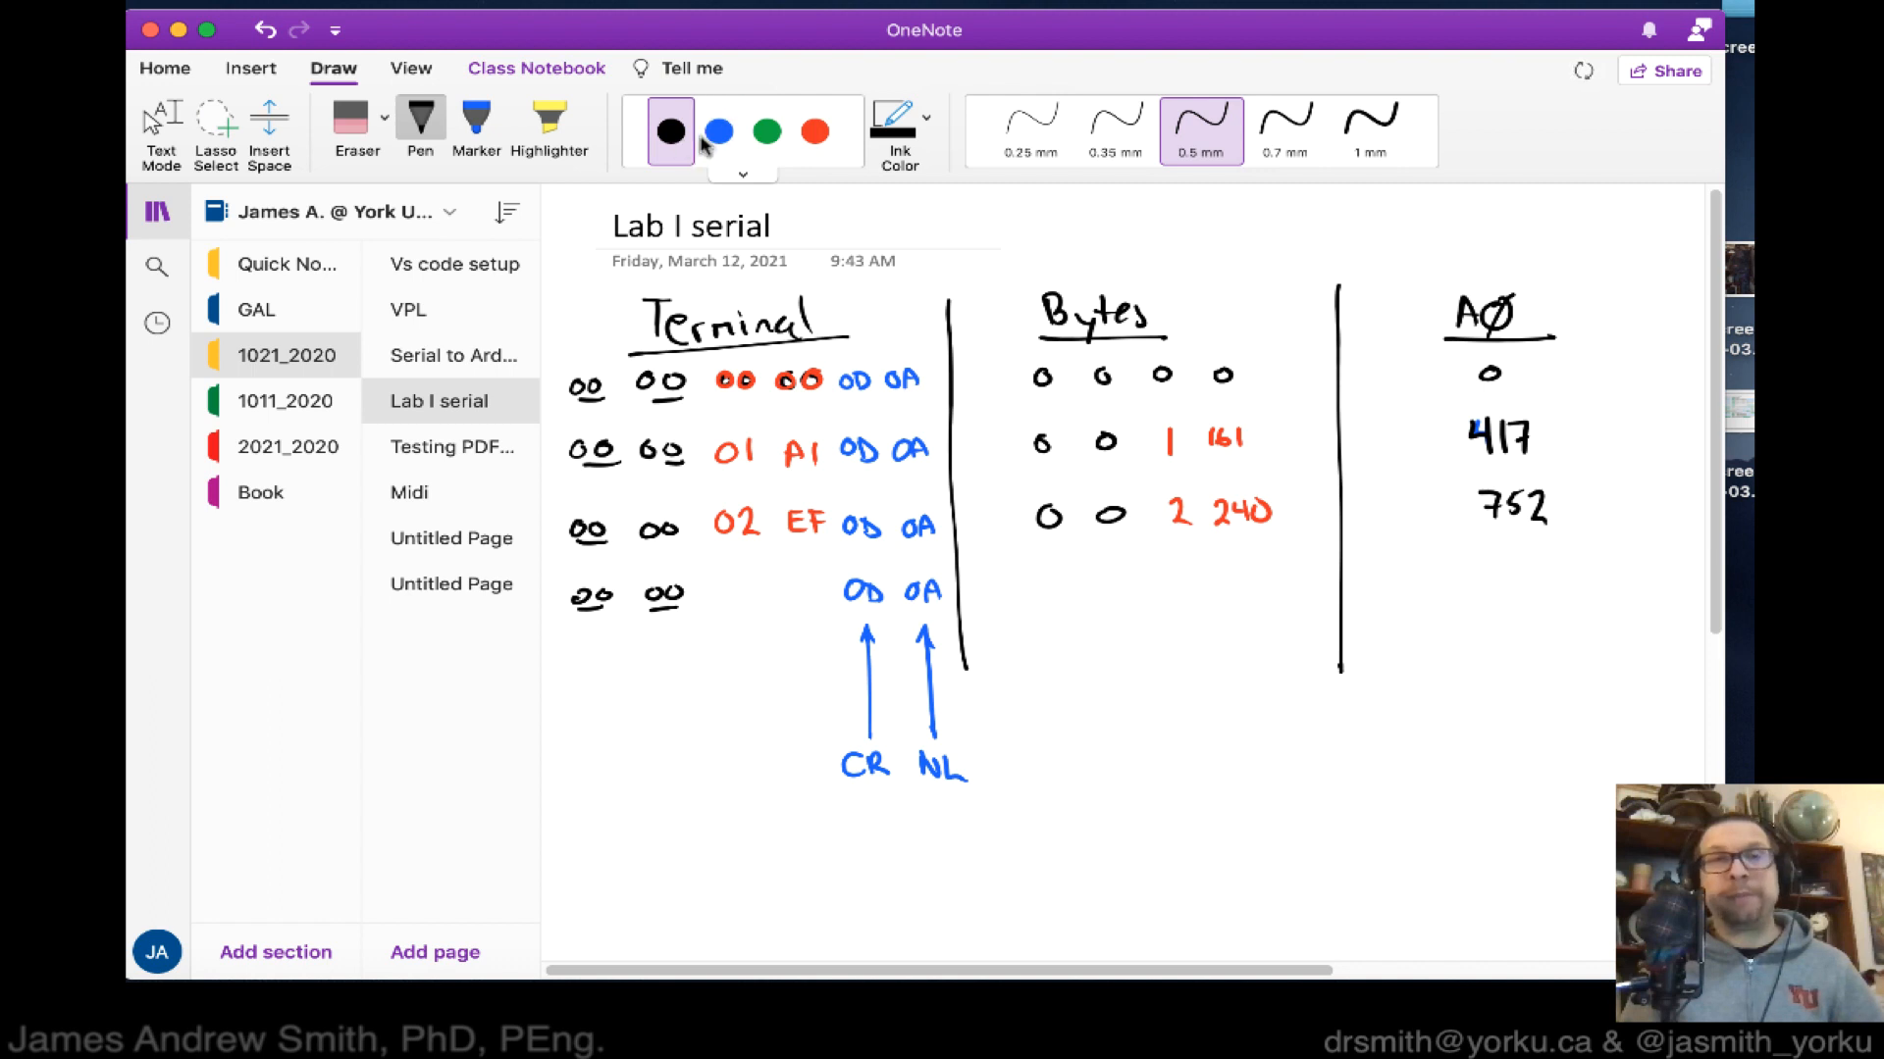
Fill row four with red 03 FF, black bytes 0 0 3 255 labelled UBB, and 1023.
click(813, 133)
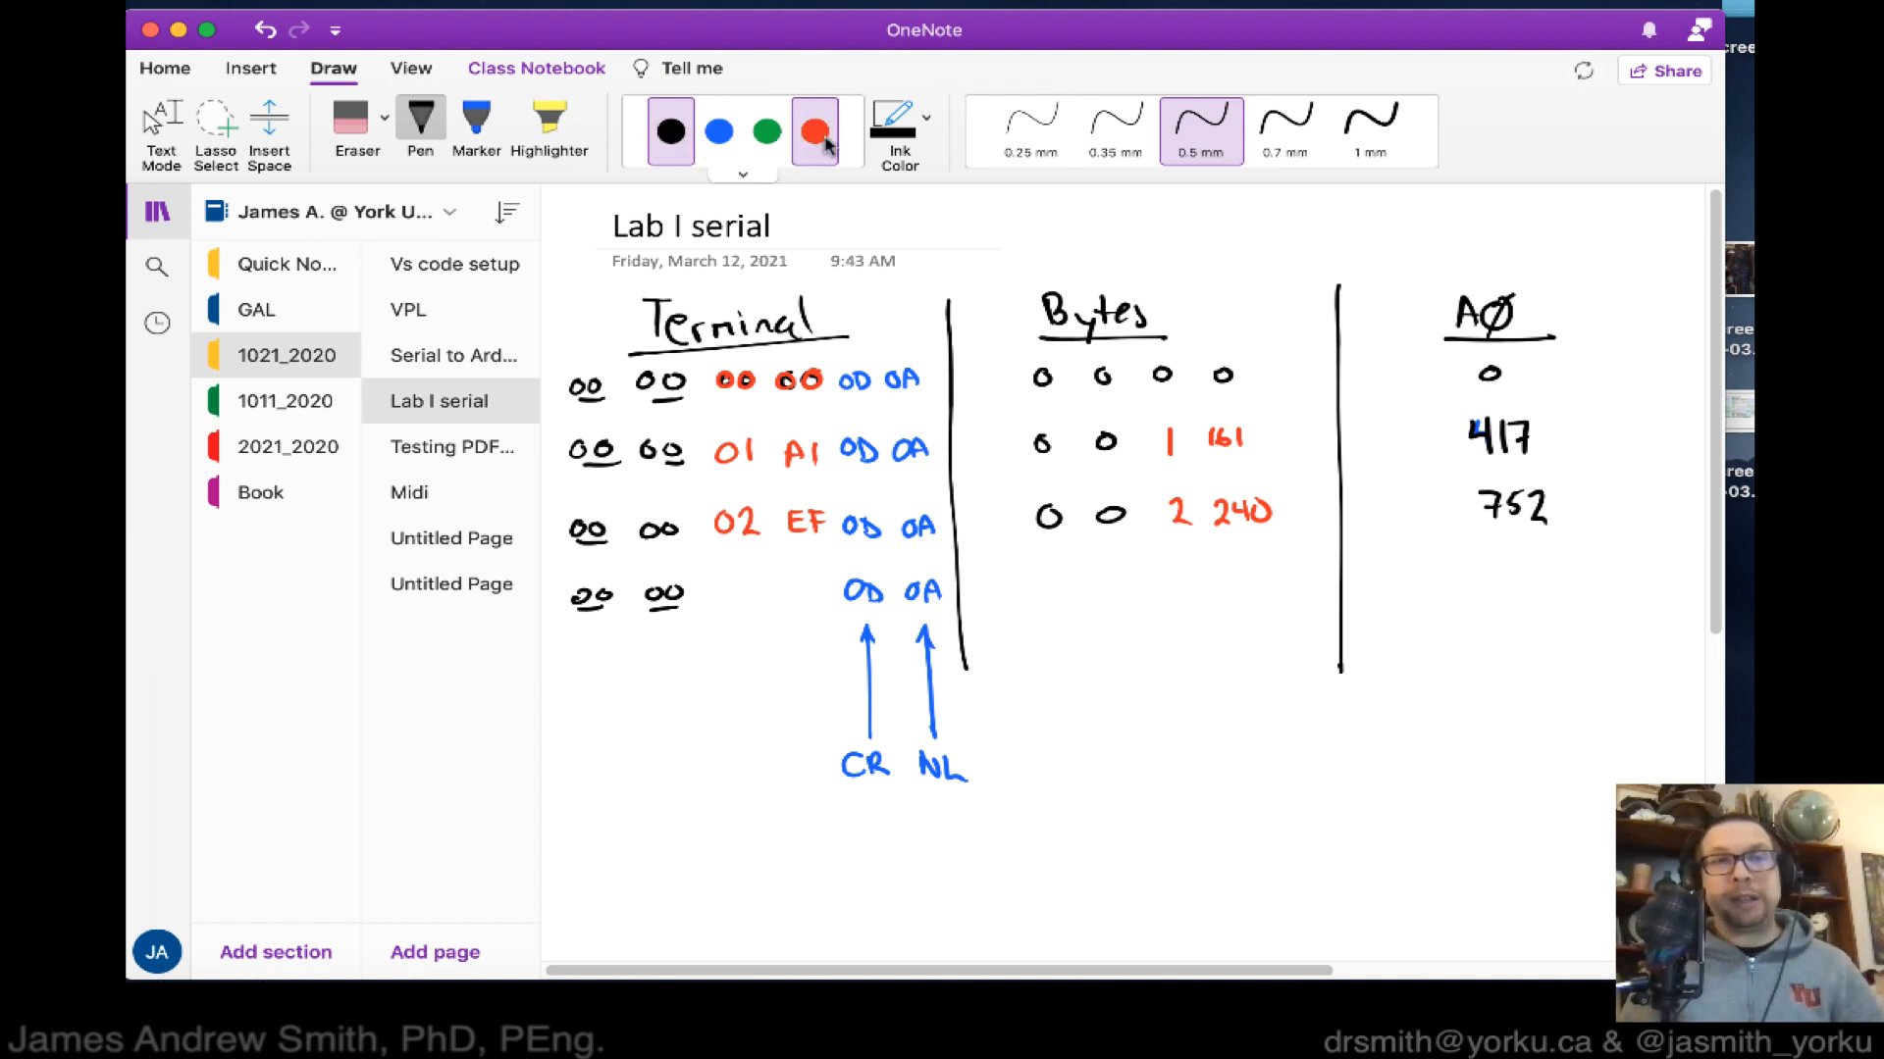
click(814, 131)
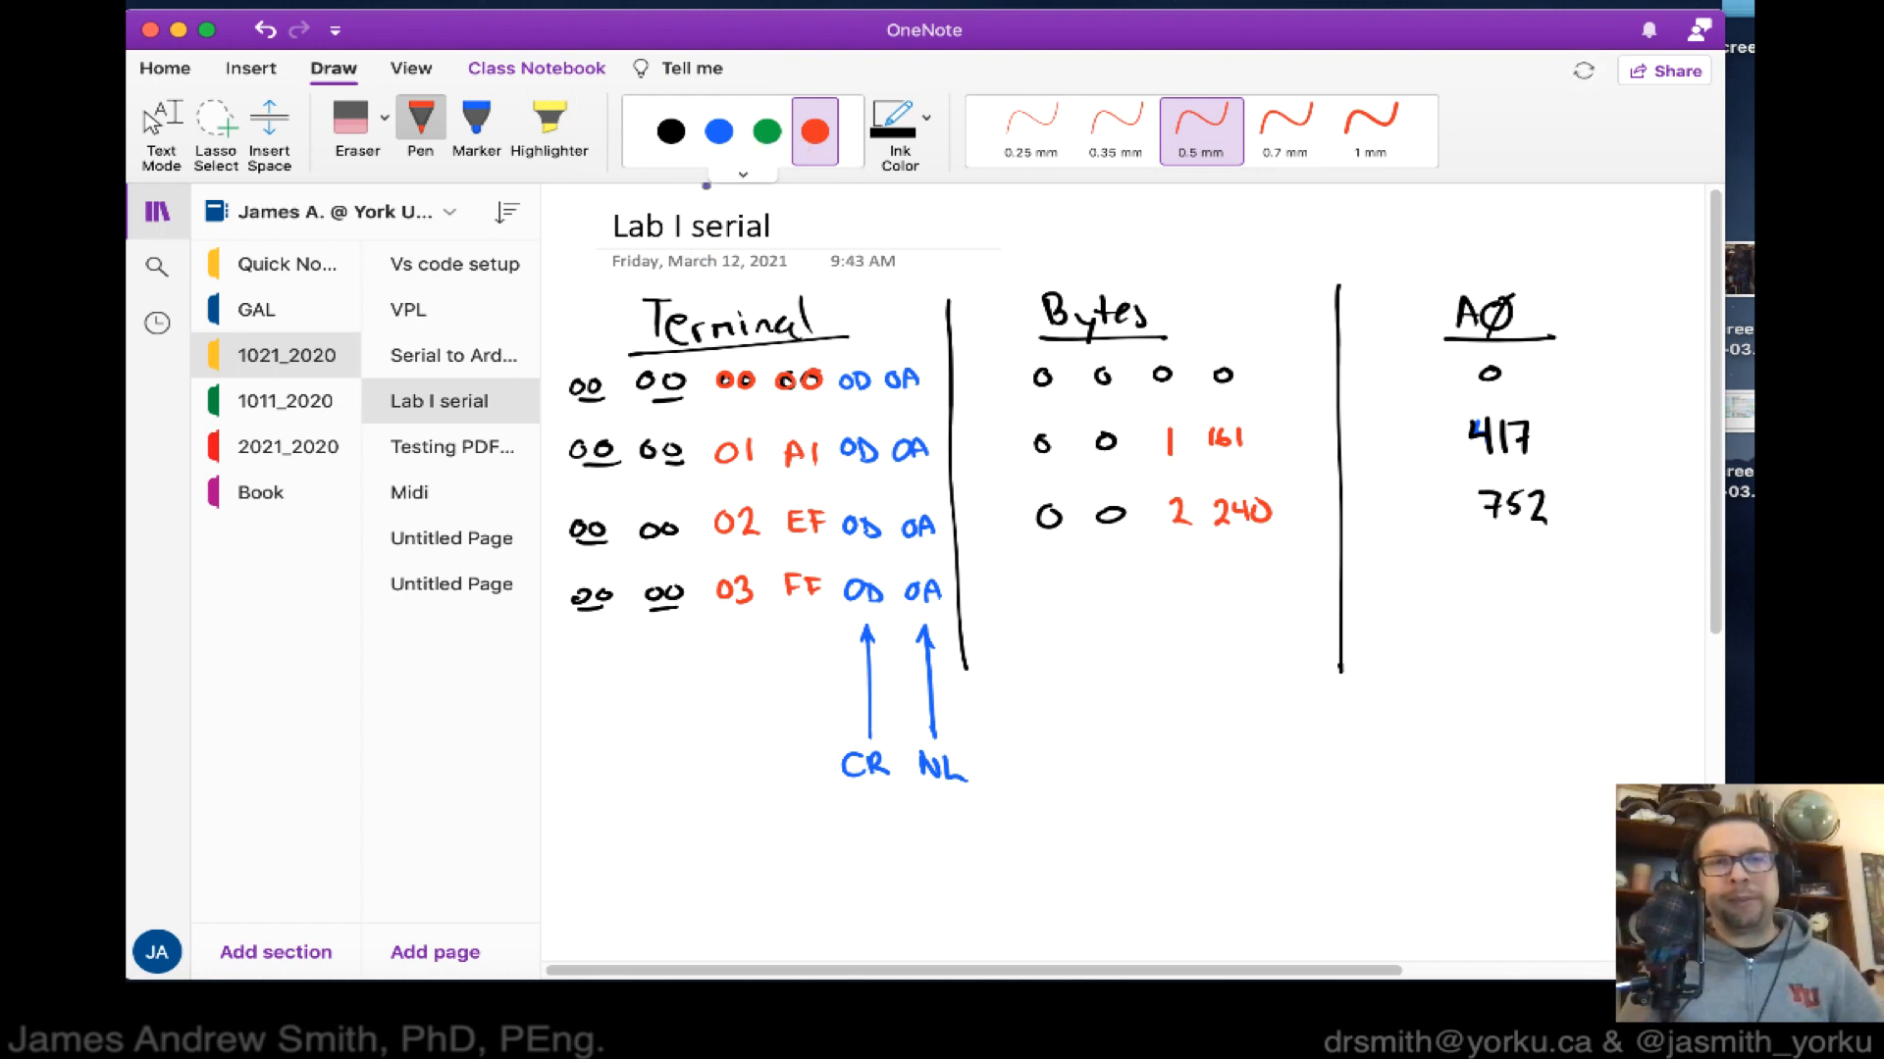
click(669, 130)
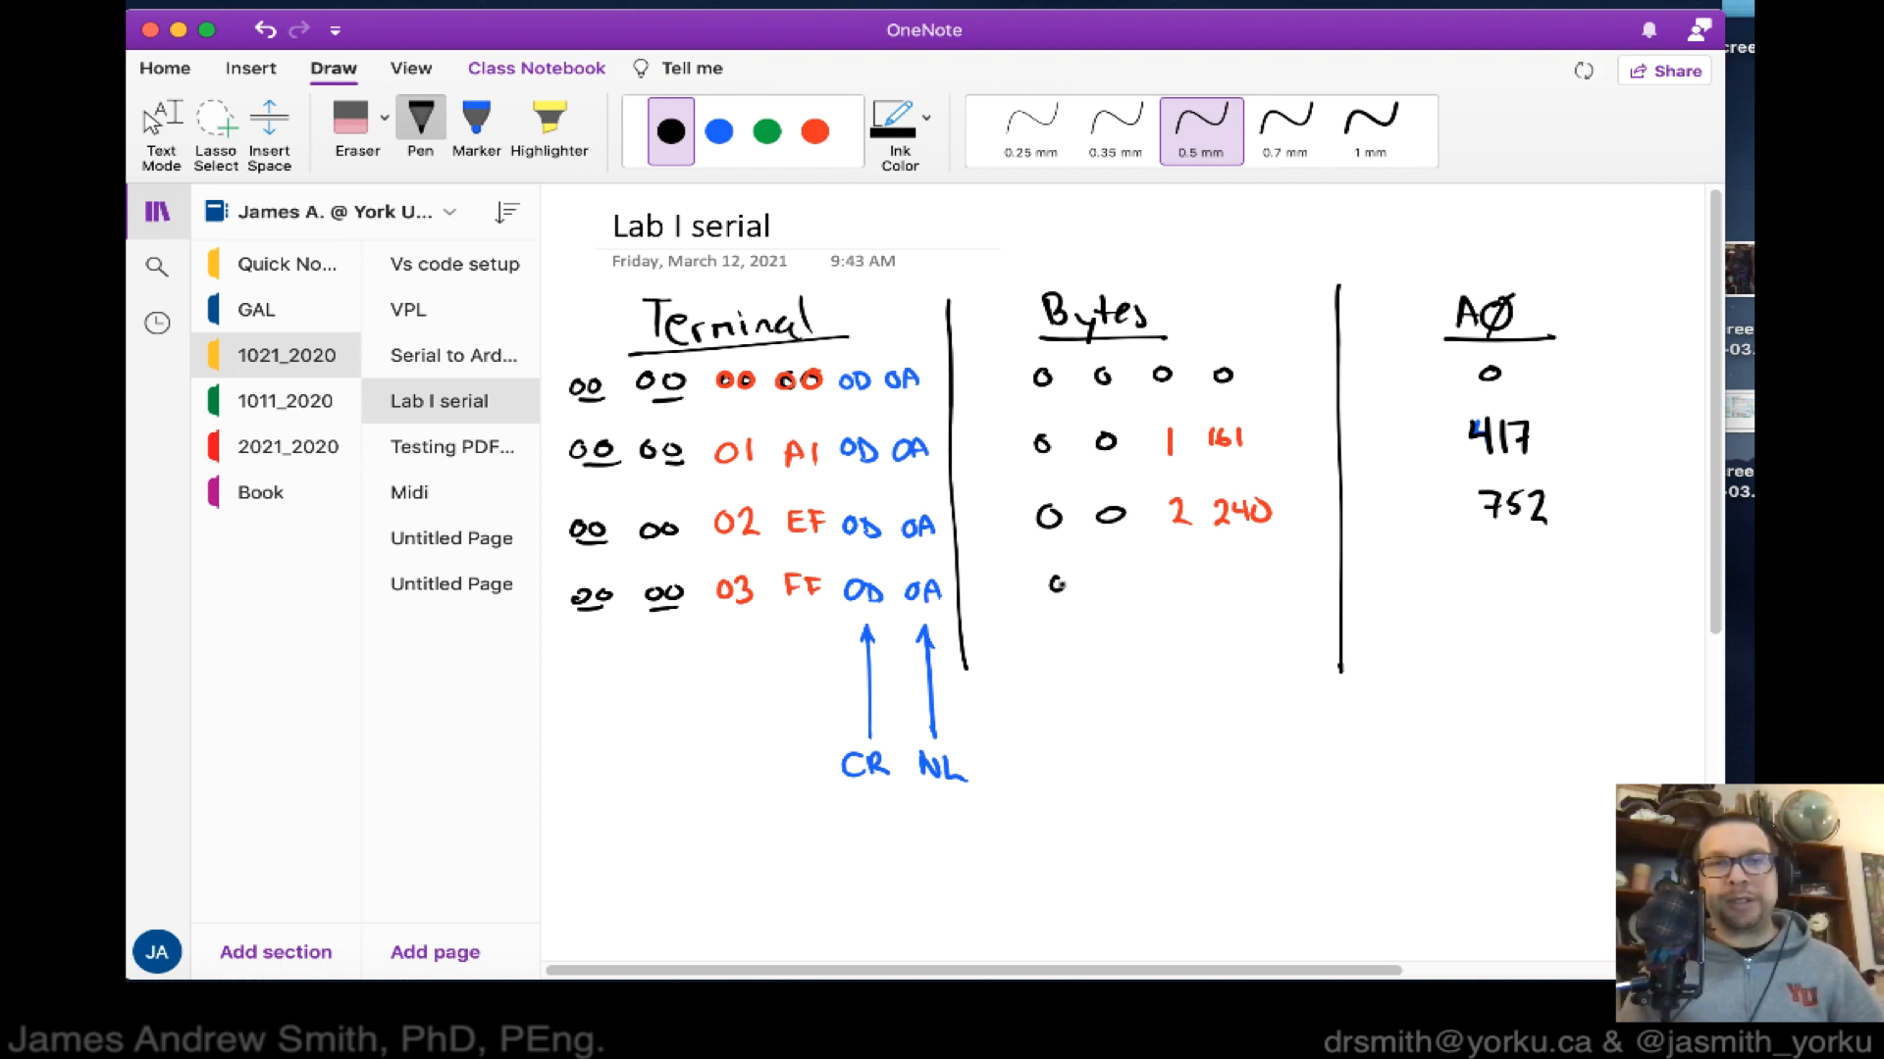
click(1108, 584)
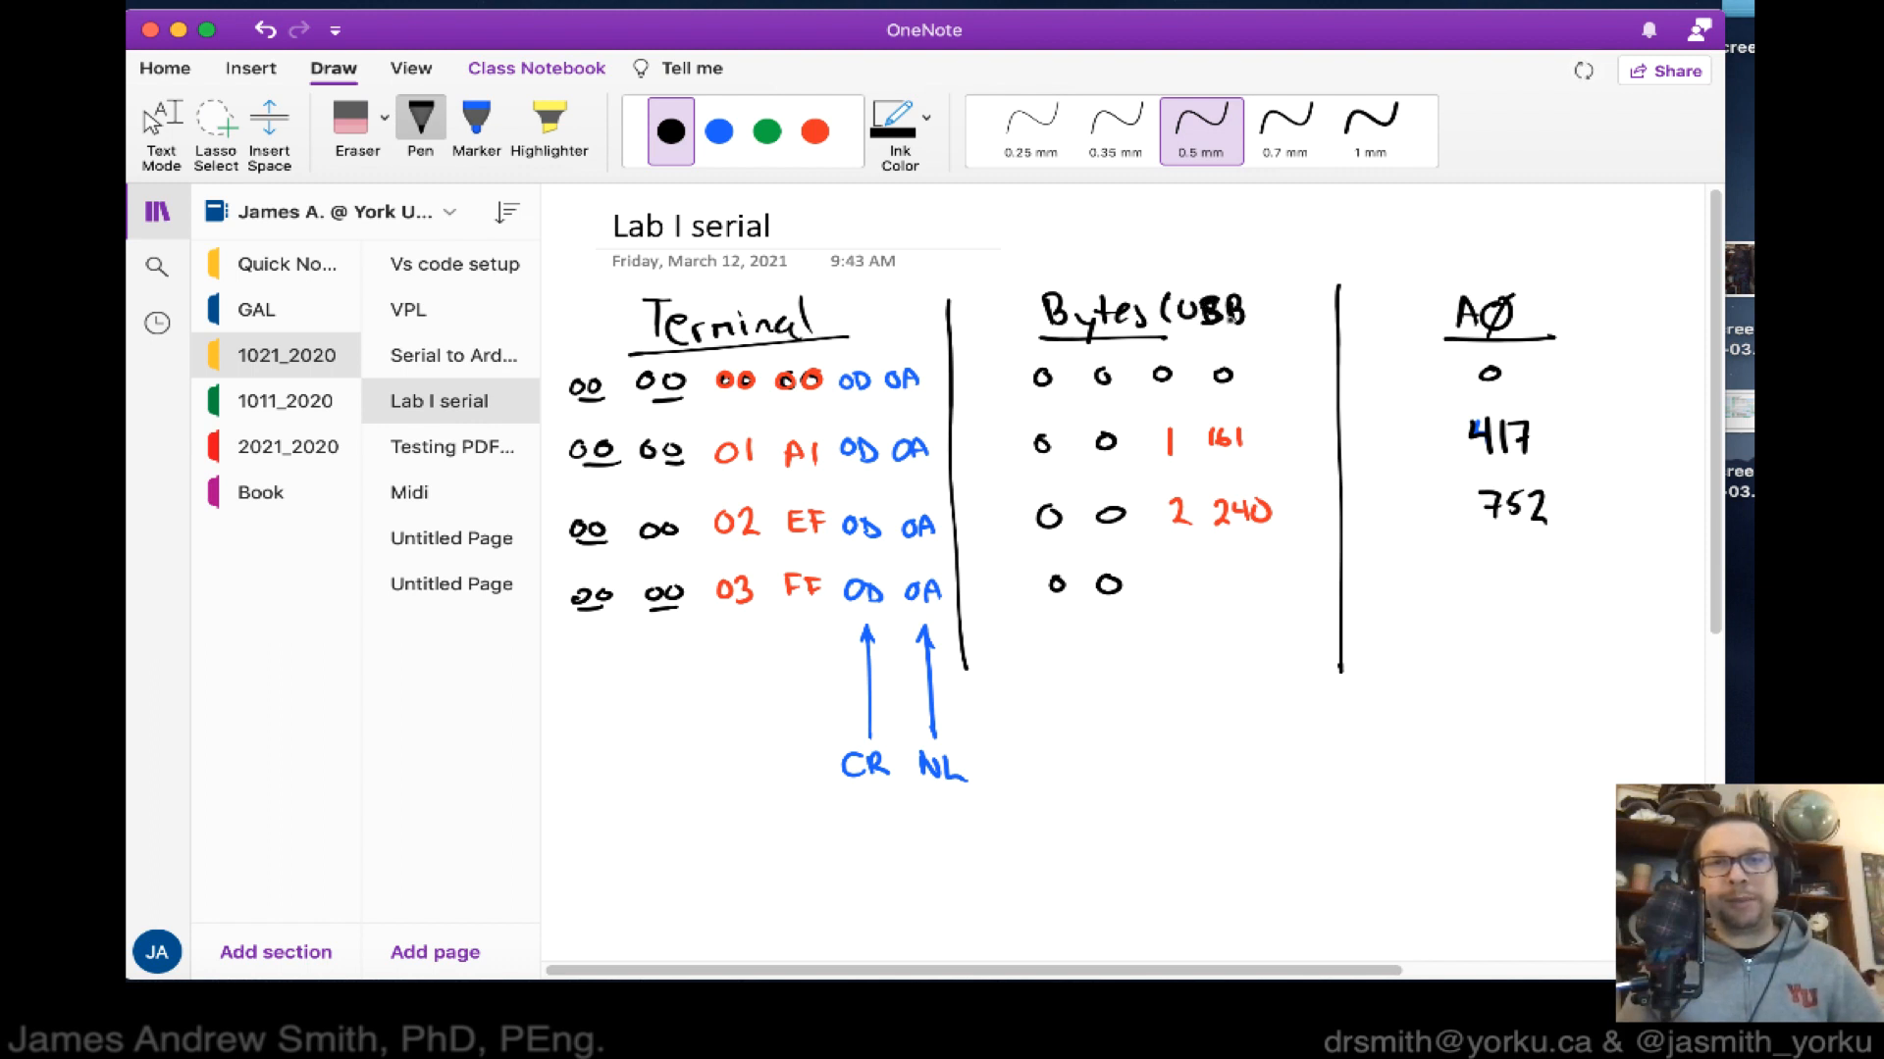
click(813, 131)
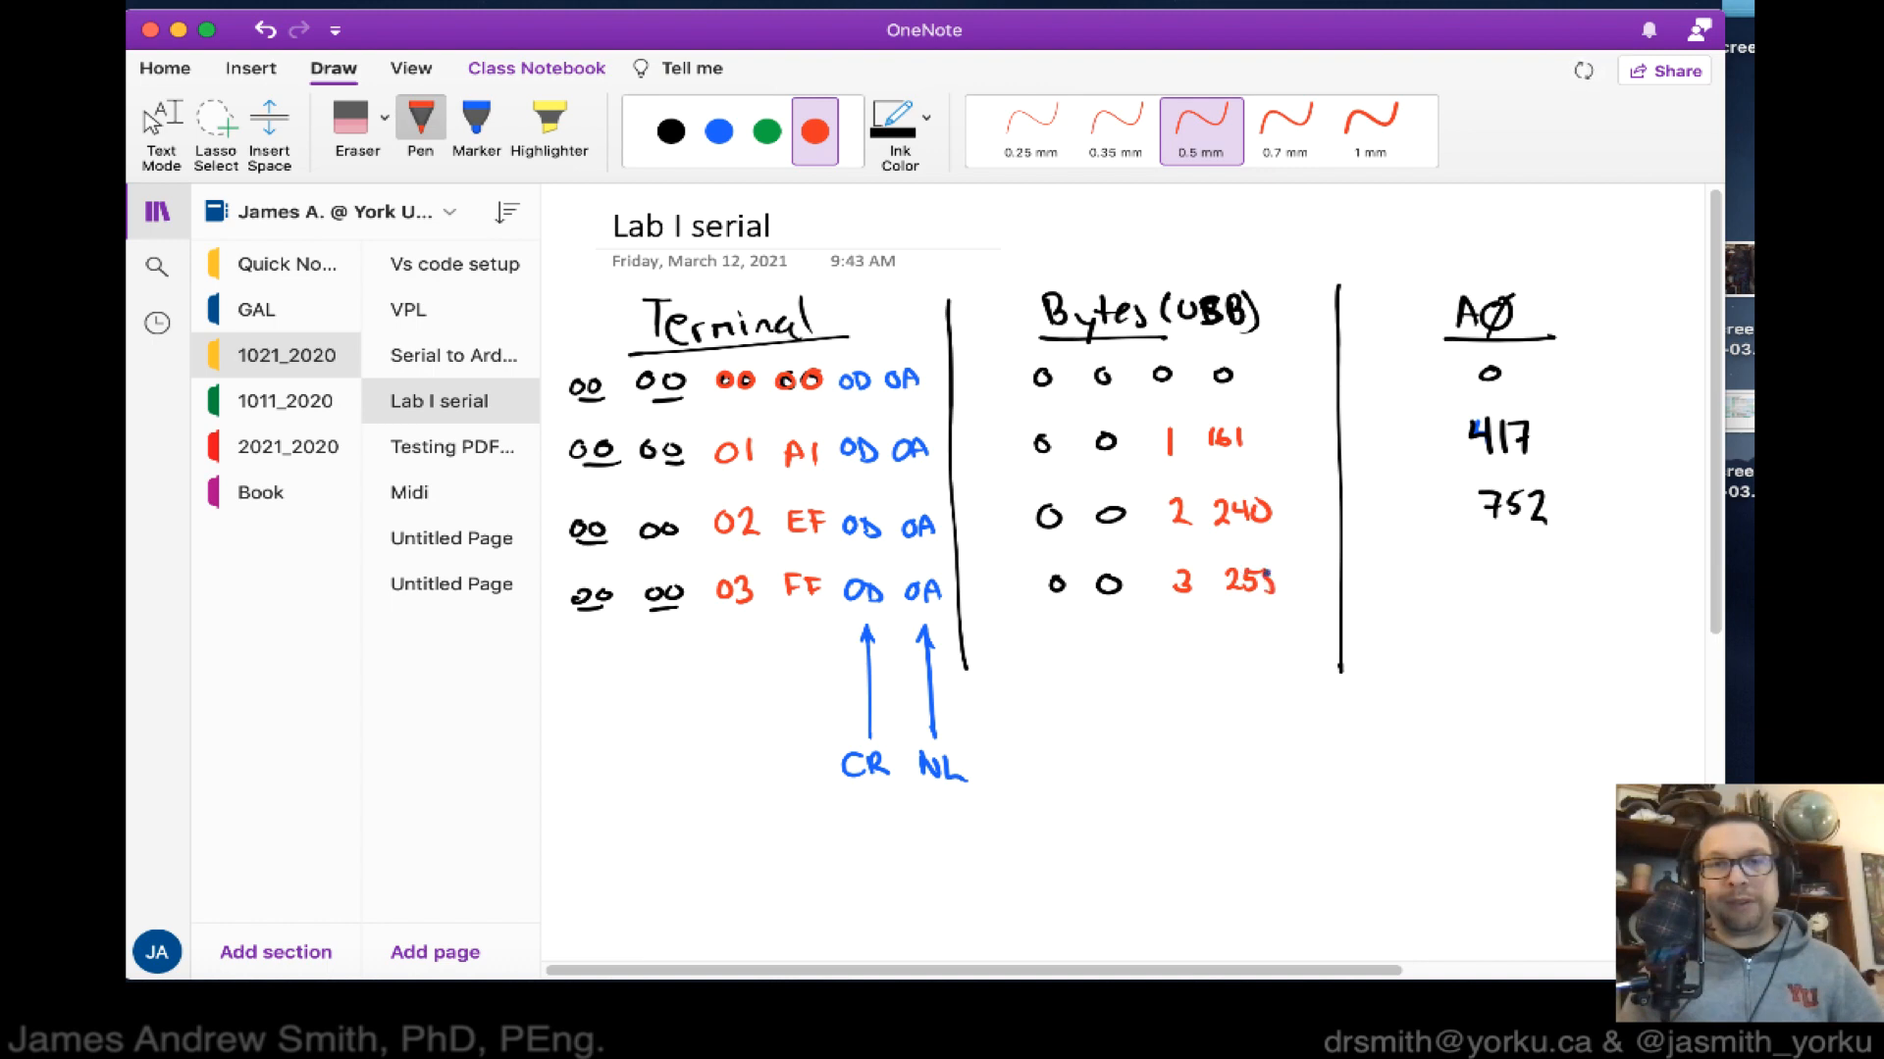
click(670, 130)
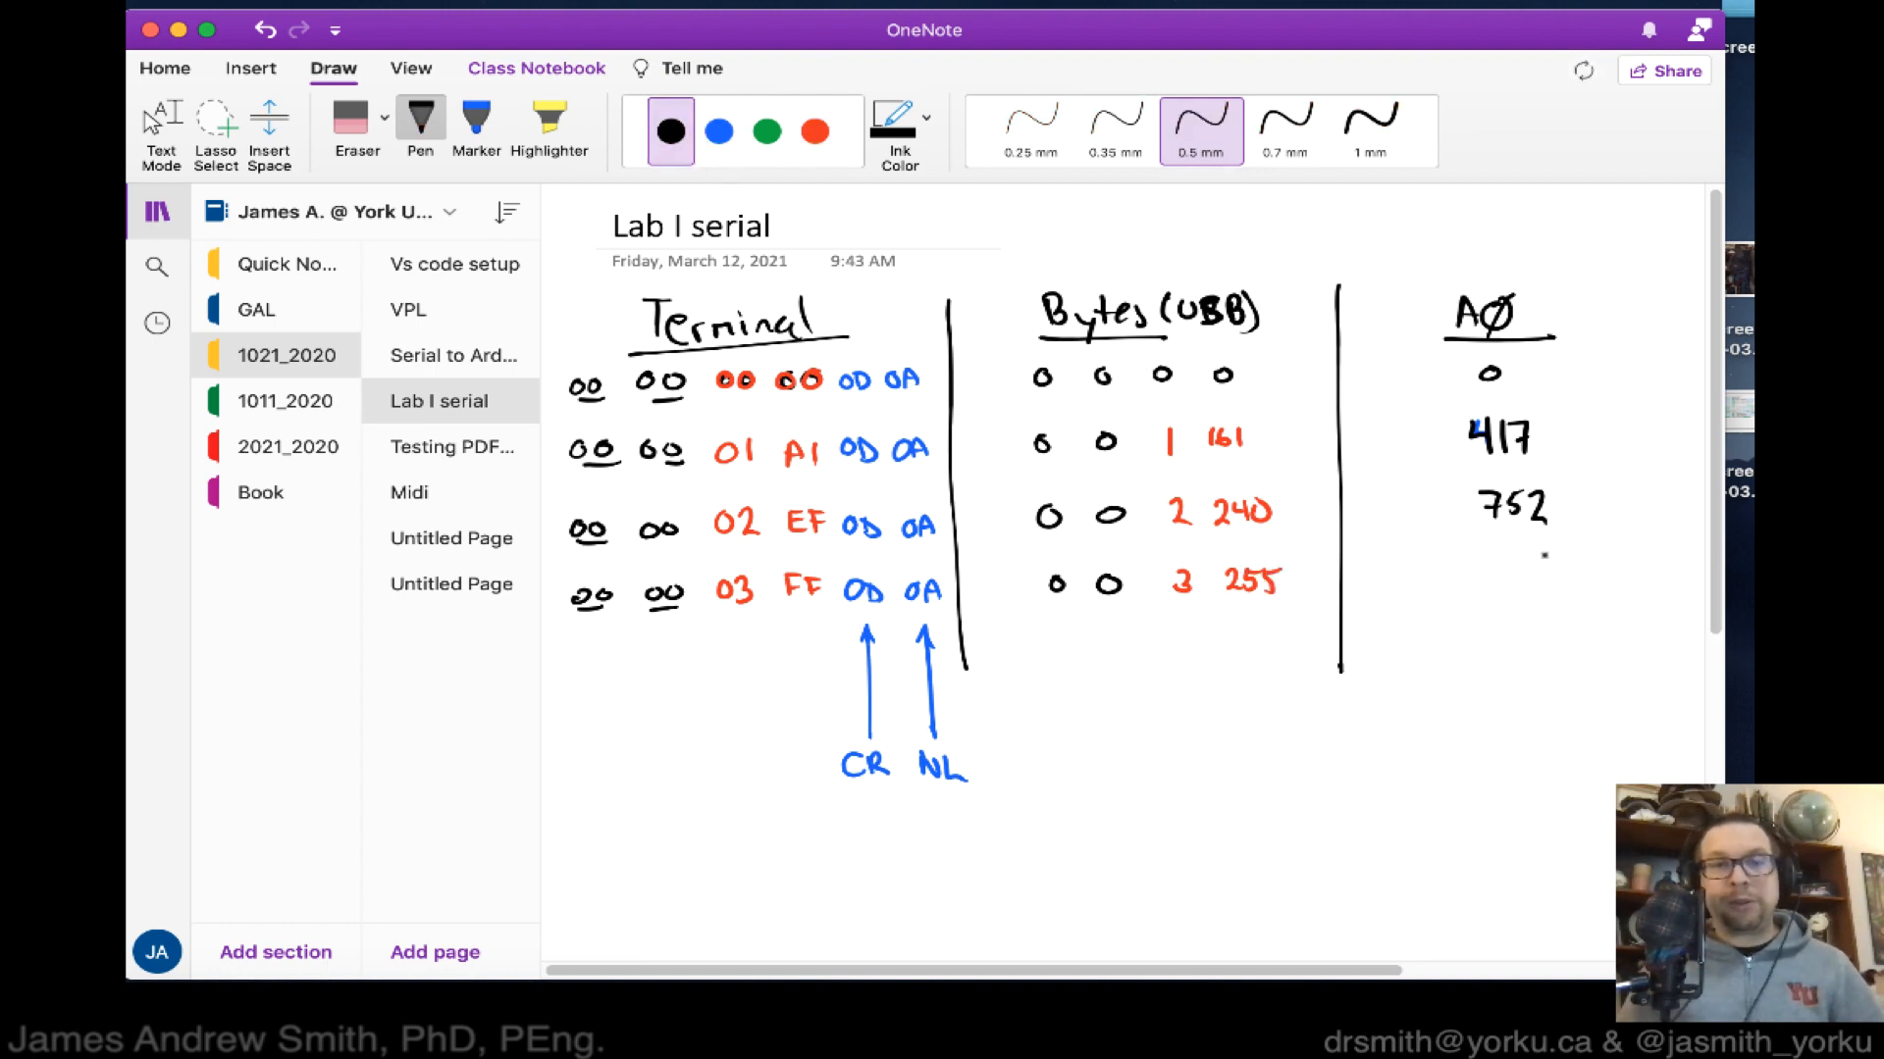
drag(1489, 566, 1525, 588)
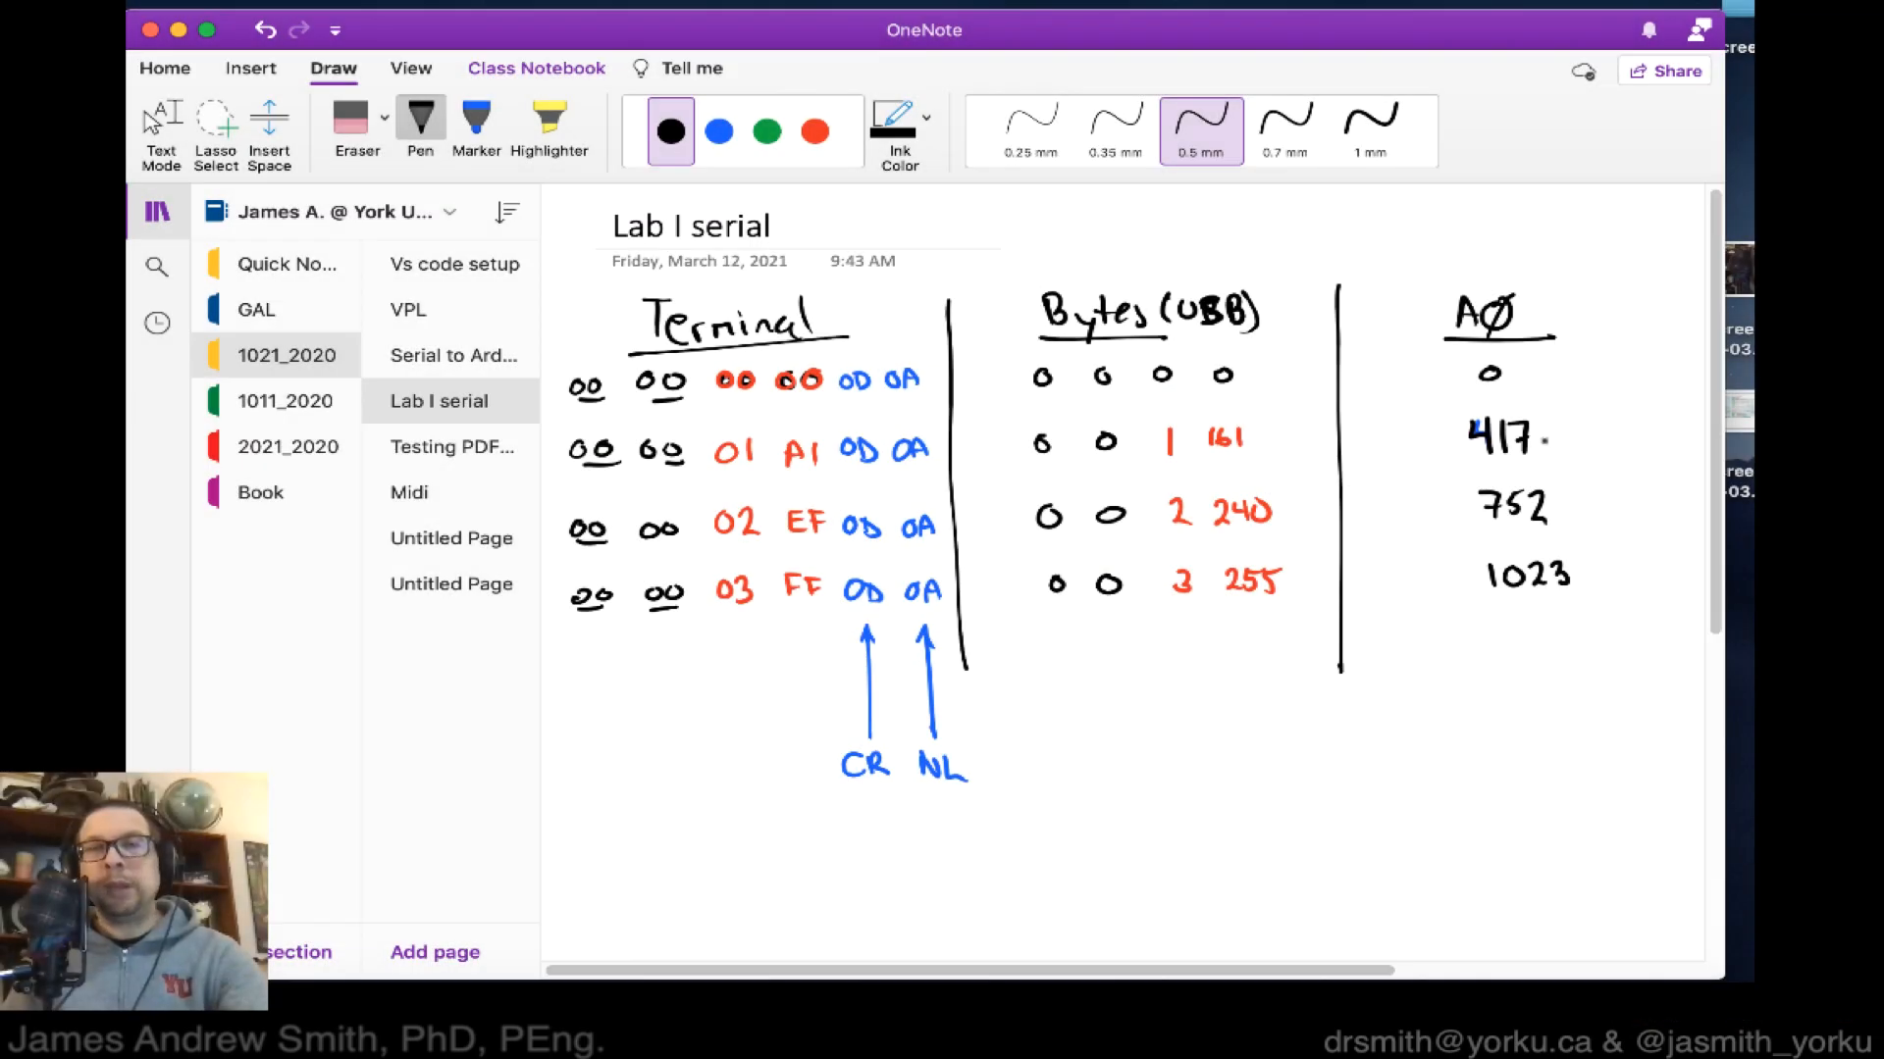
Circle 417 and handwrite 417 = 1·(2^8) + 161·(2^0) beneath the table.
drag(1418, 433, 1562, 433)
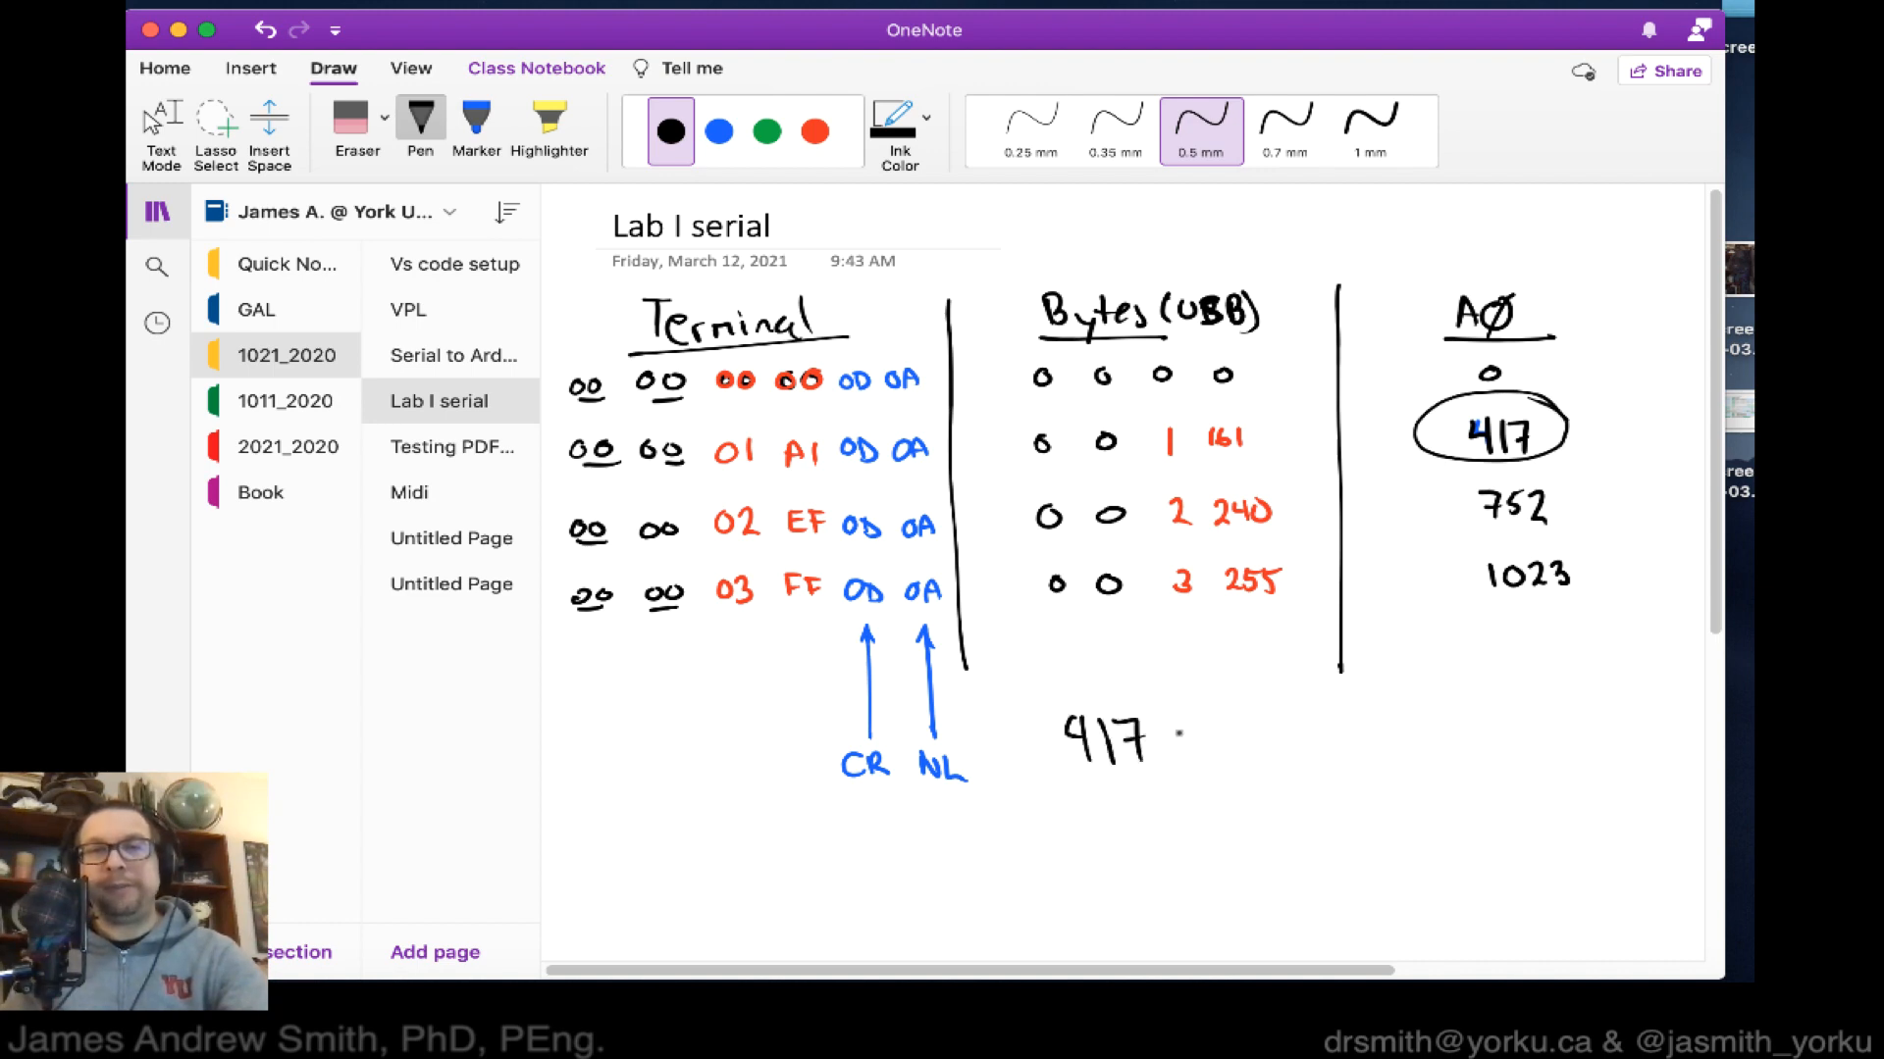
drag(1172, 733, 1200, 733)
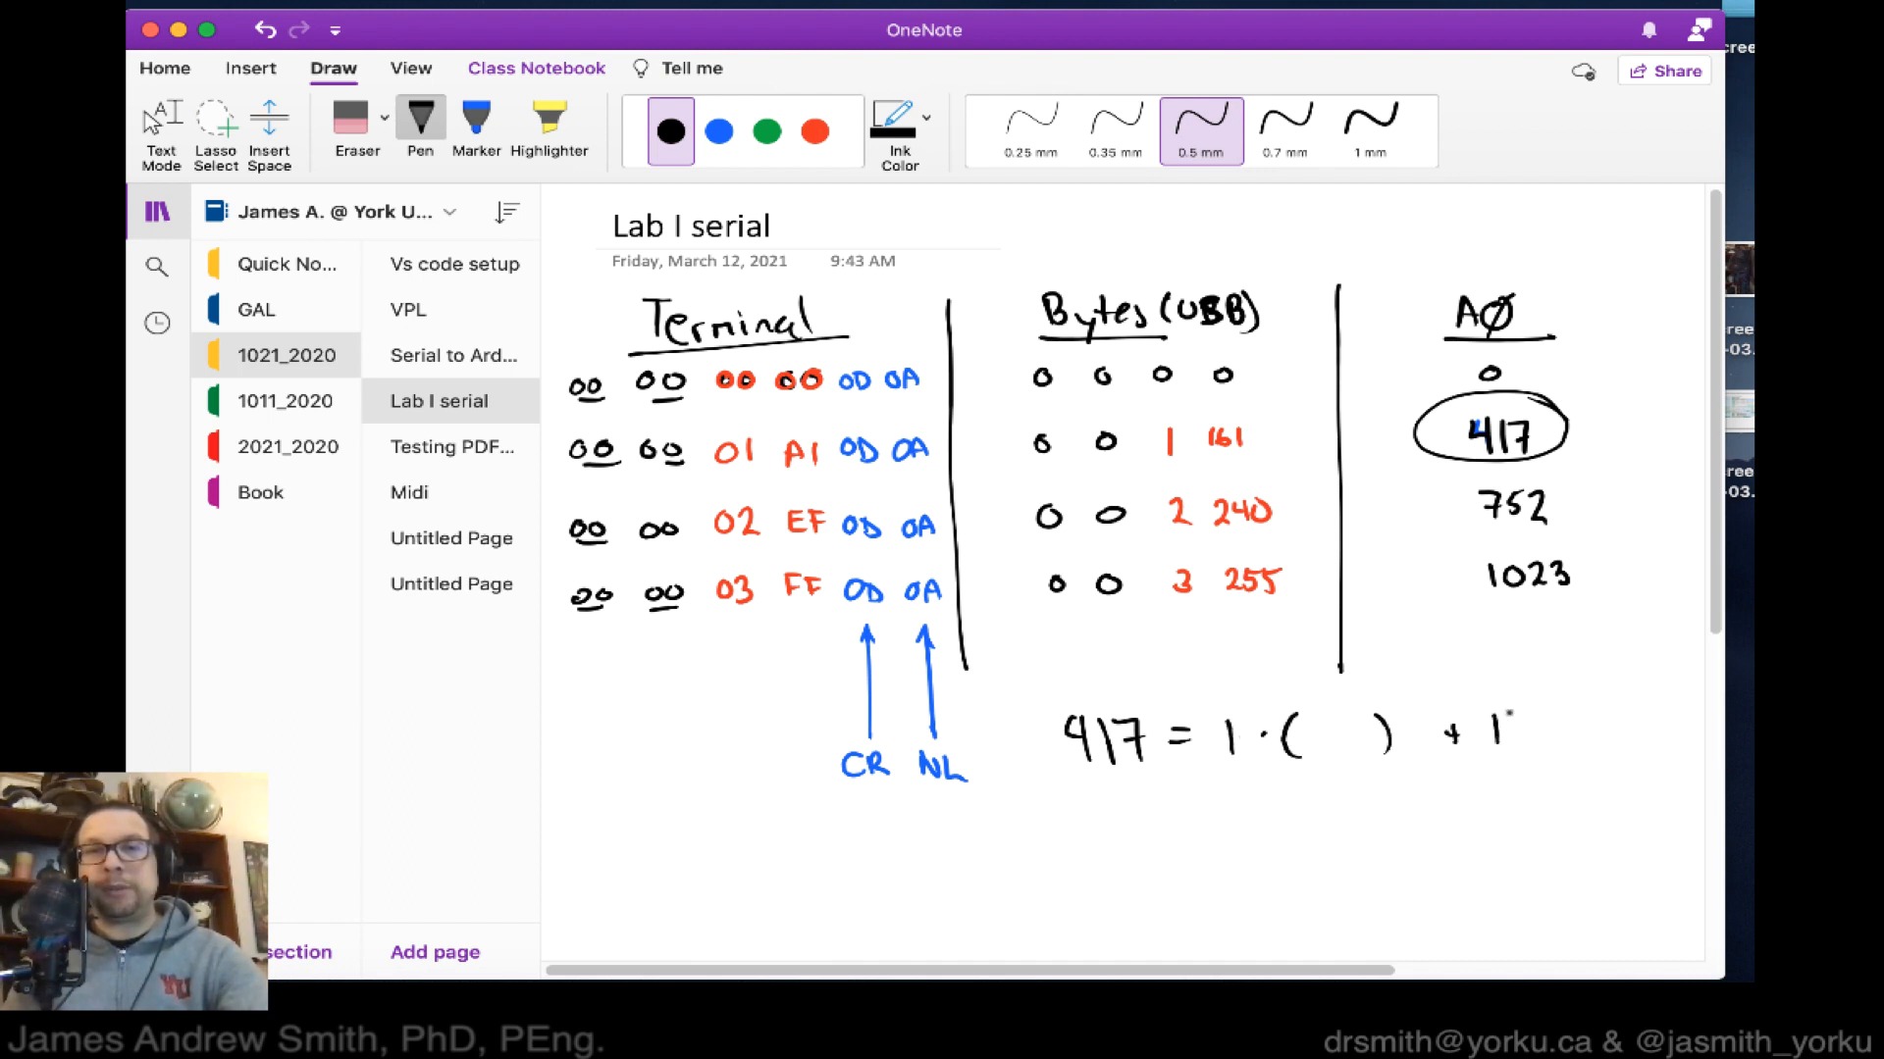
drag(1454, 733, 1634, 745)
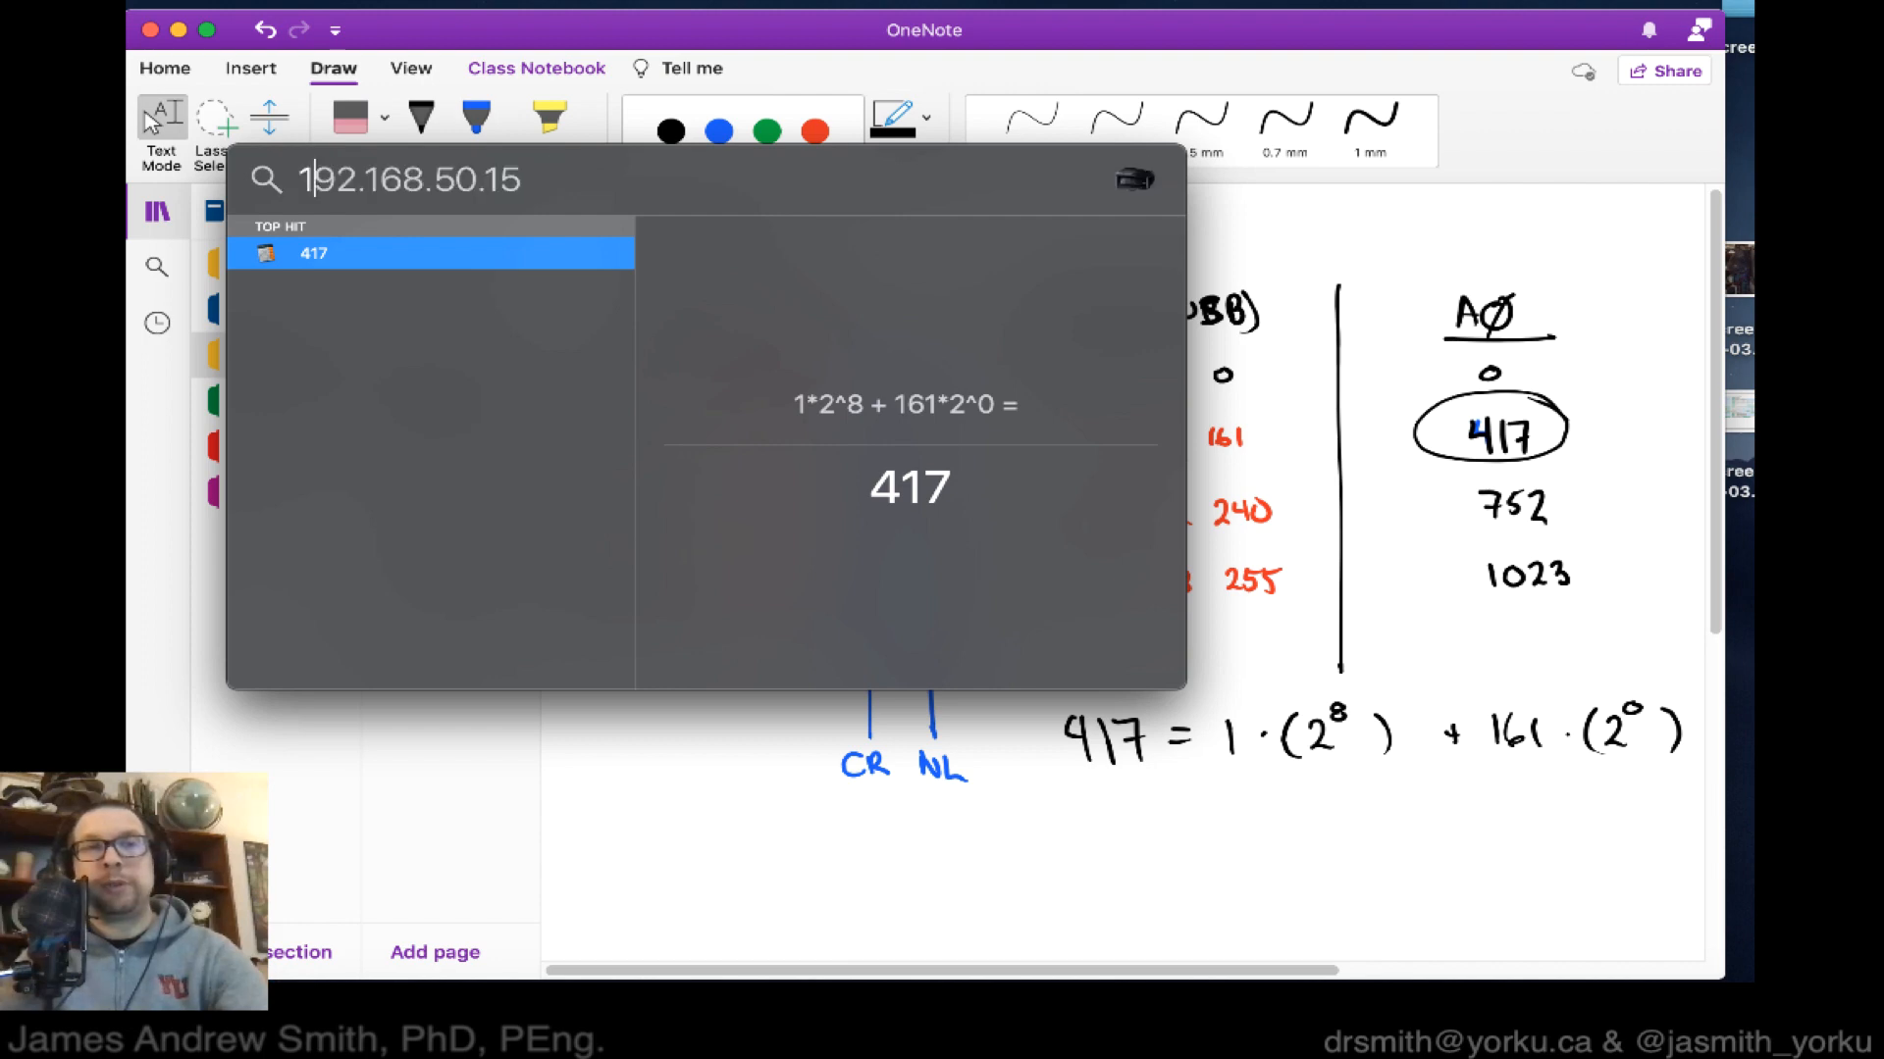
Enter 1*2^8 + 161*2^0 in Spotlight to confirm the result is 417.
text(1*2^&)
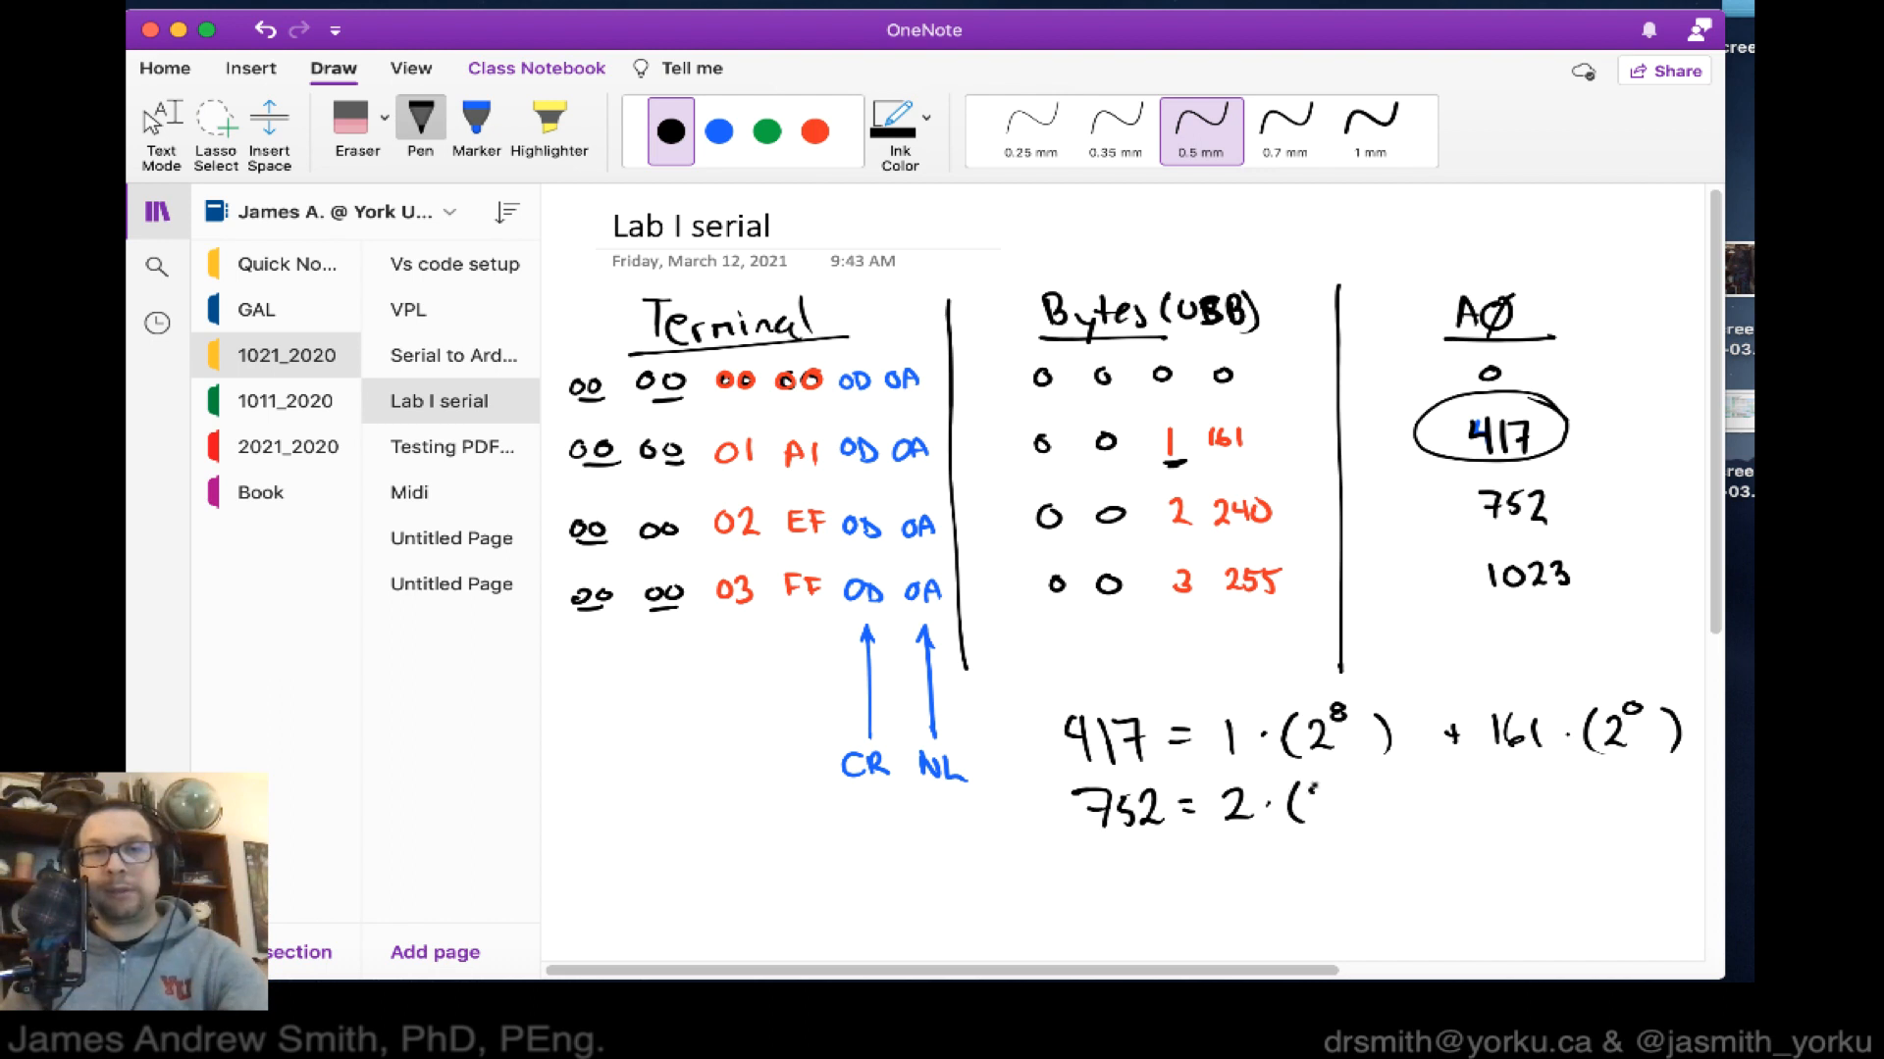
Underline the high byte 1 and handwrite 752 = 2·(2^8) + 240·(2^0) beneath it.
drag(1310, 793, 1344, 793)
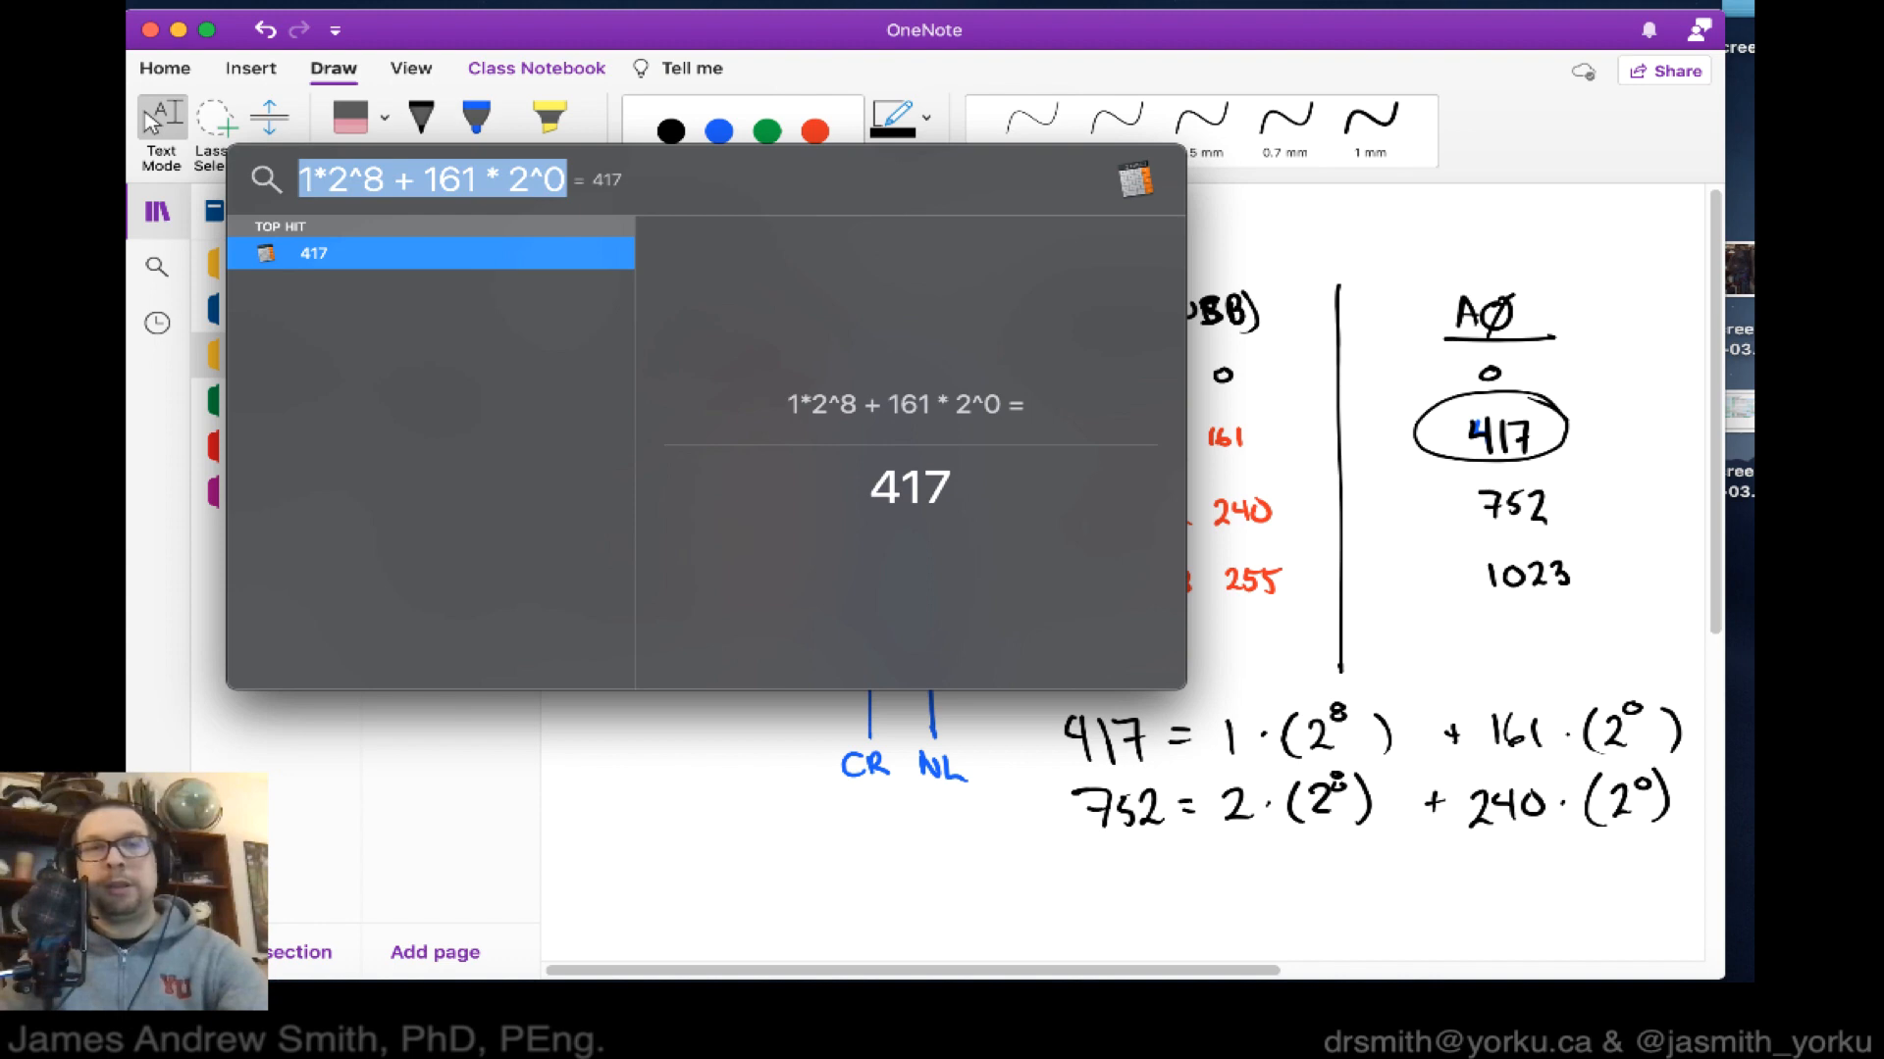
Enter 2*2^8 + 240*2^0 in Spotlight to confirm it equals 752.
text(2*2)
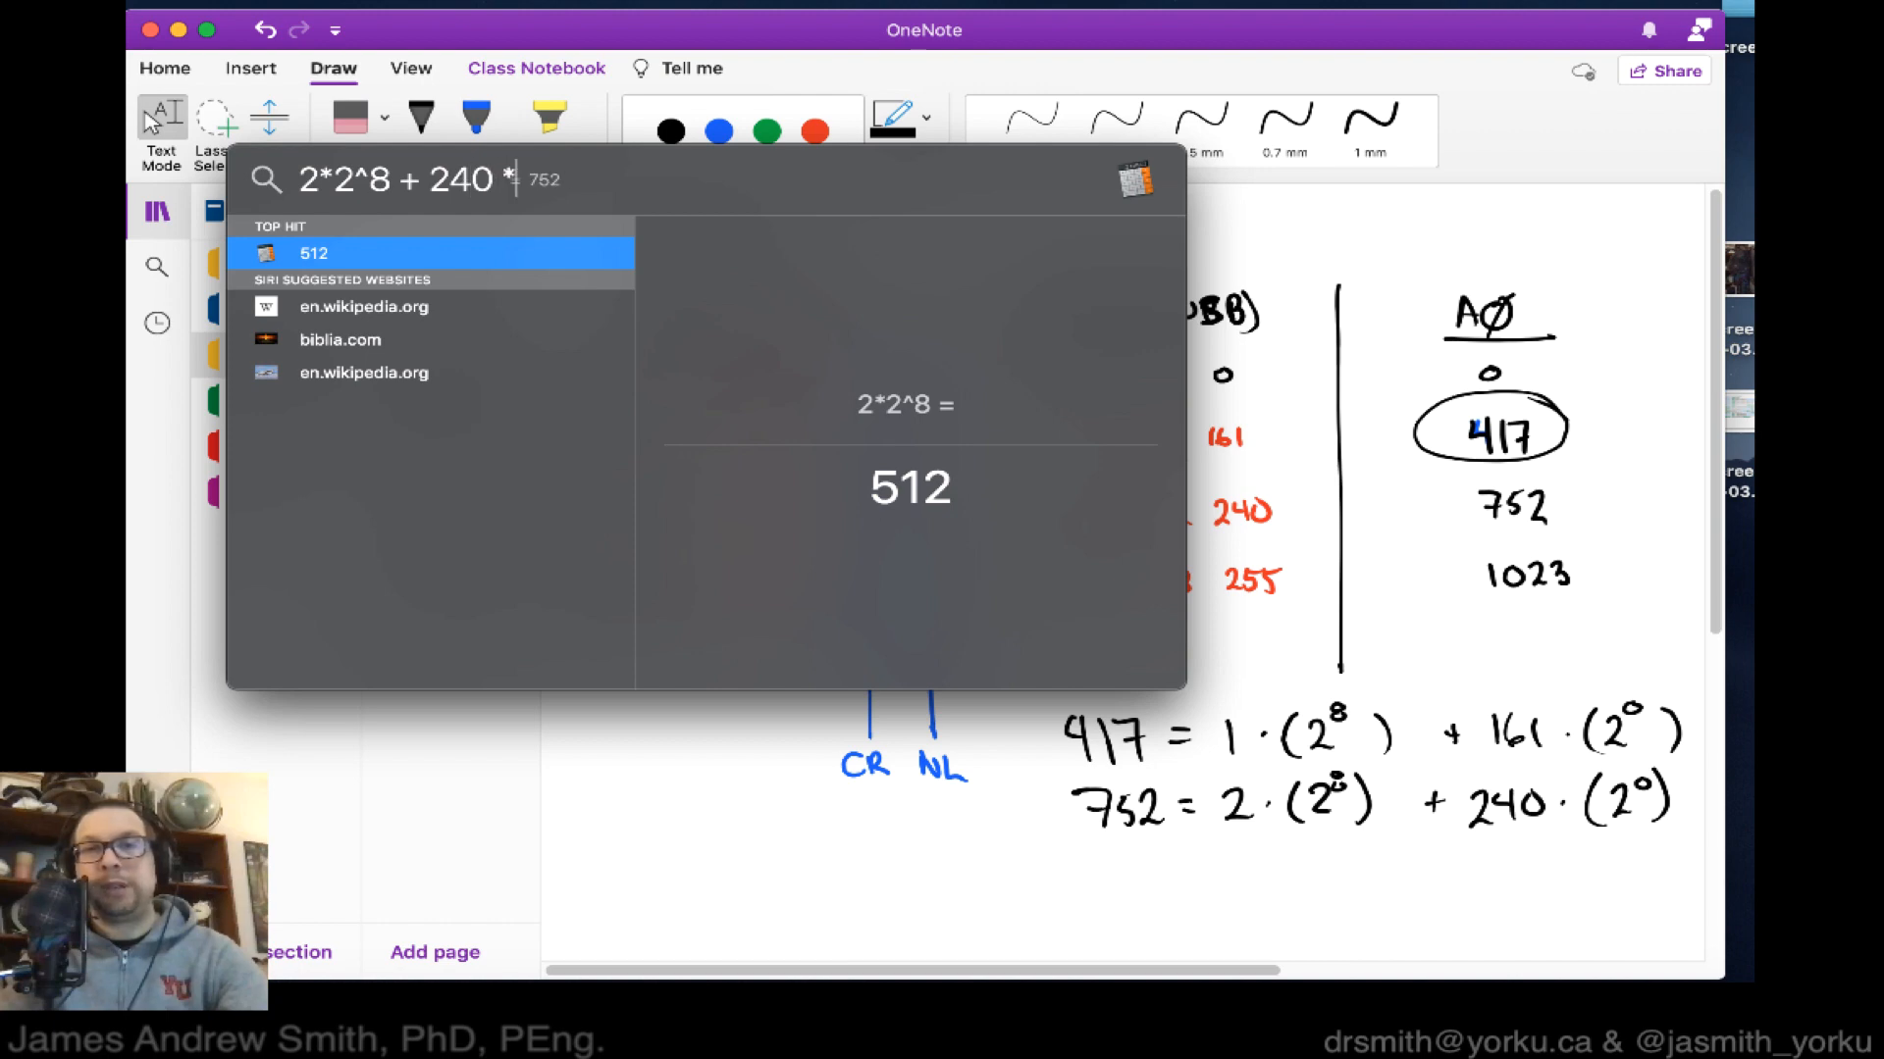
text(2^0)
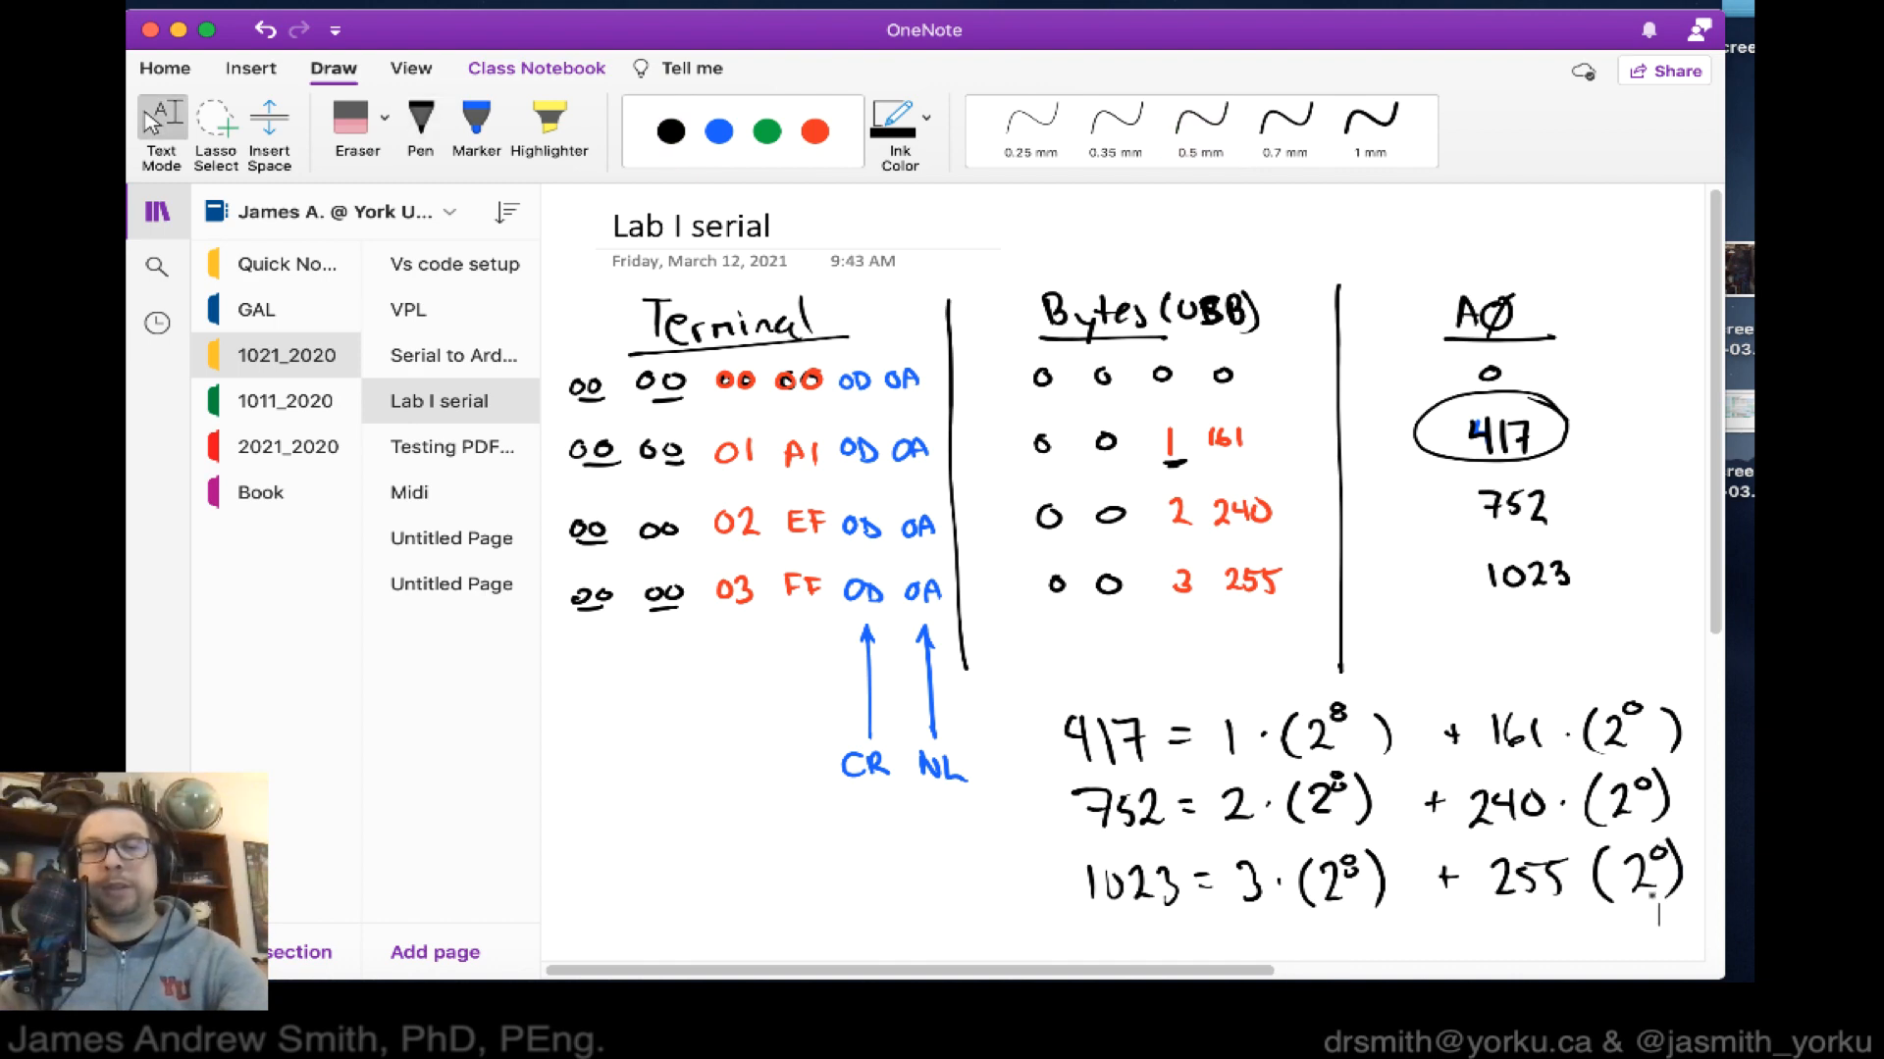
Handwrite 1023 = 3·(2^8) + 255(2^0) below the 752 equation.
text(2^8)
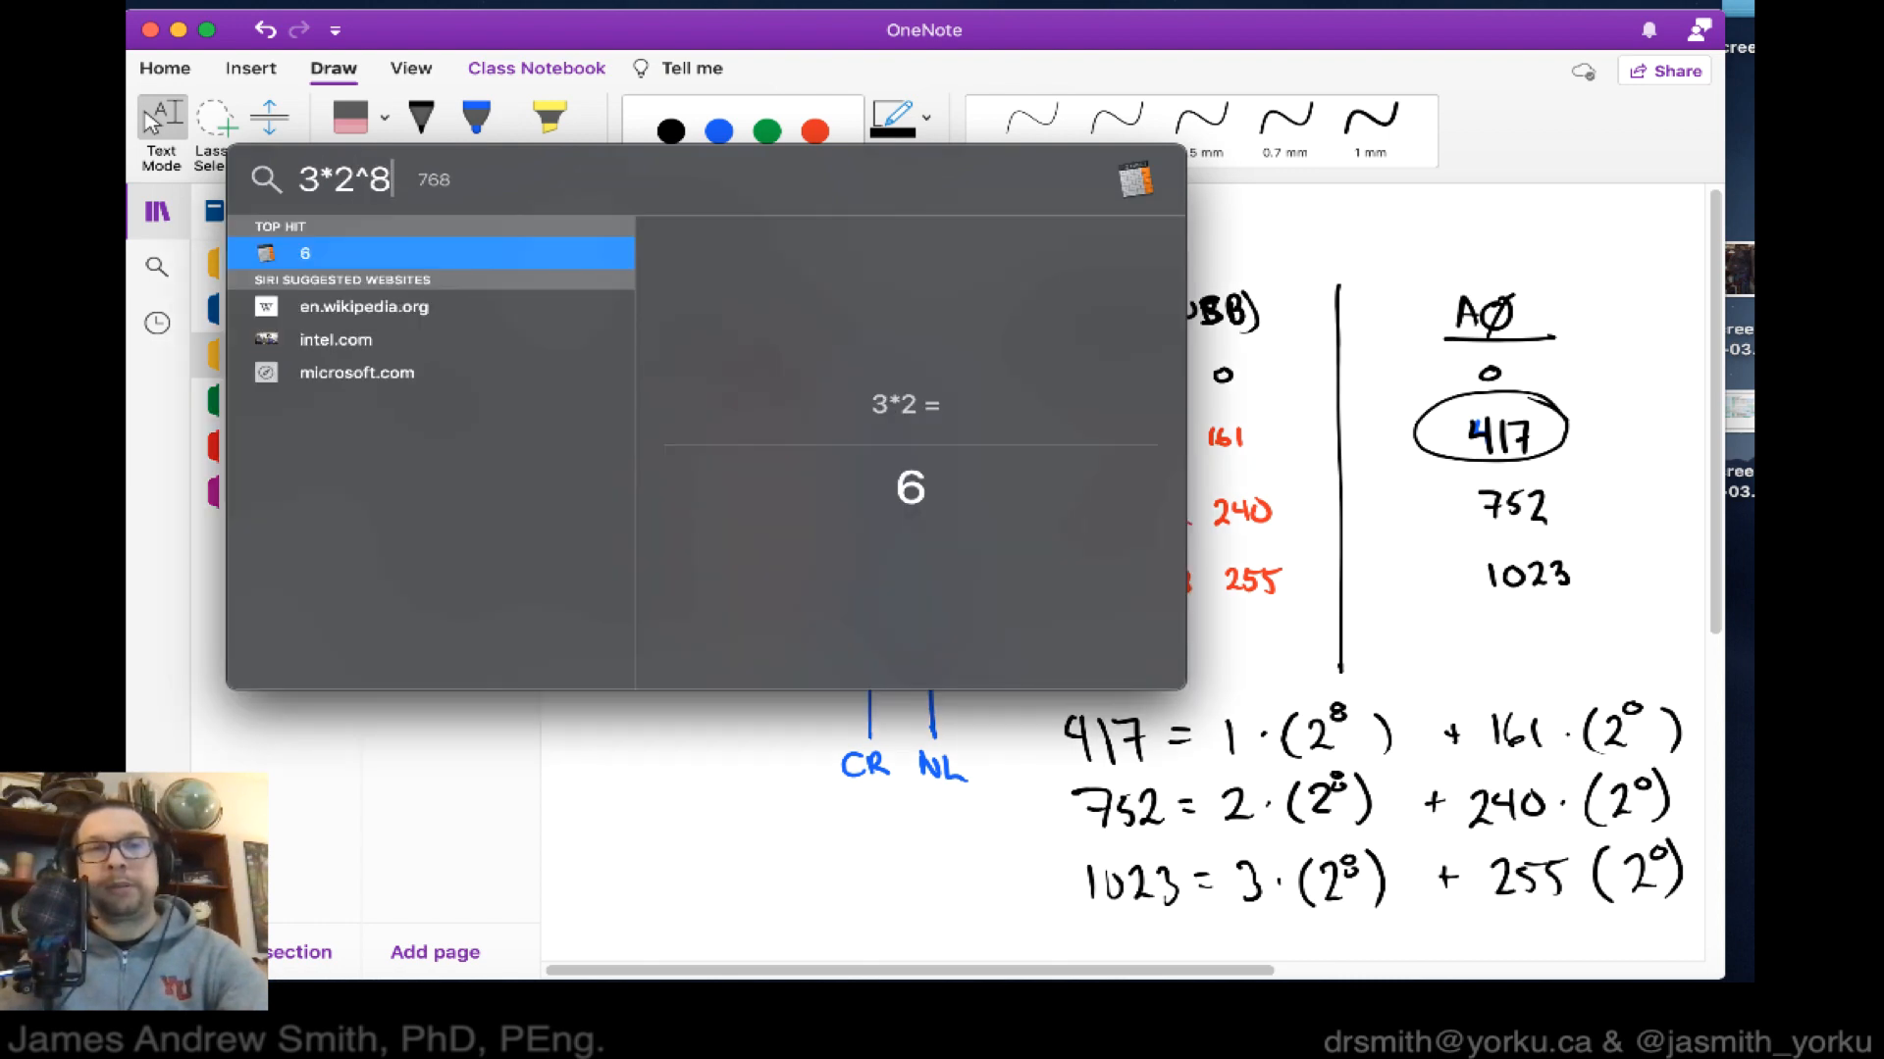
Calculate 3*2^8 + 255*1 in Spotlight, confirming 1,023, then retype it with a power of two.
text(+ 255*)
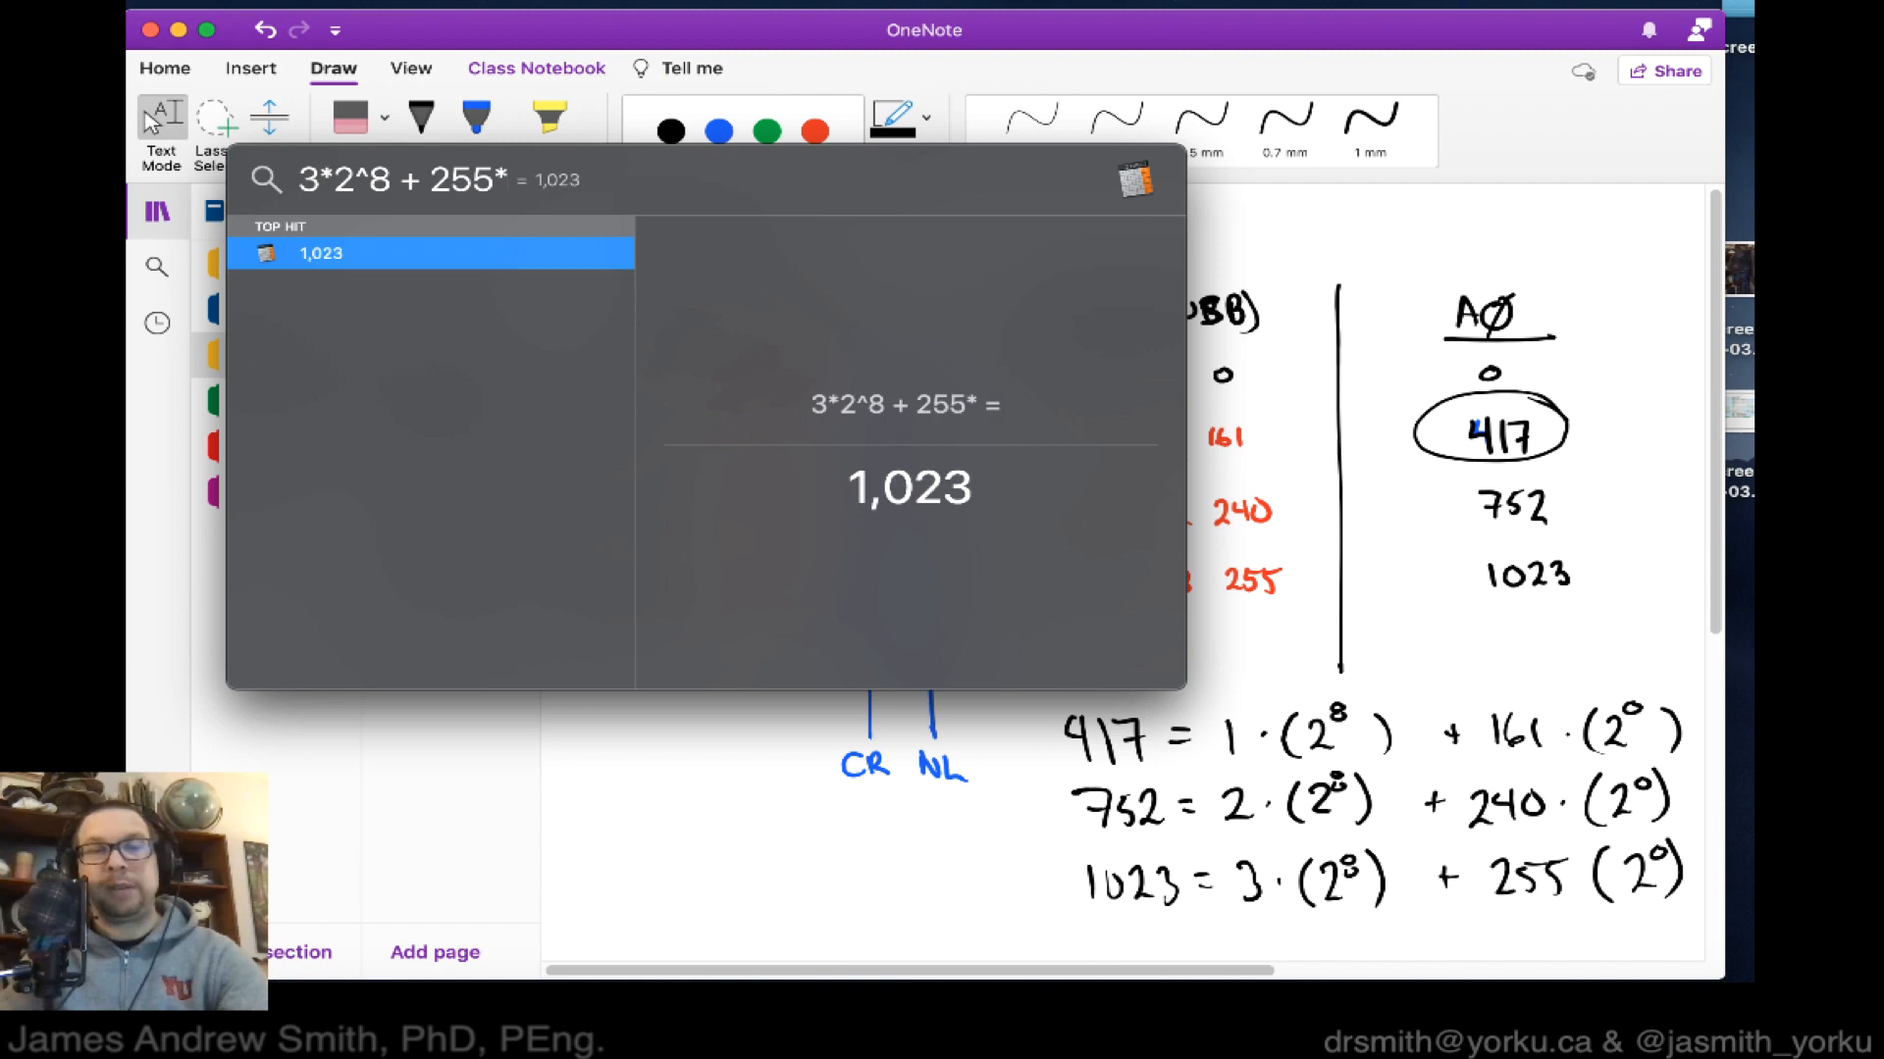
text(1)
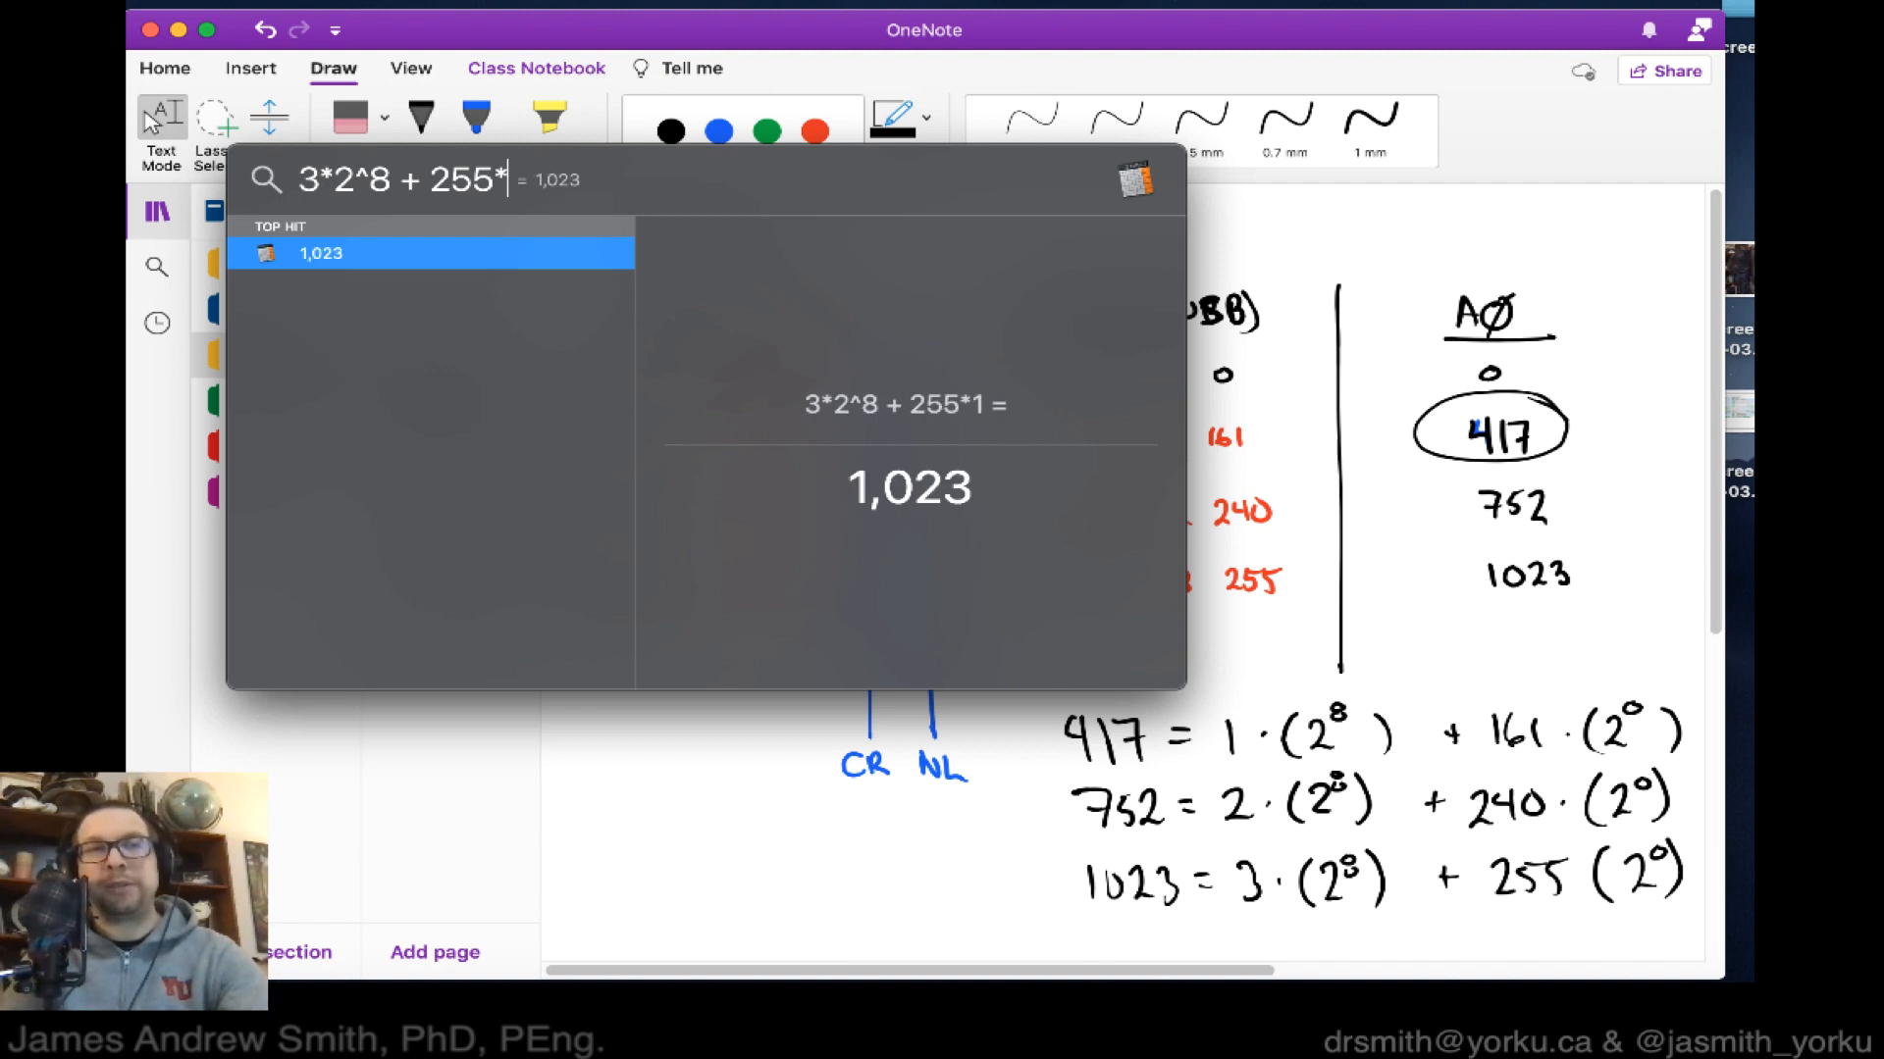
text((2^9()
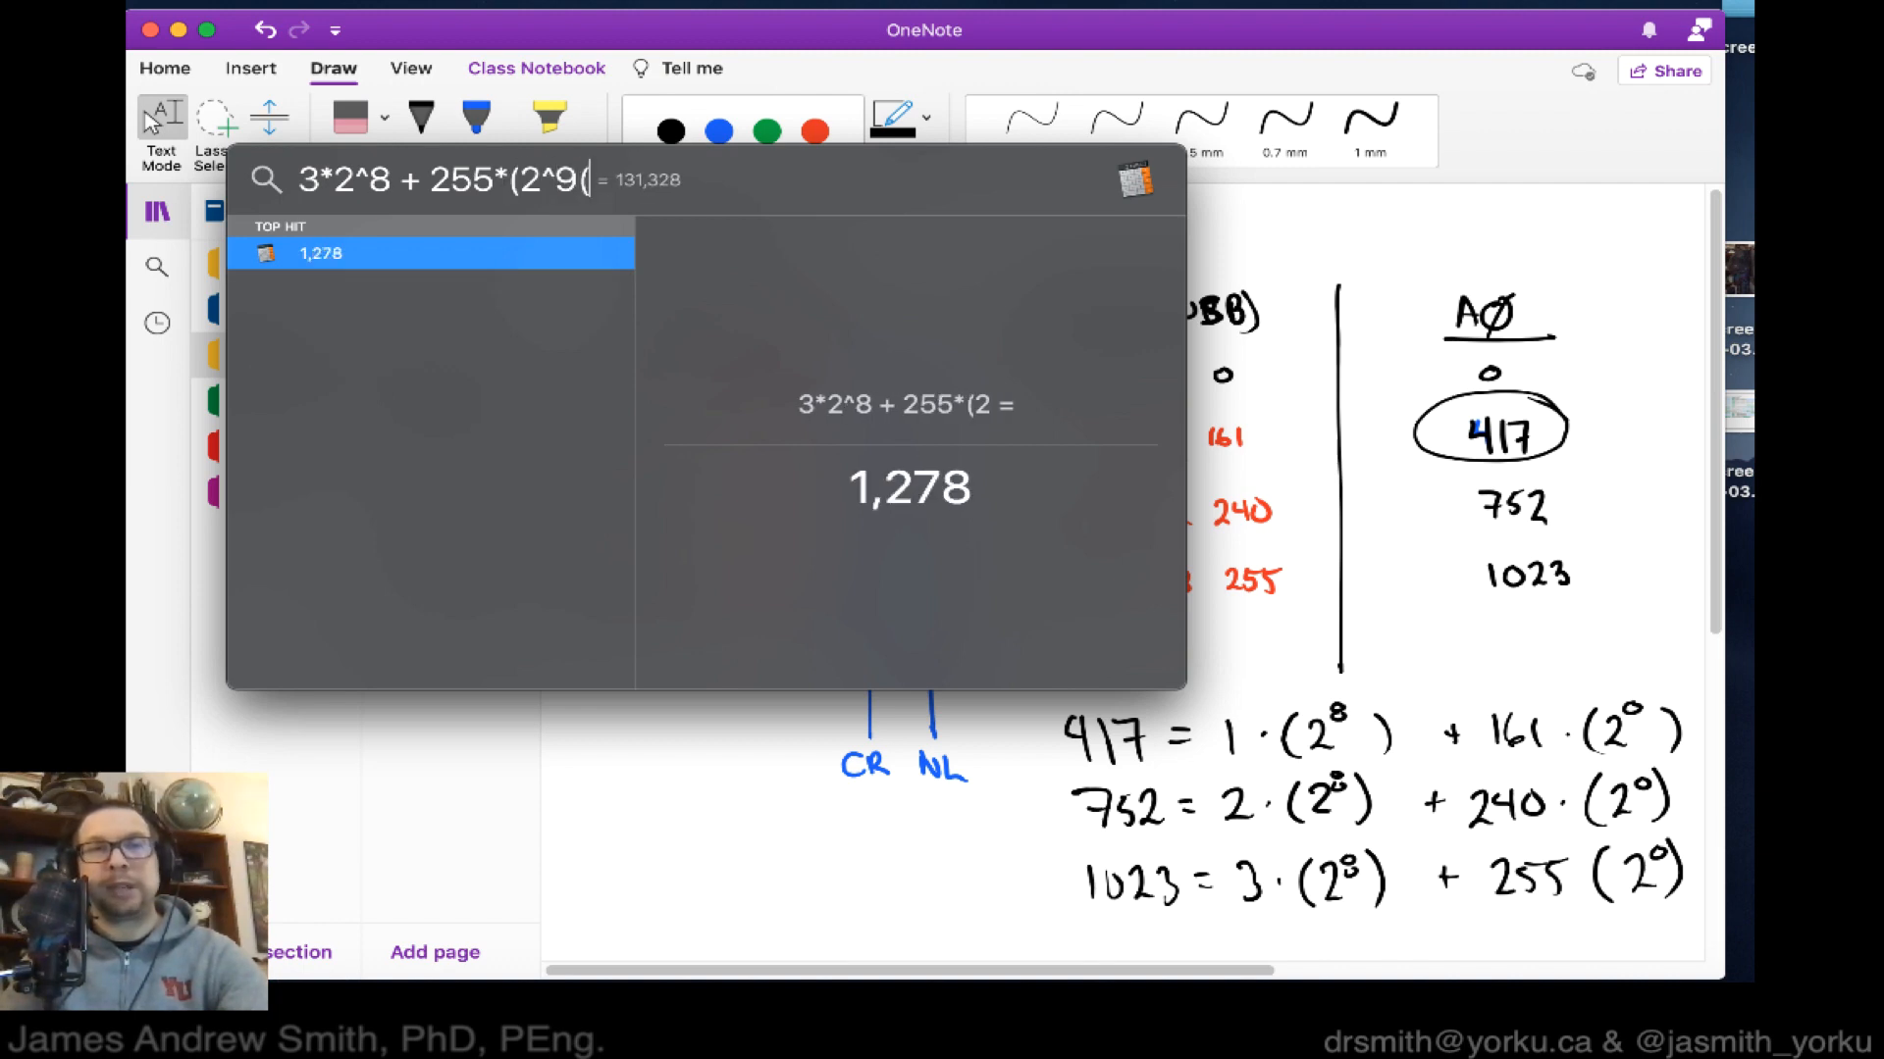